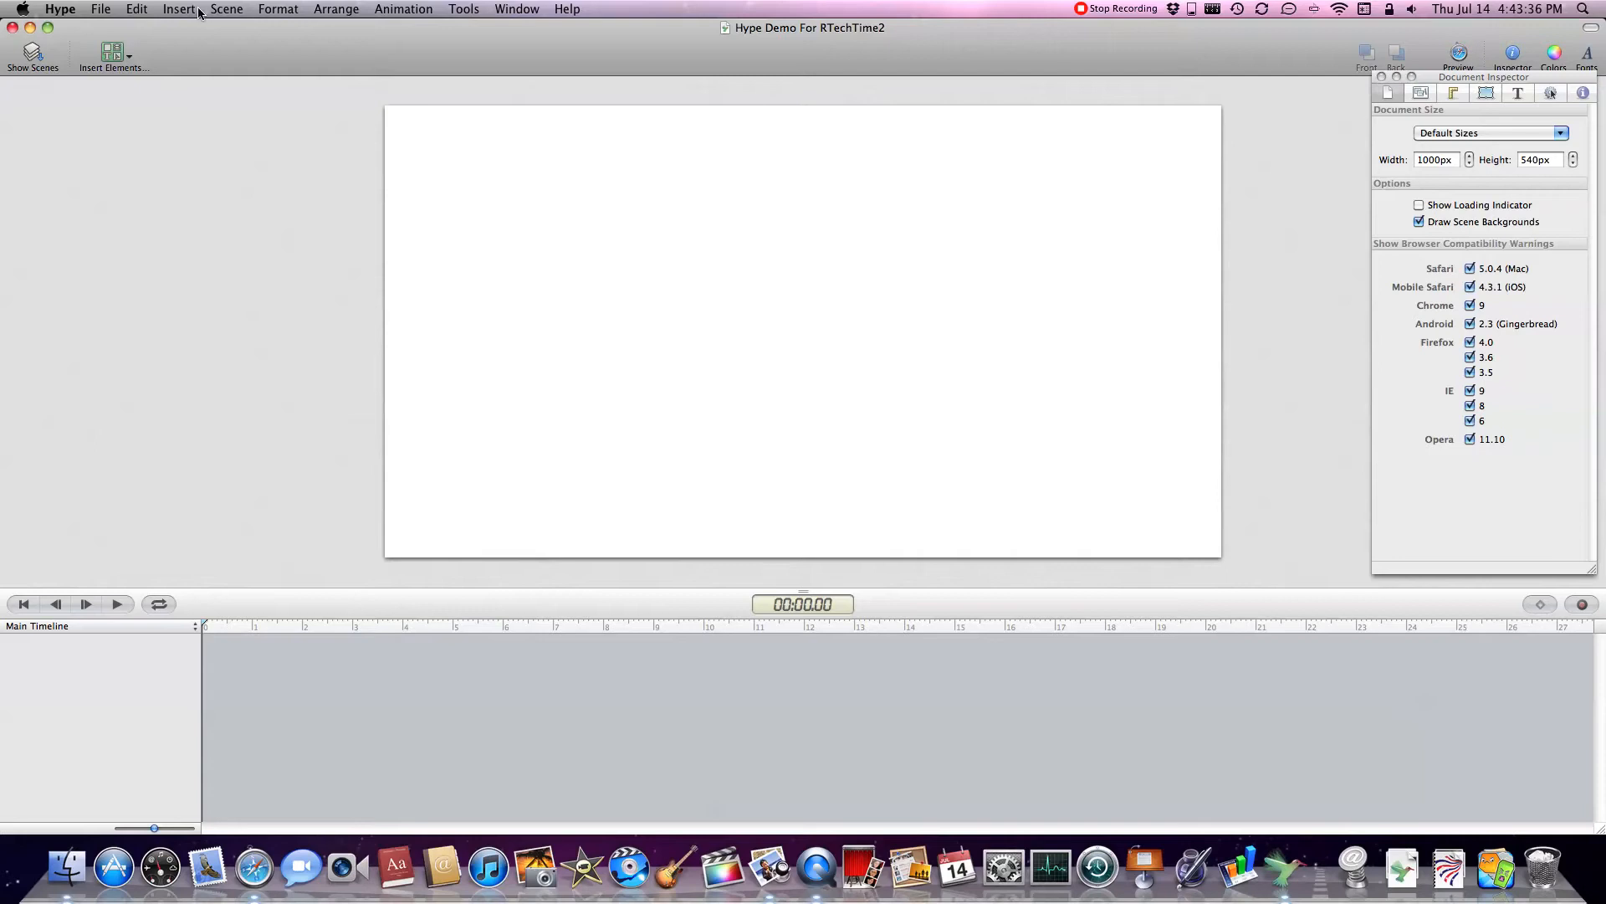
Open the File menu to view the Export as HTML5 Folder and Dropbox options
left_click(101, 9)
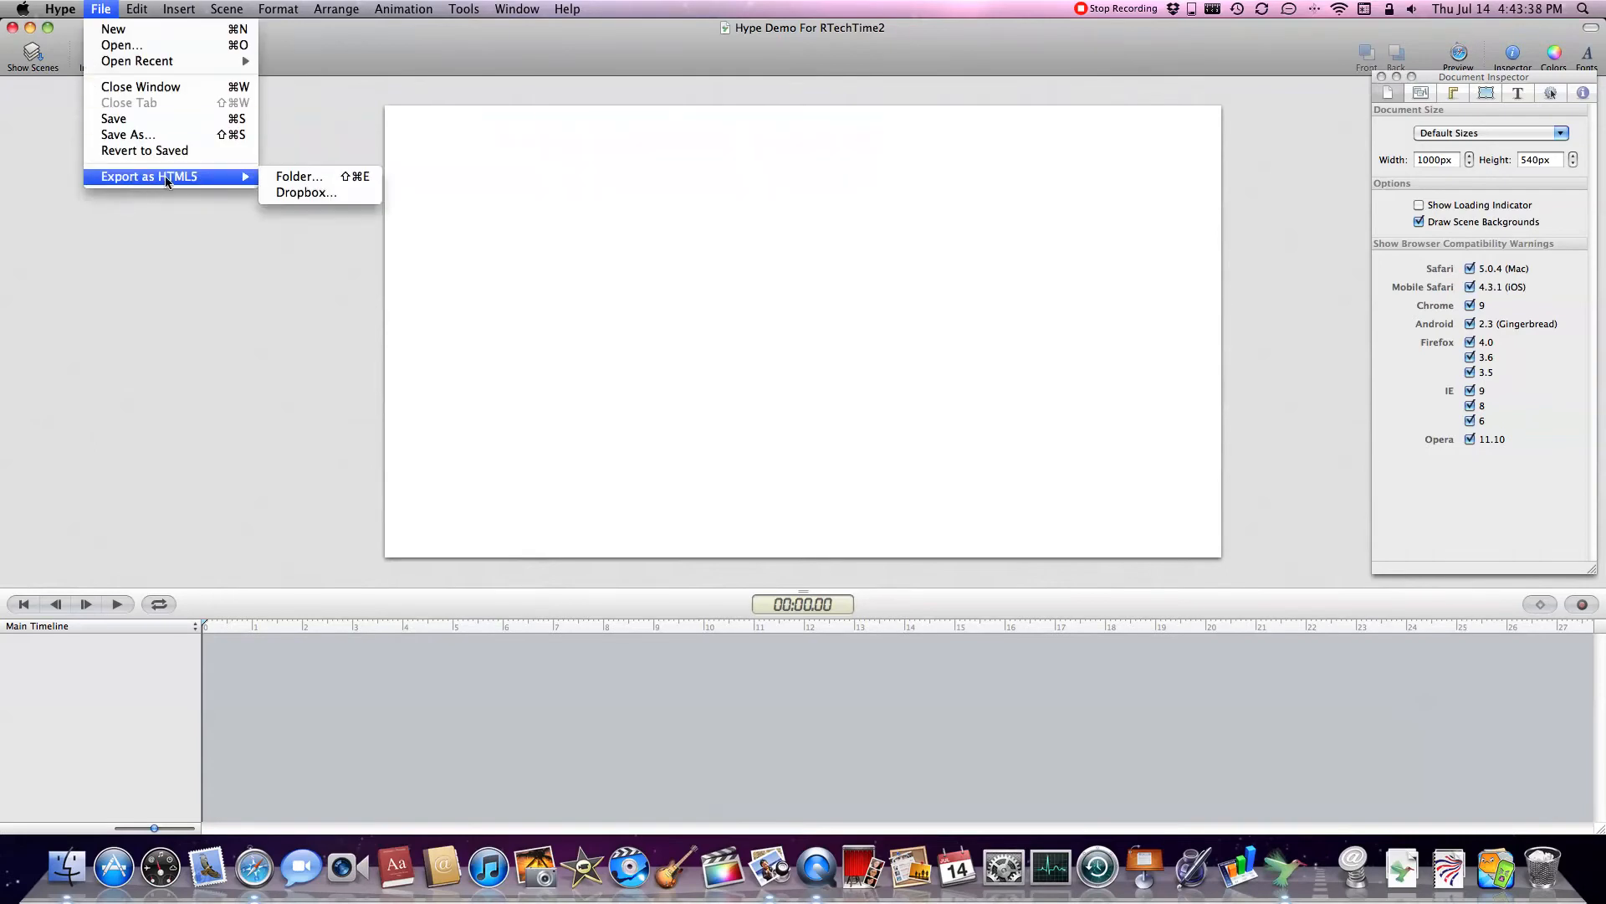
mouse_move(205, 193)
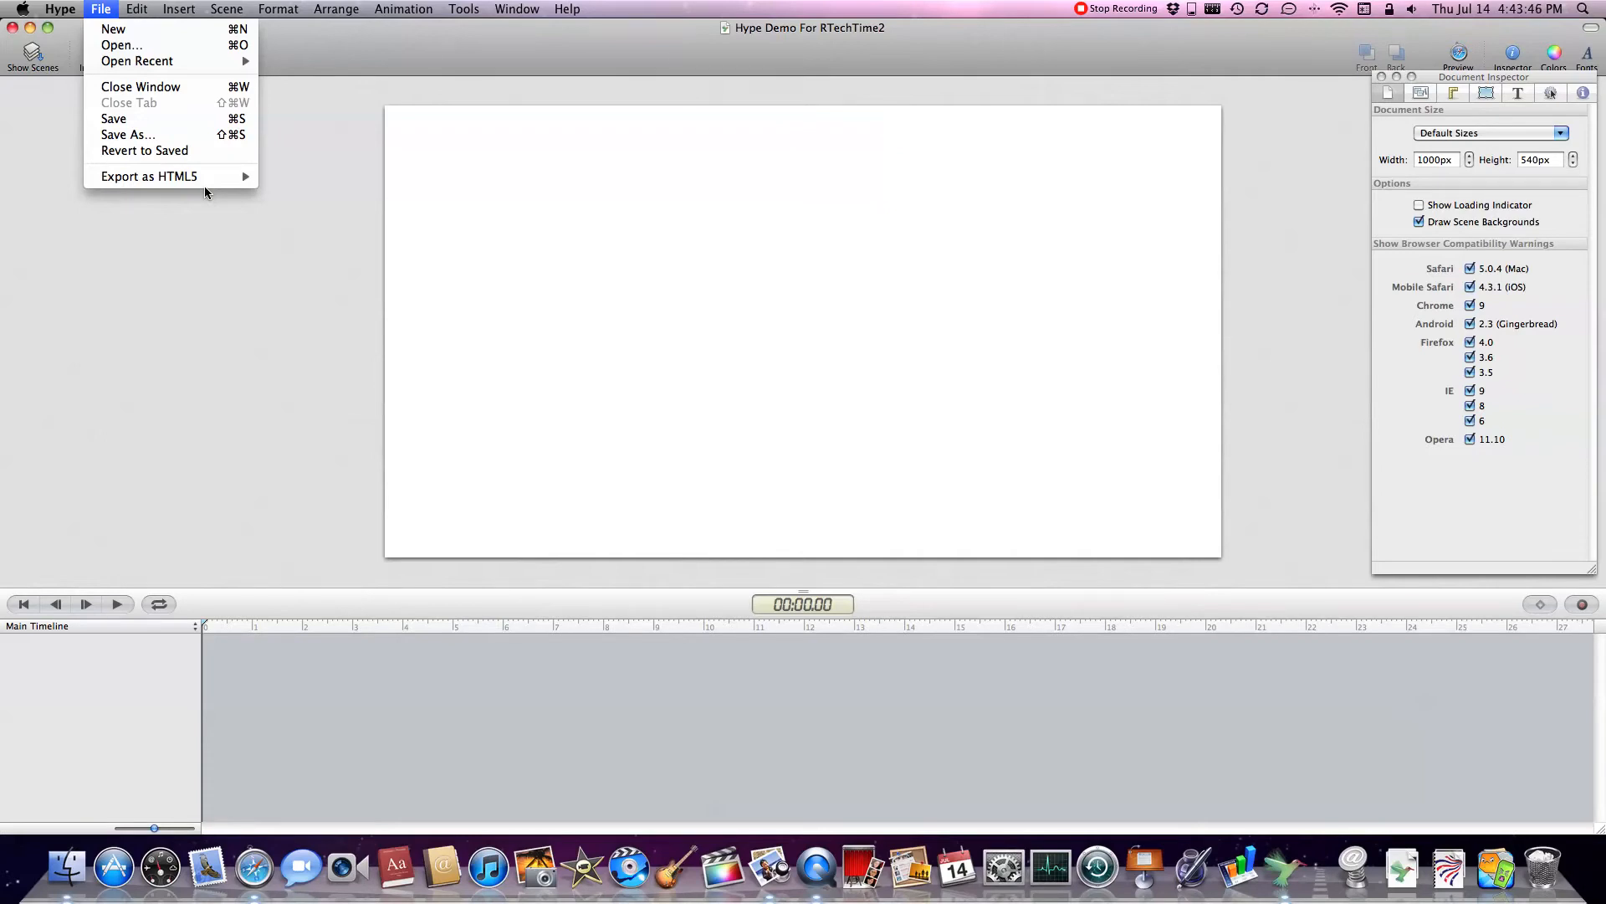
Insert a text element, set its font to Georgia at 72 px, and type 'Hype Demo'
left_click(113, 53)
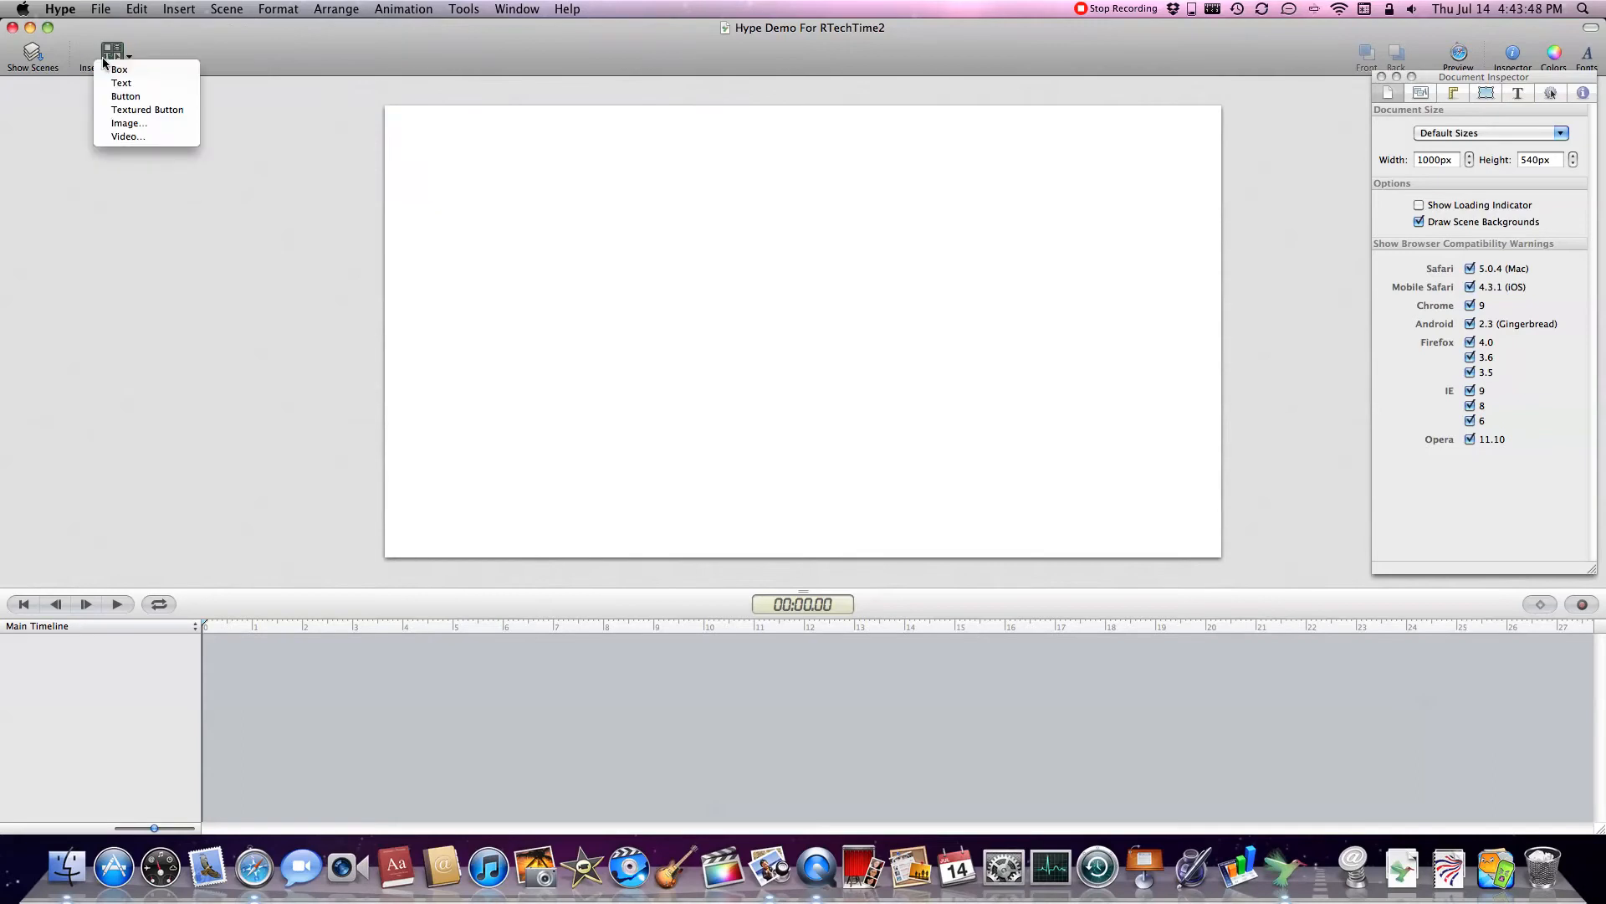
mouse_move(120, 83)
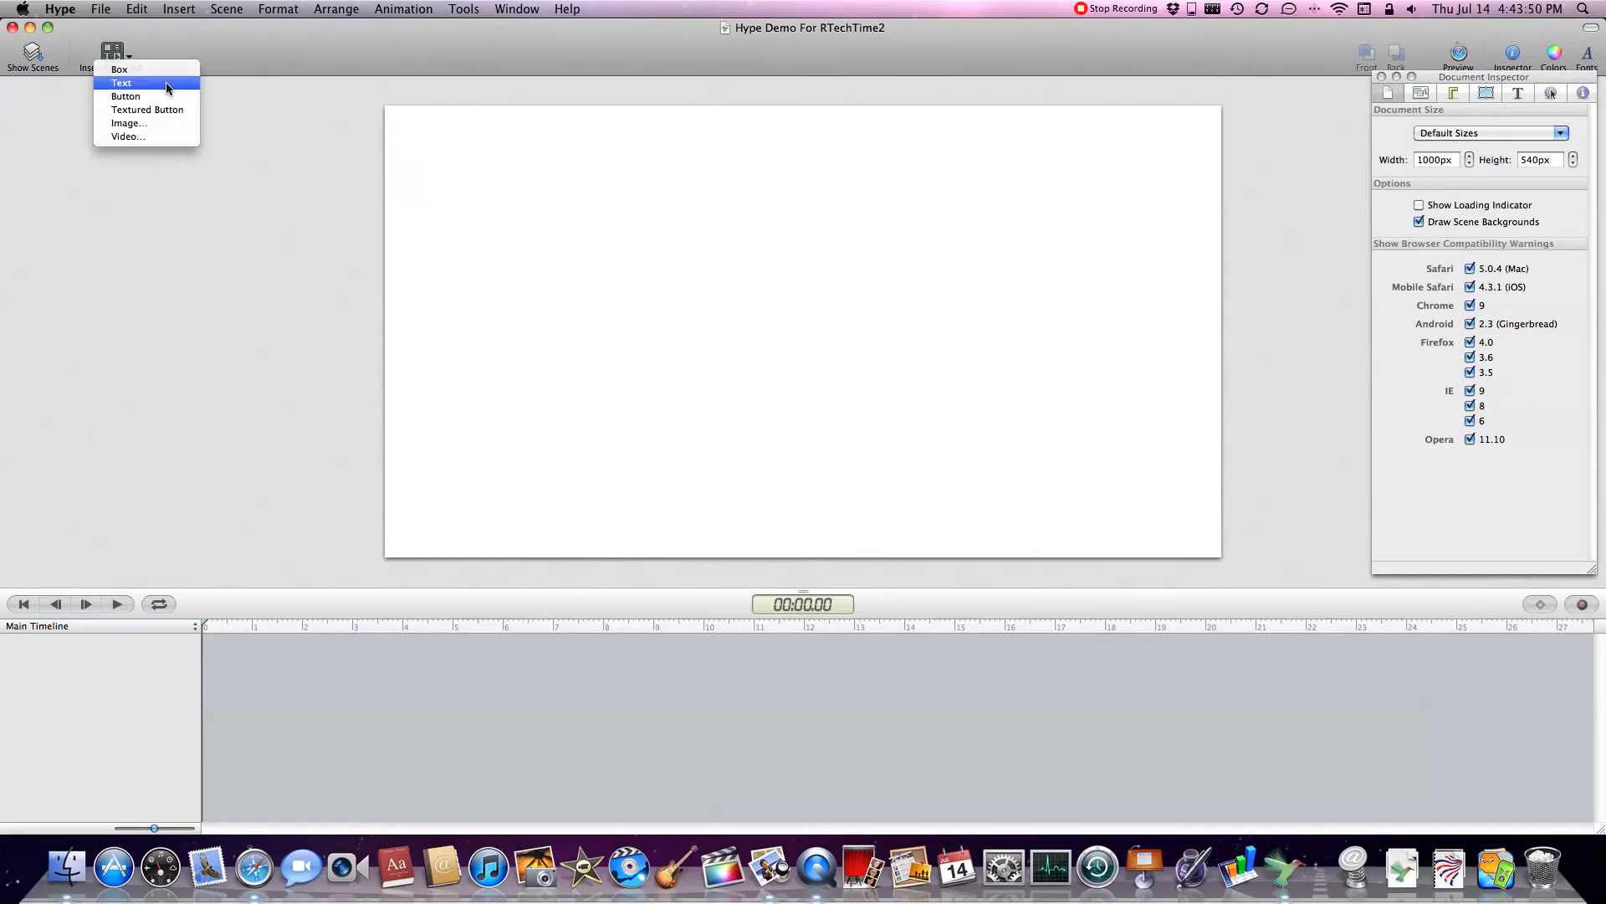
left_click(121, 82)
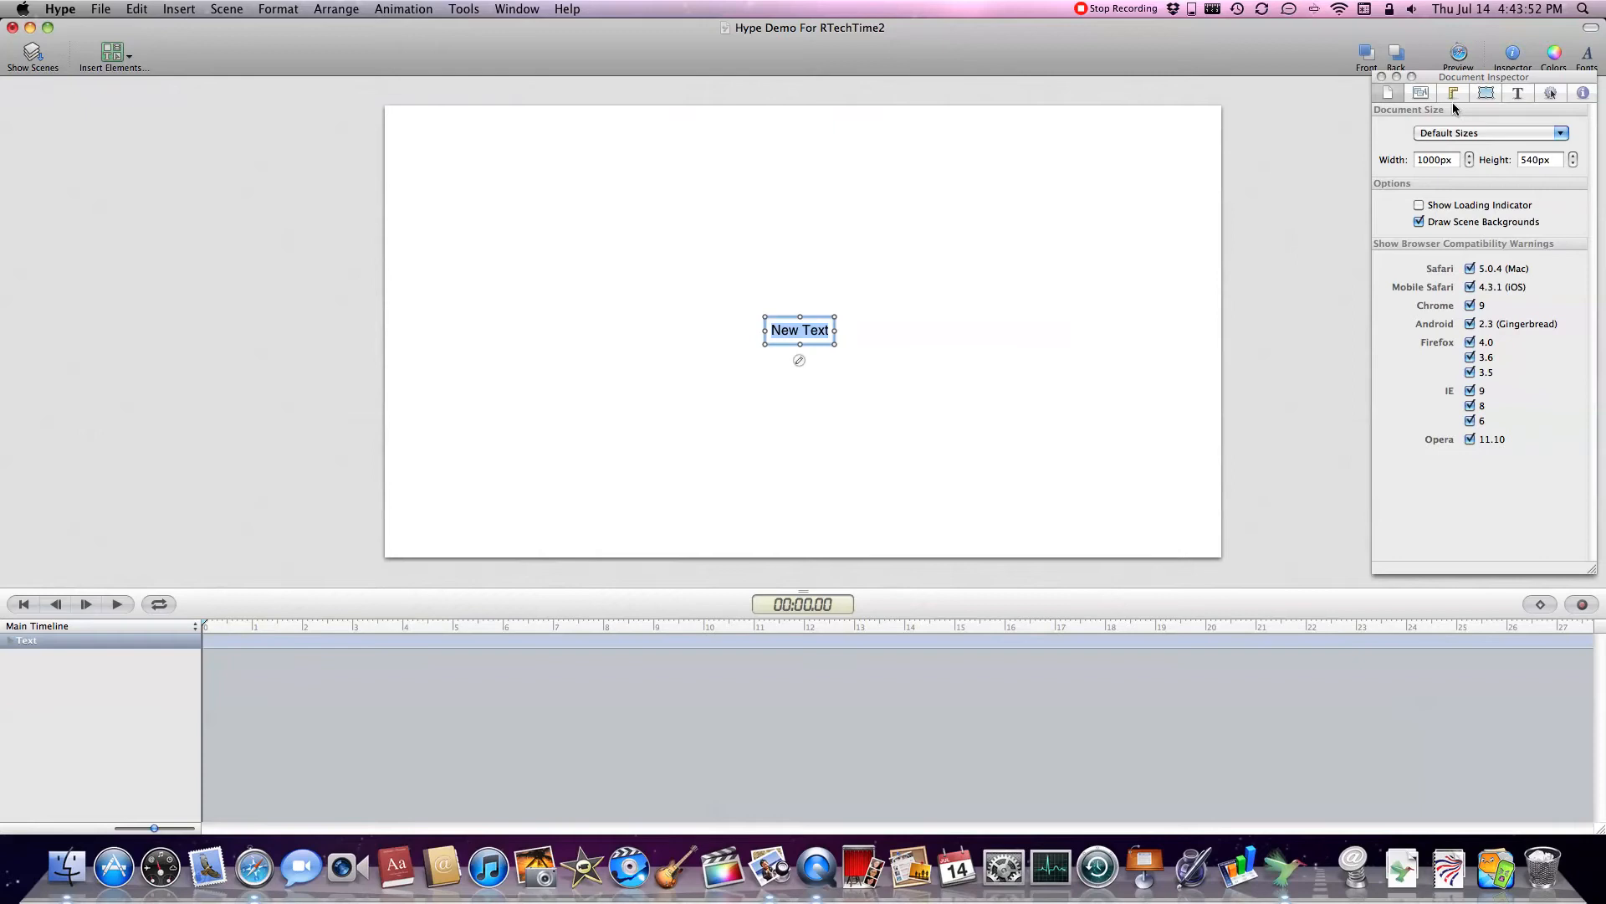
left_click(1486, 92)
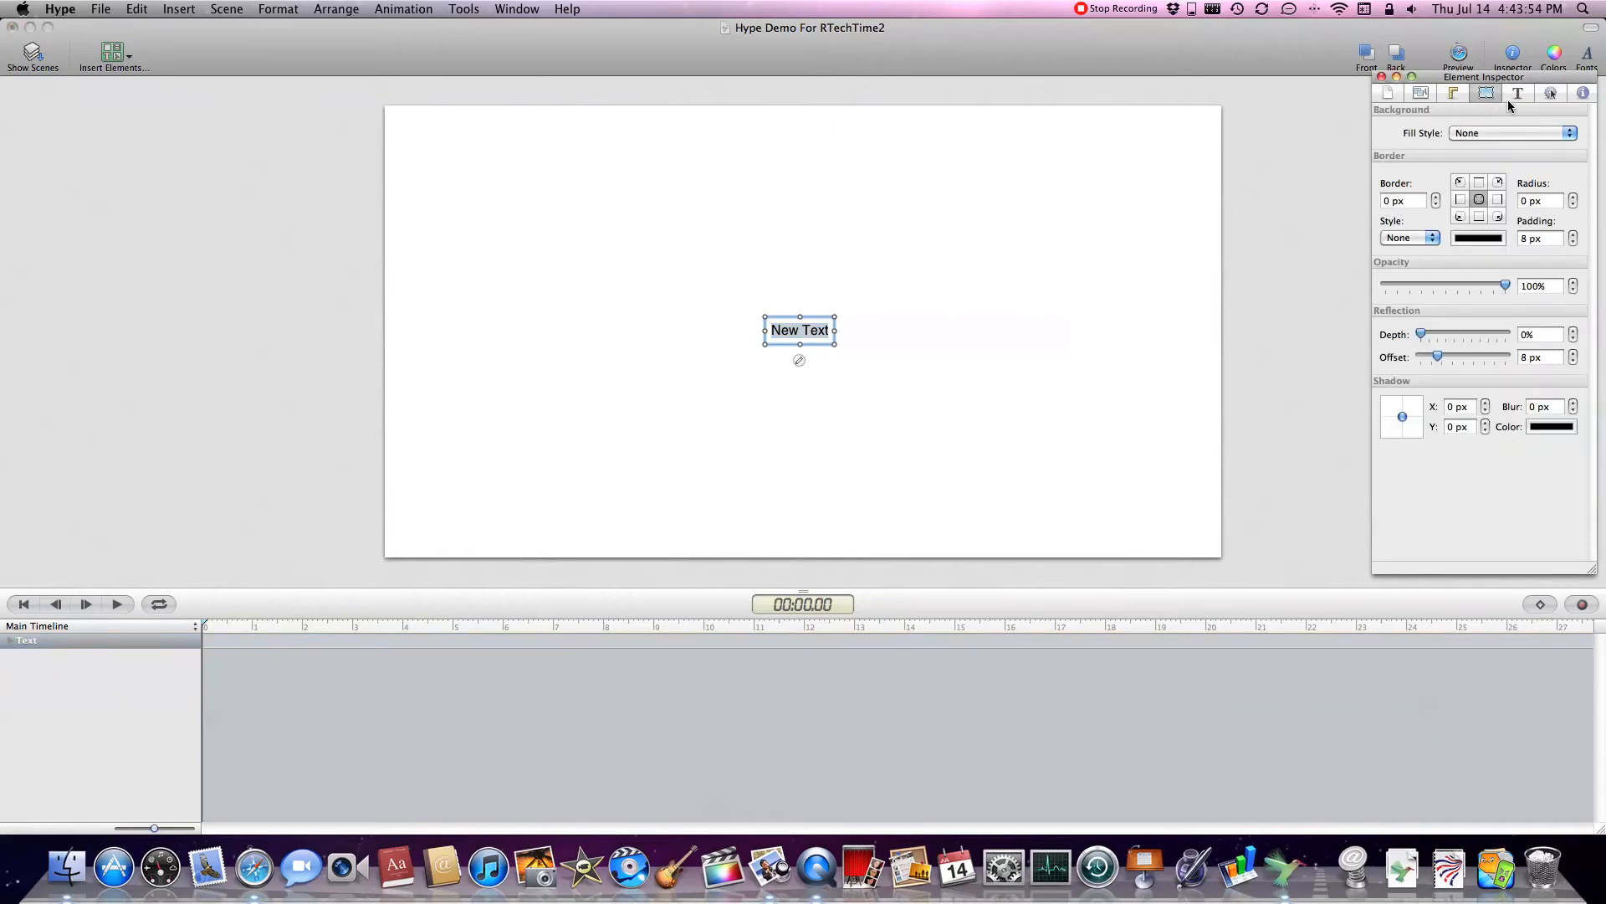
left_click(1518, 93)
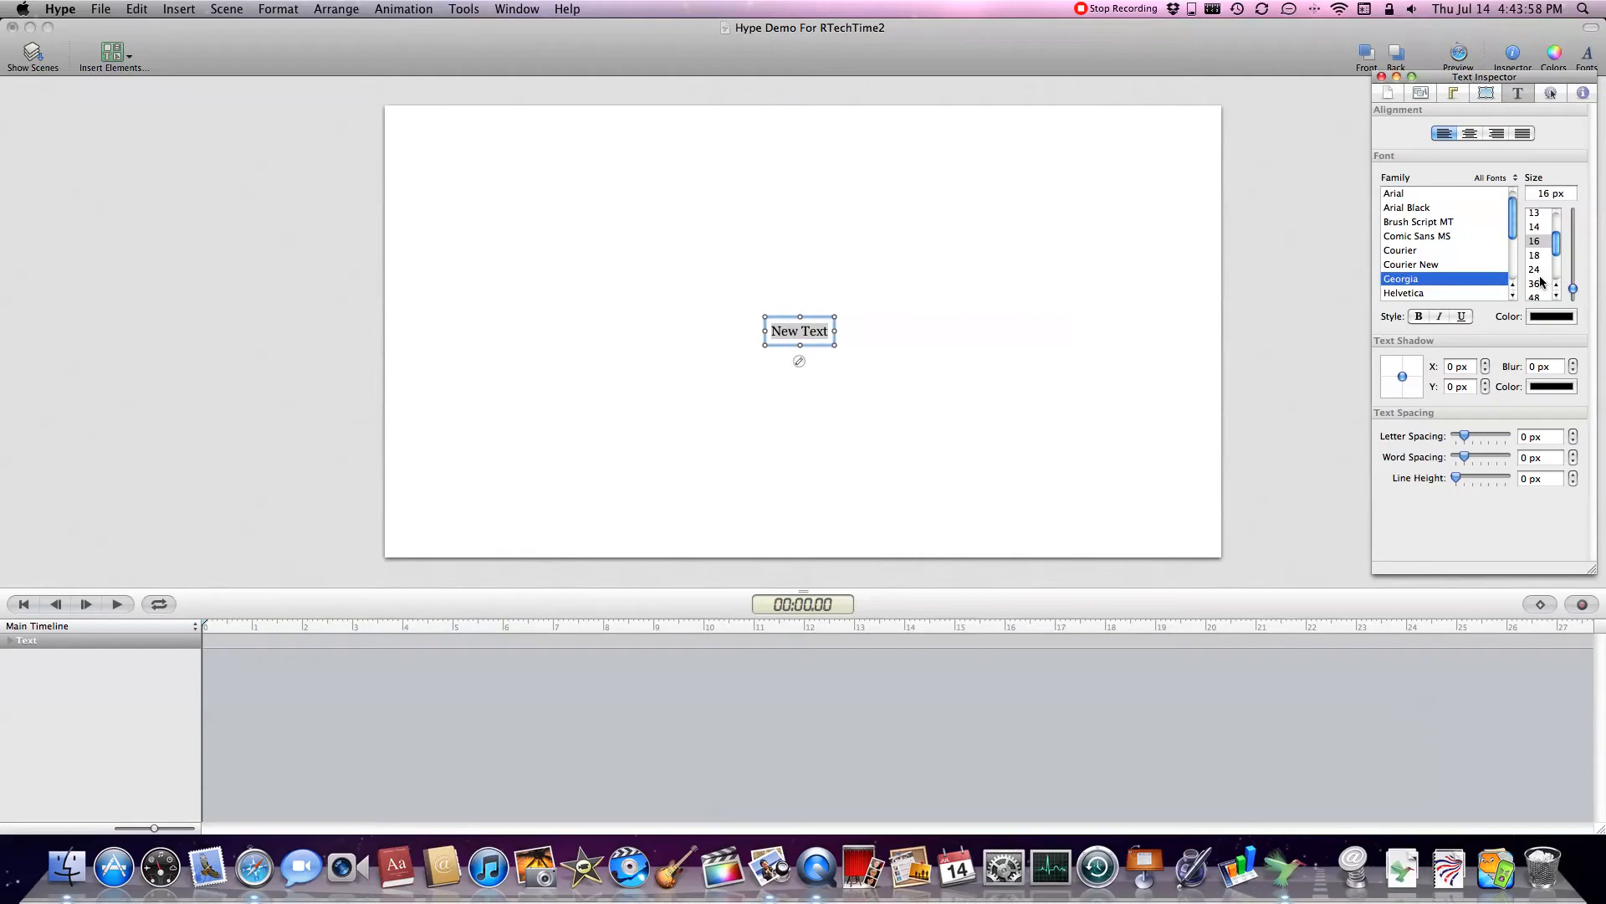
left_click(1535, 294)
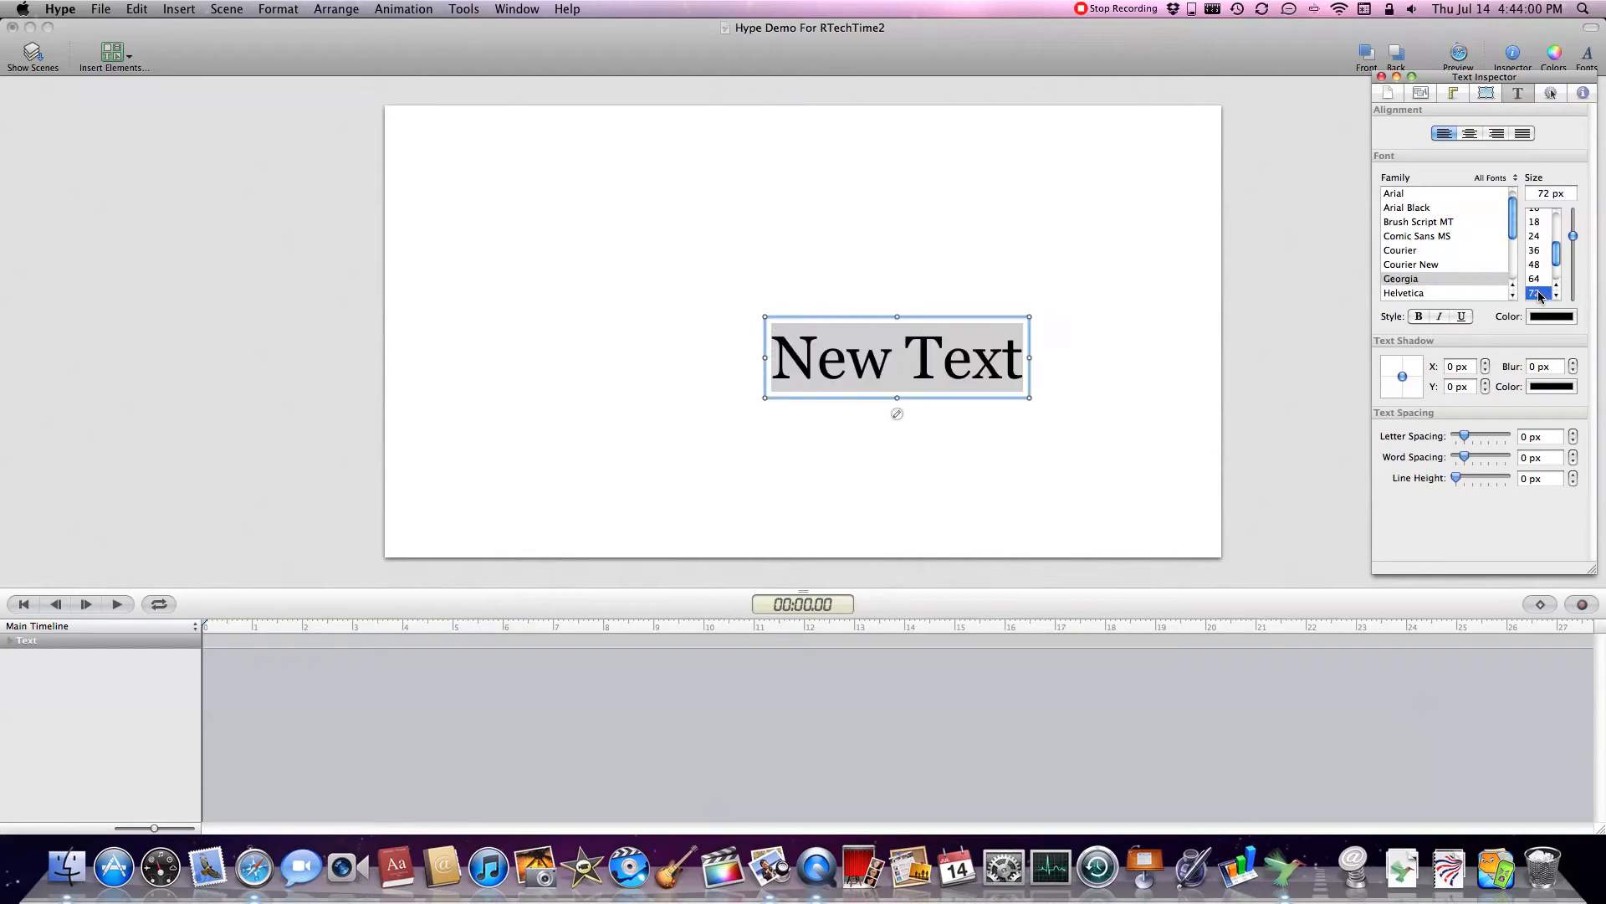
type("Hype Demo")
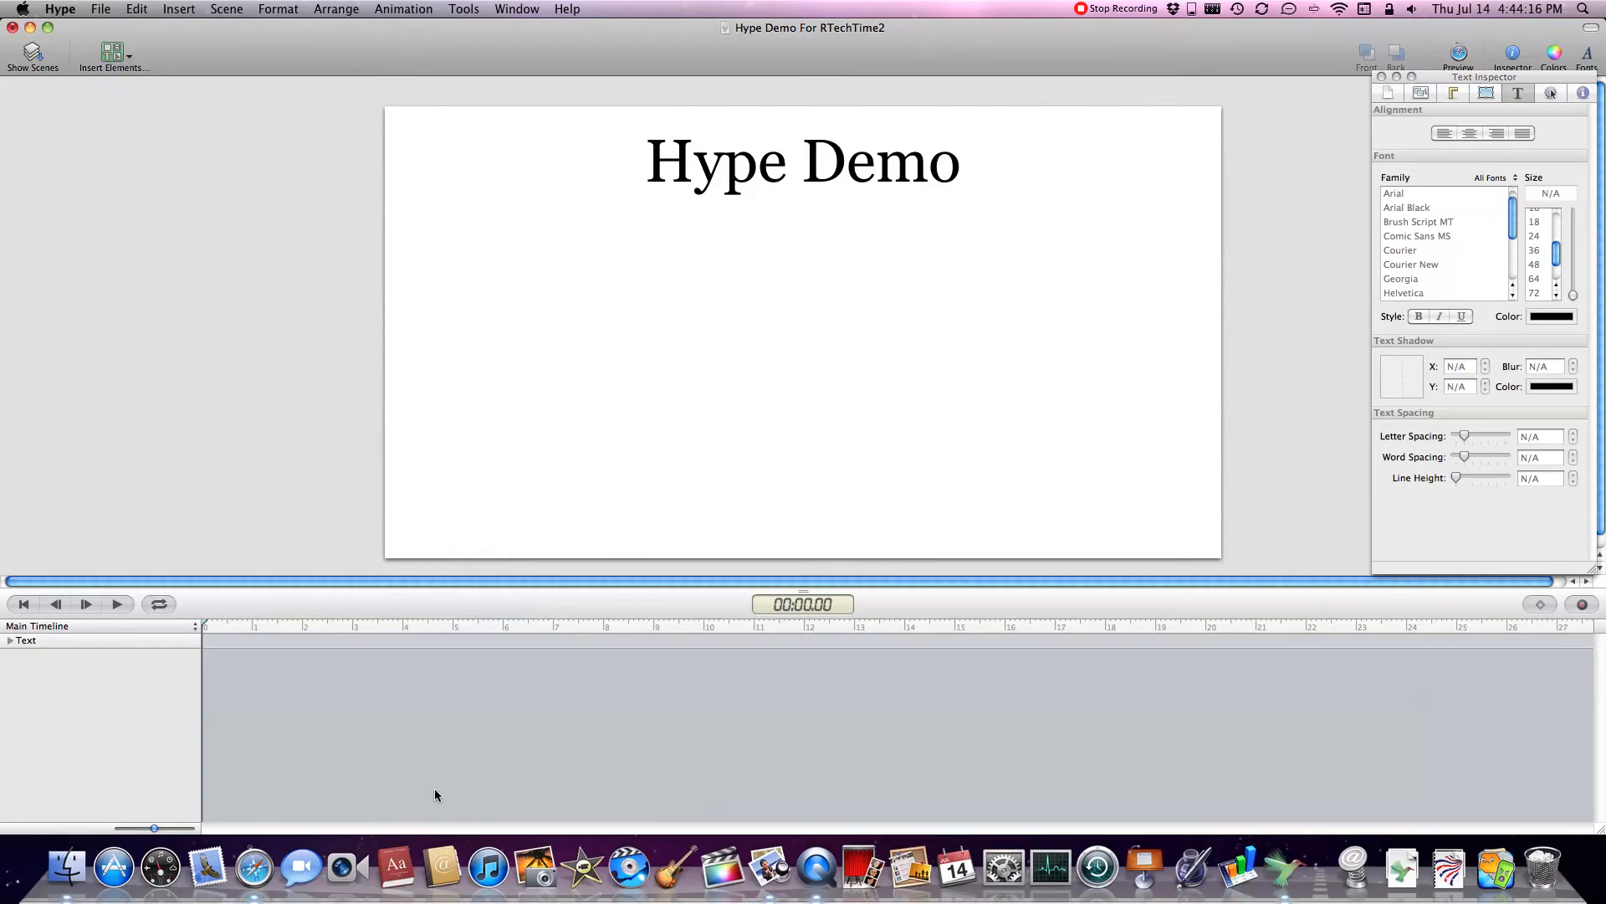
mouse_move(59, 809)
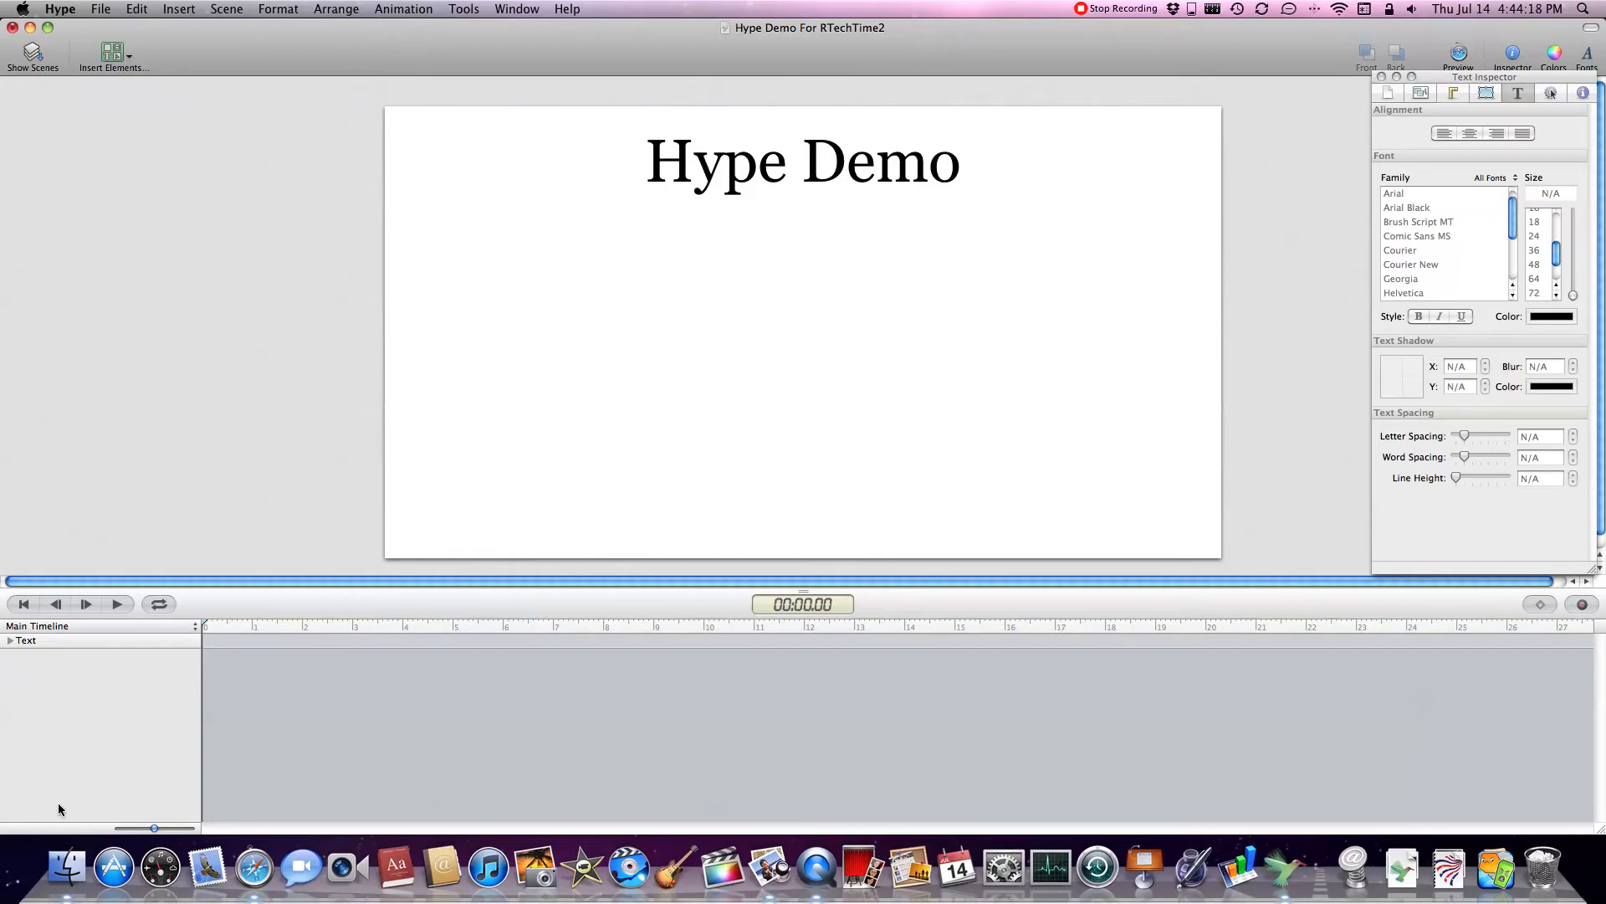
mouse_move(1, 615)
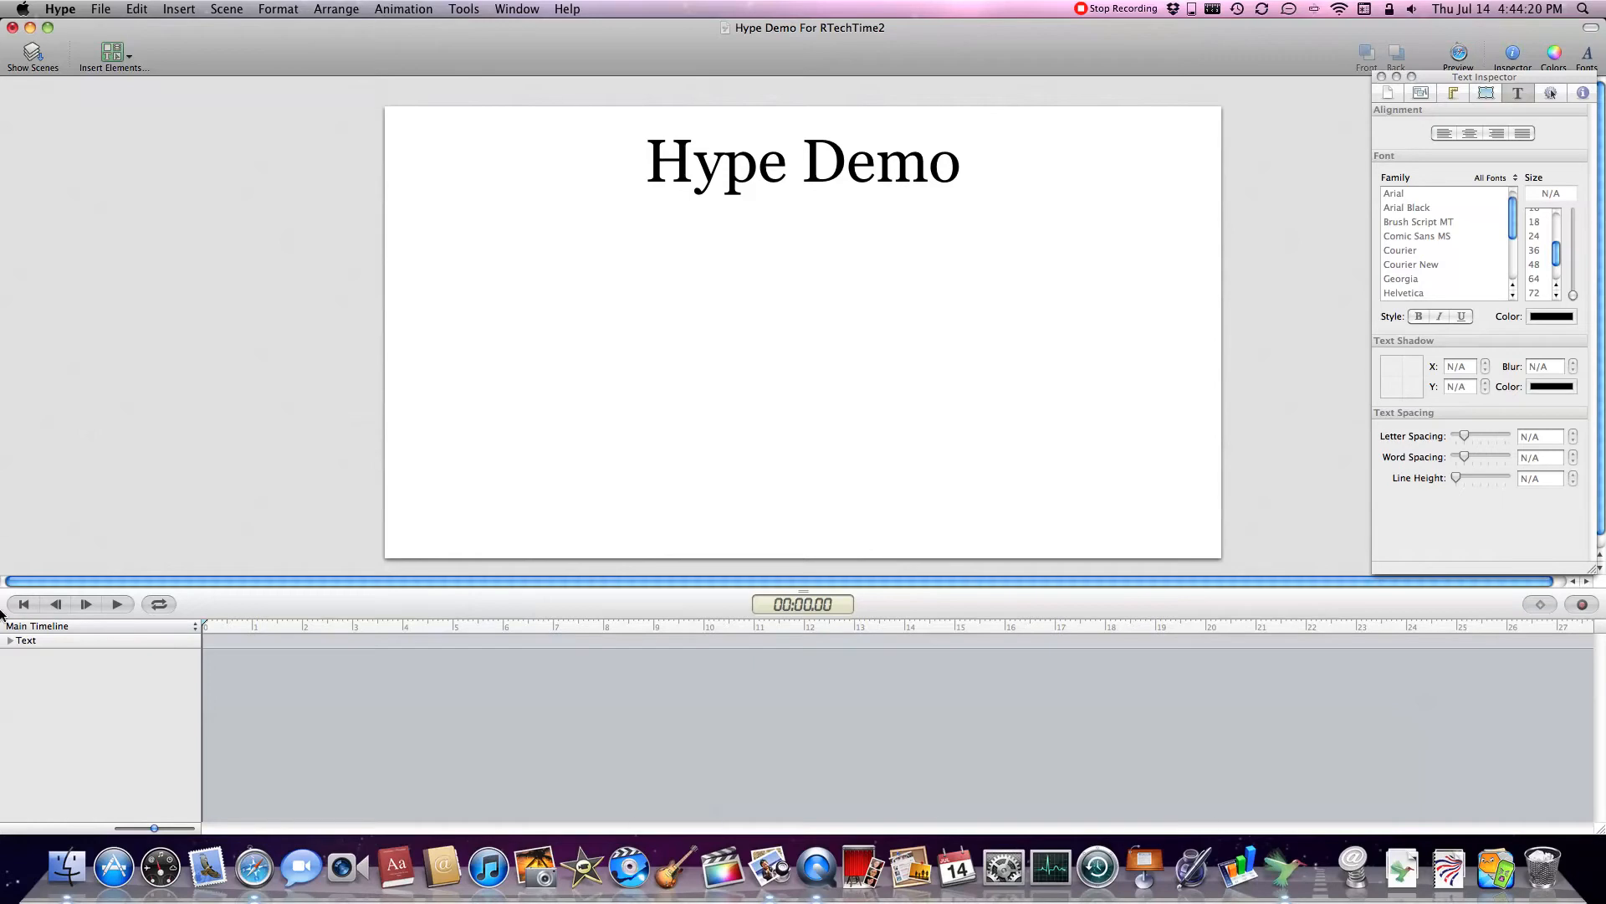
mouse_move(177, 656)
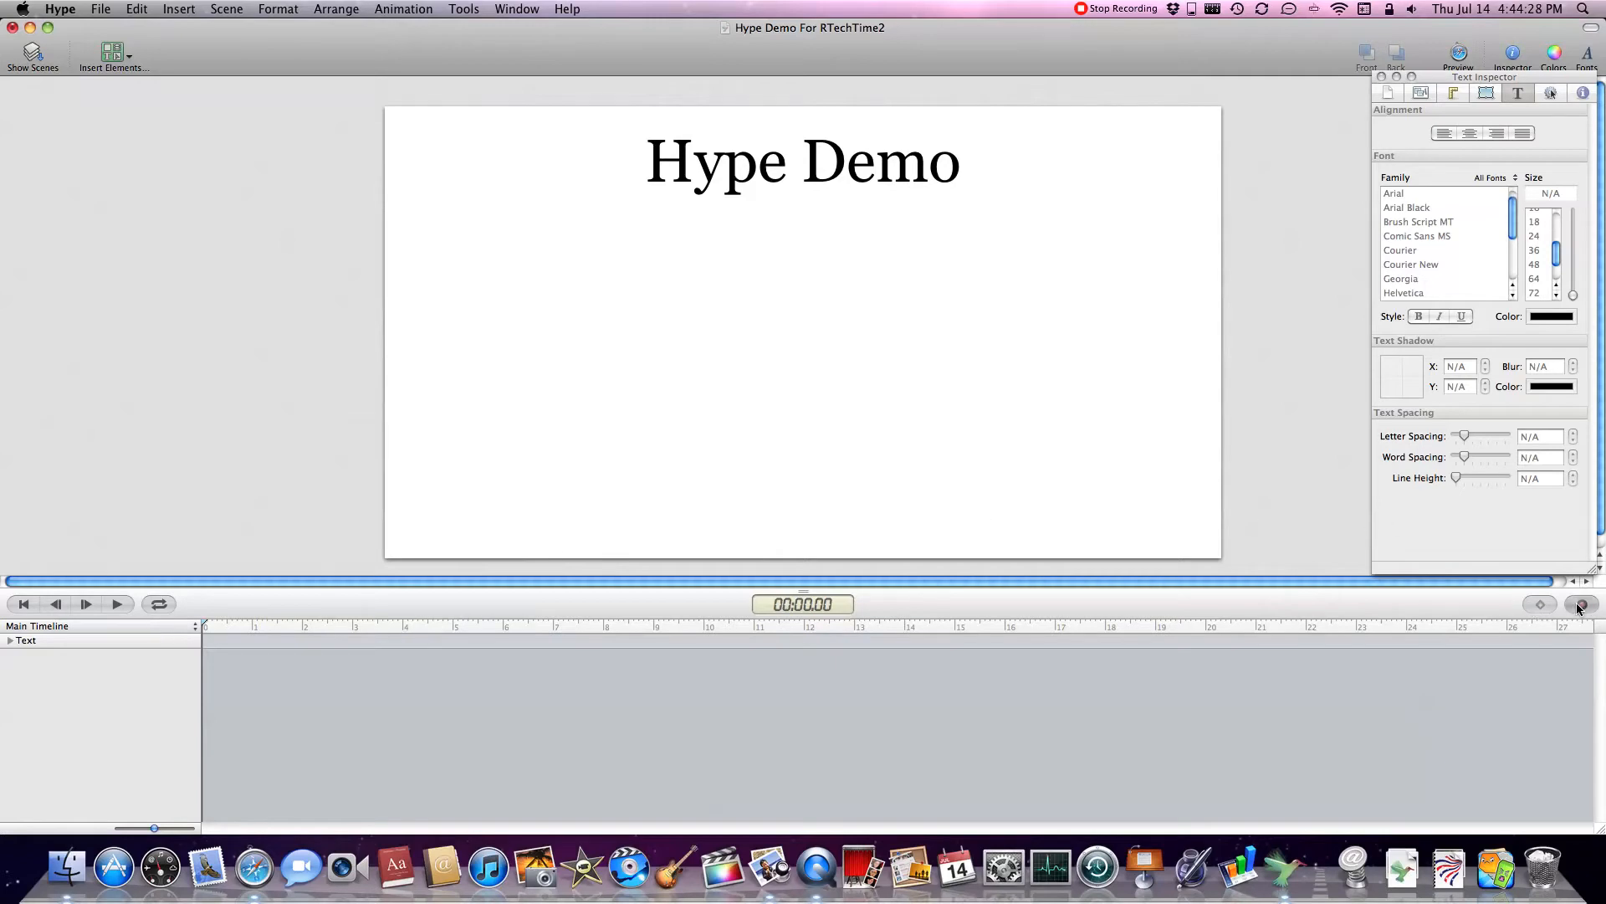
mouse_move(1580, 604)
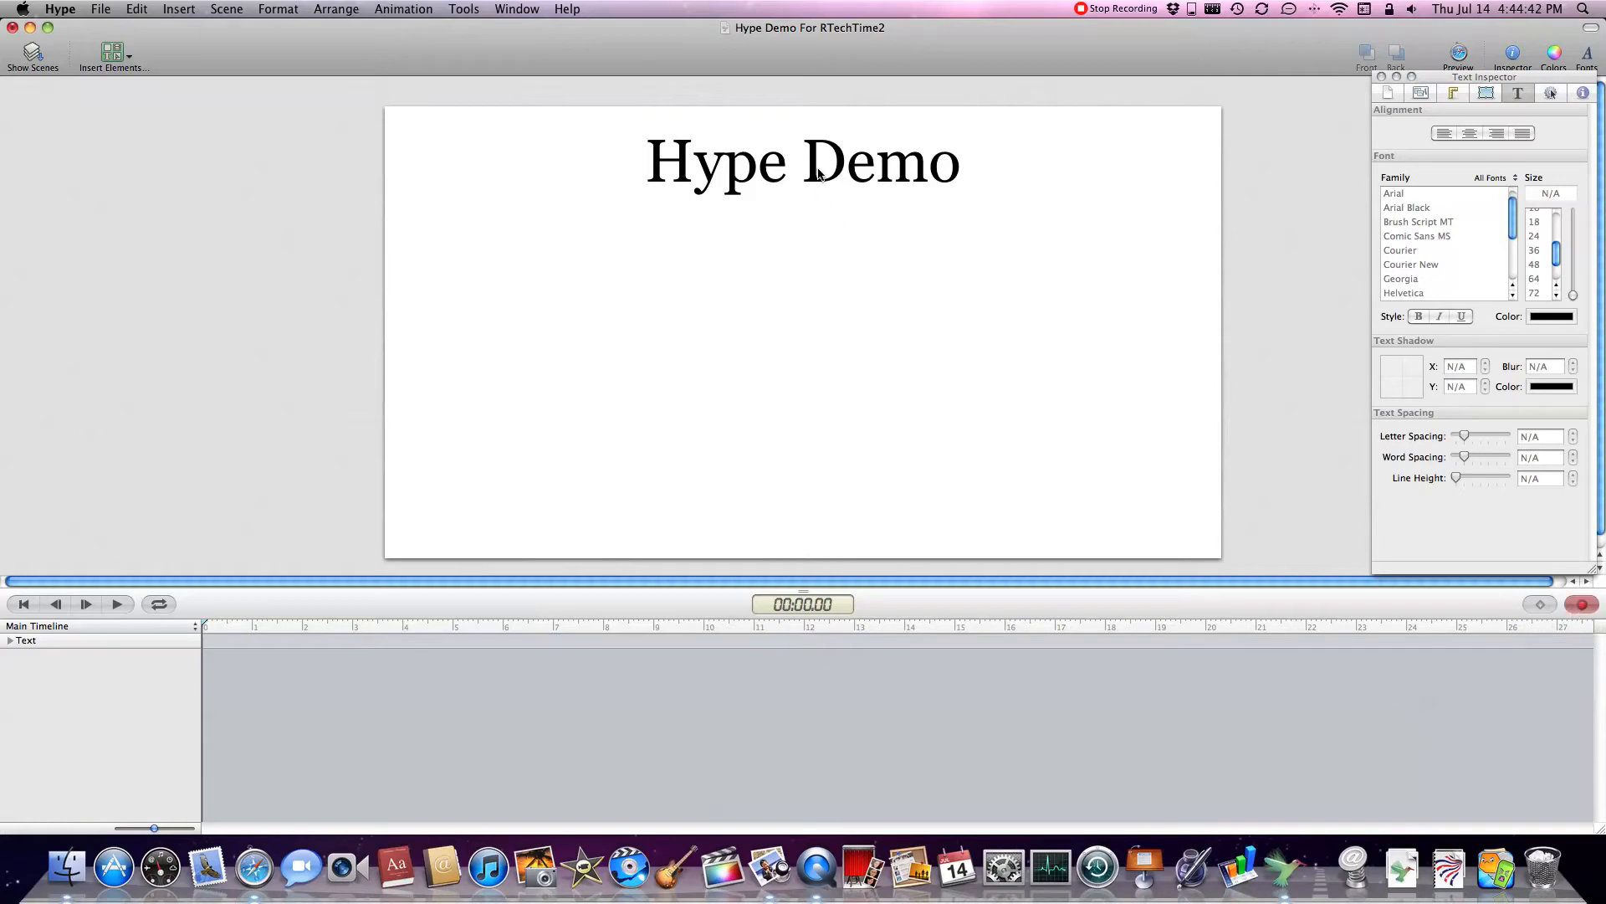
Select the Hype Demo title and record its opacity rising to 100% at one second
left_click(802, 160)
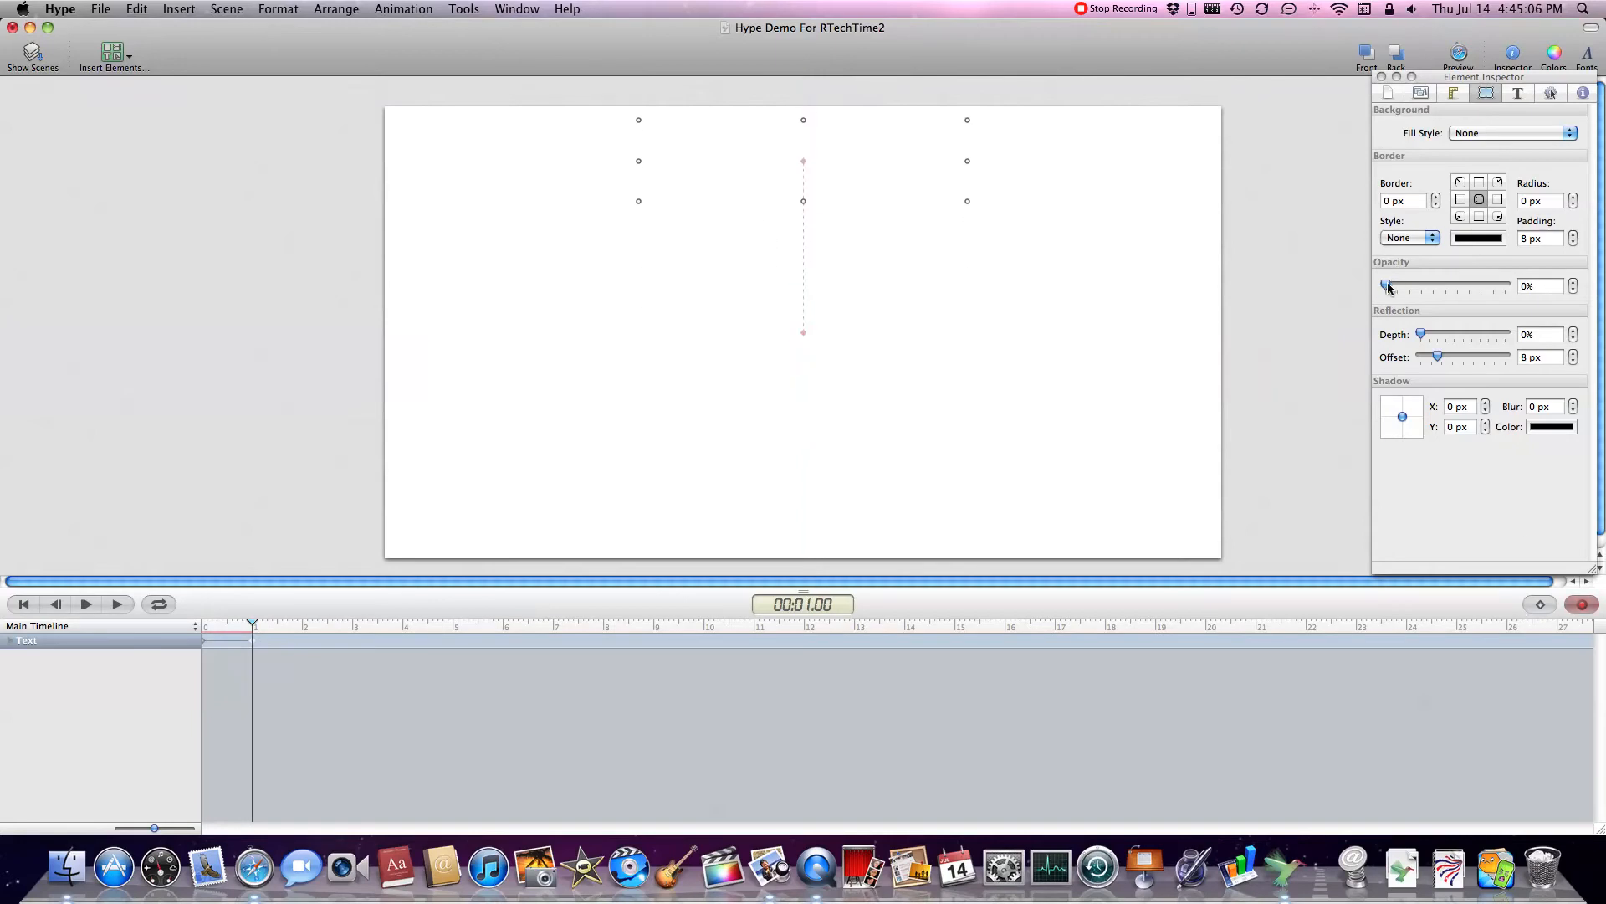
left_click_drag(1386, 285, 1504, 284)
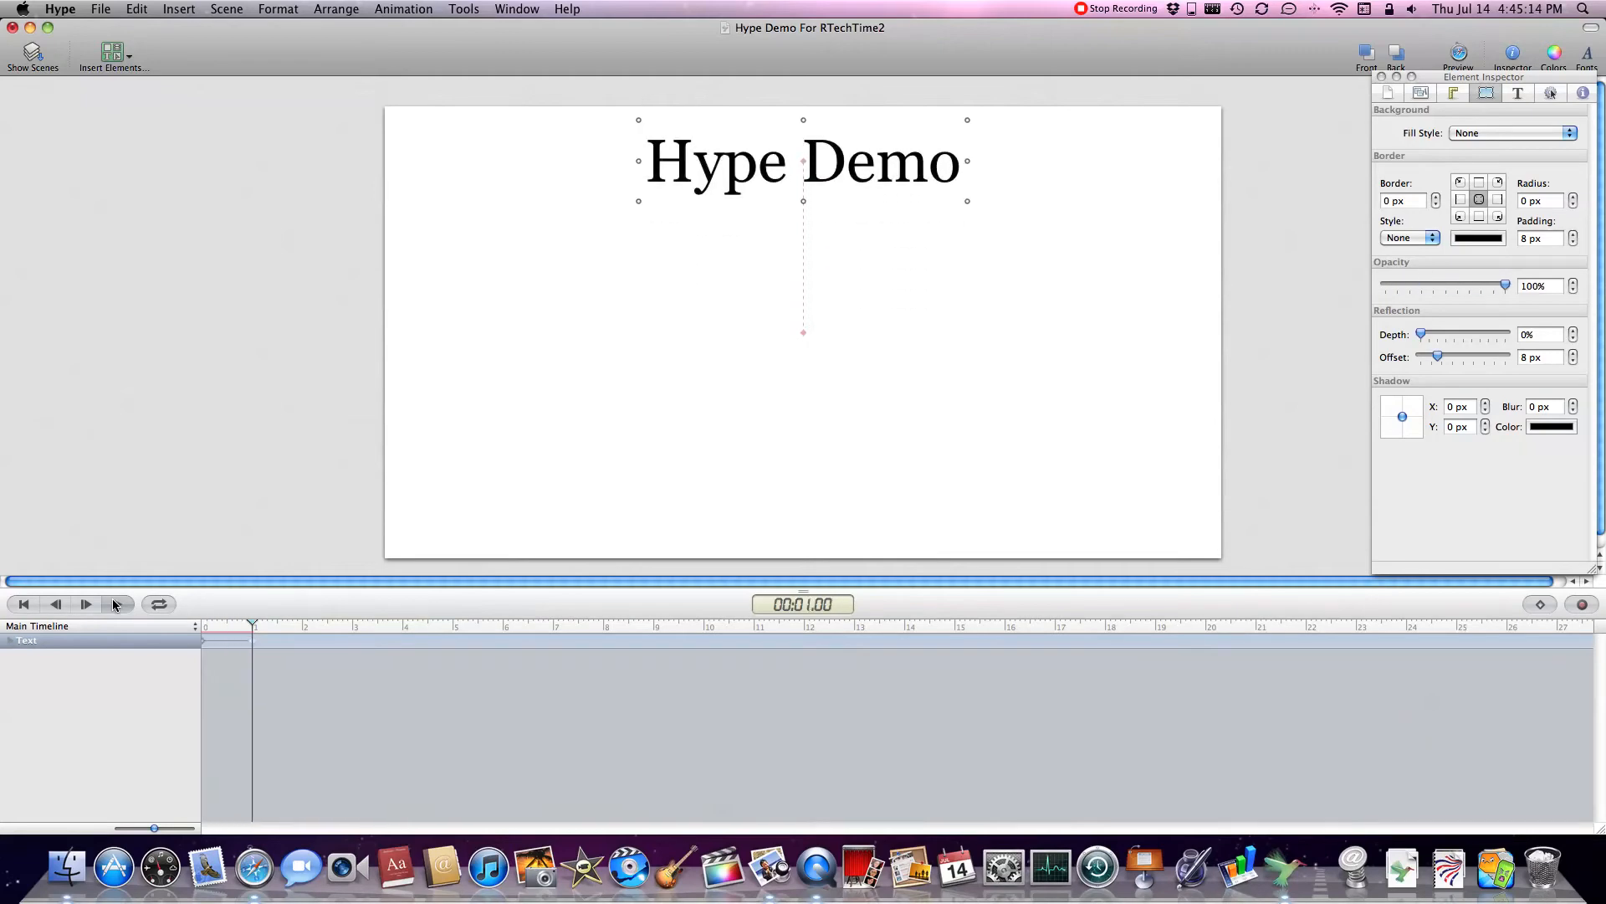
Rename the text layer to 'Hype Demo' in the timeline and play the fade-in from the start
left_click(8, 640)
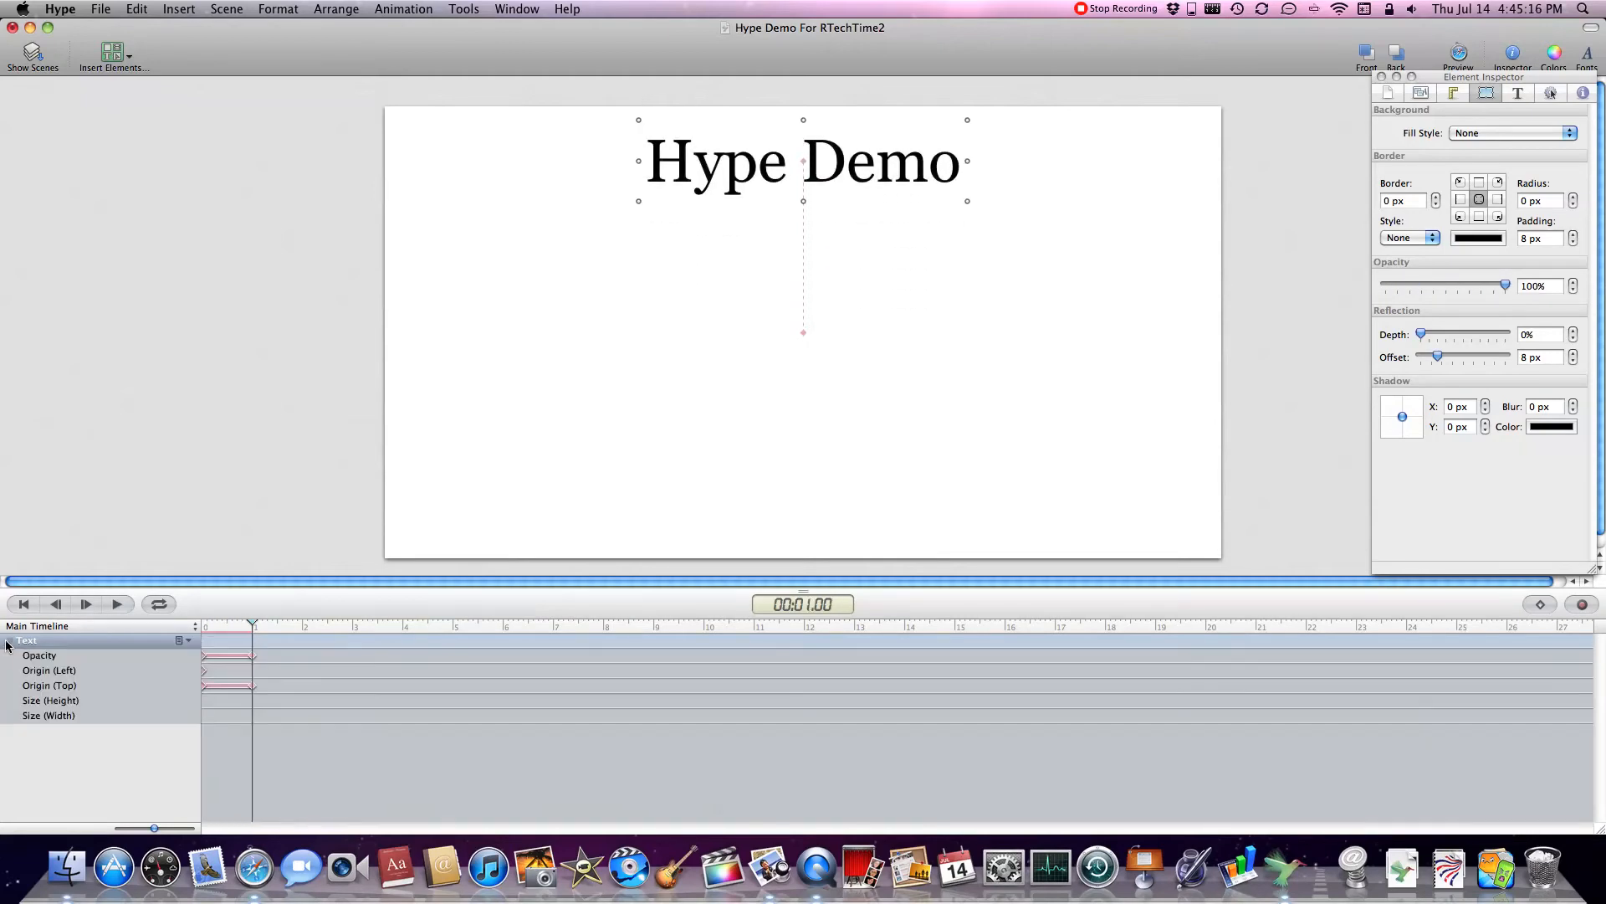
left_click(28, 640)
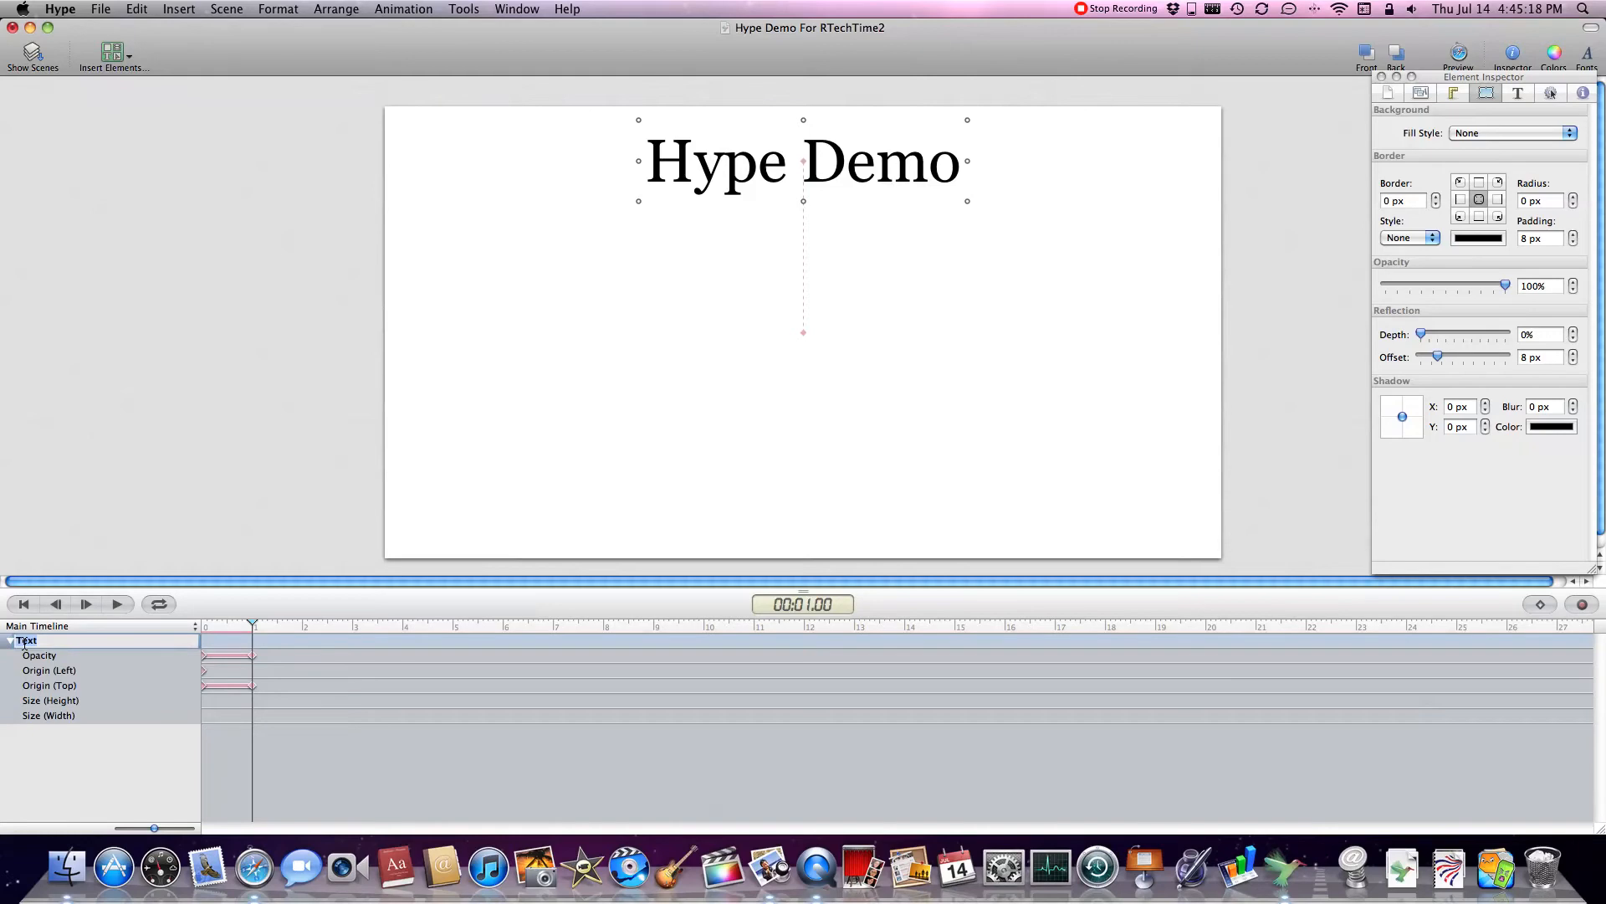
type("Hype Demo")
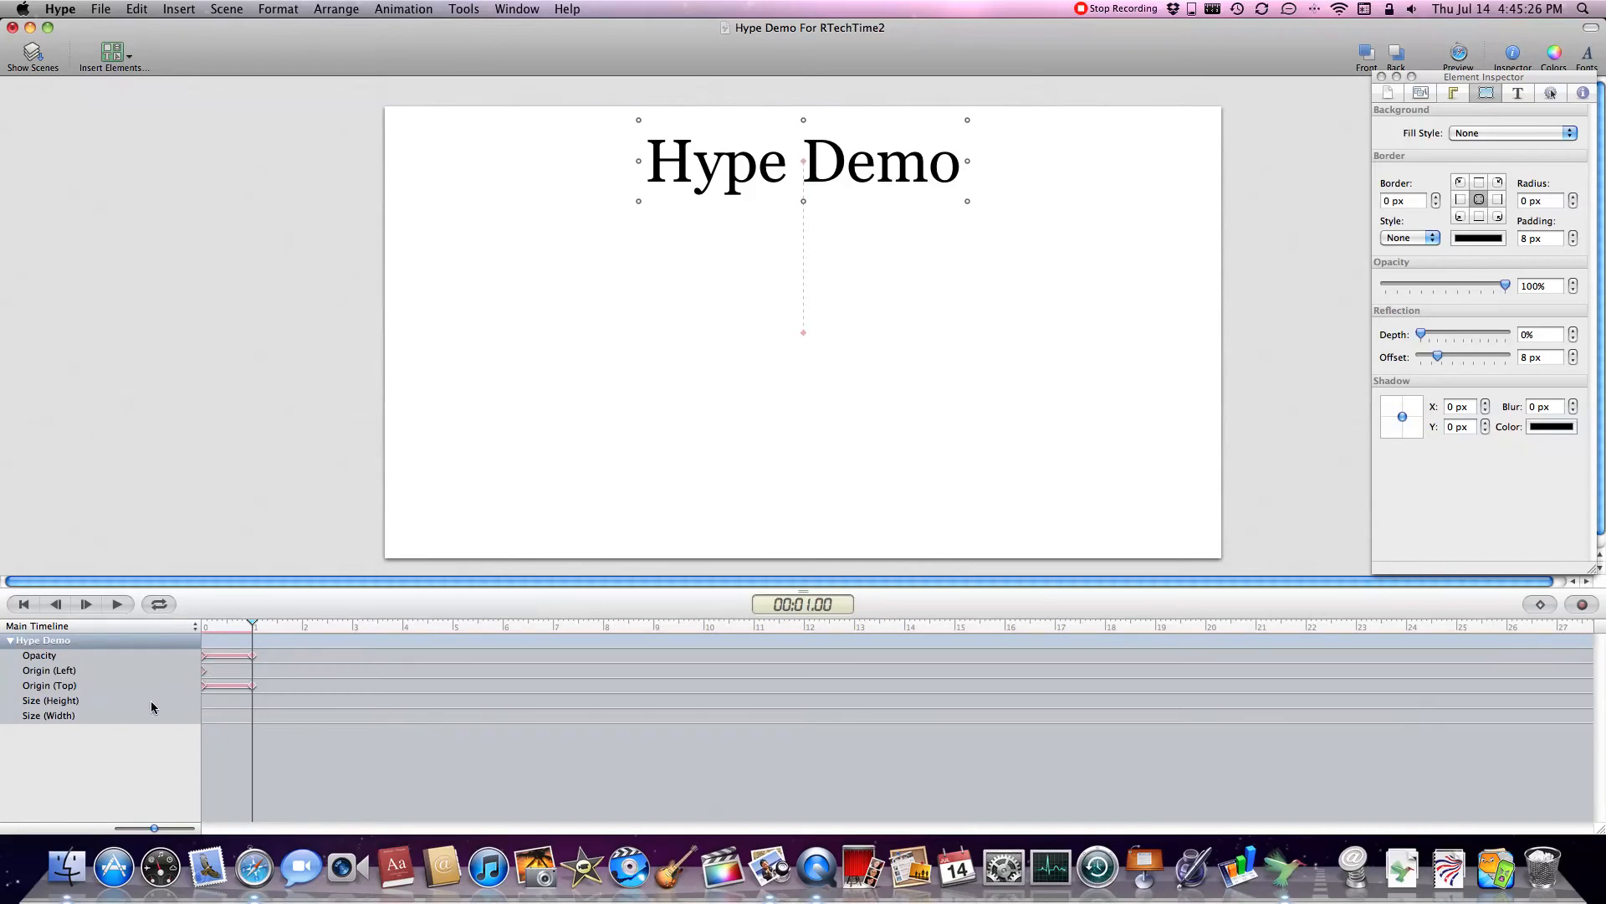
left_click(184, 639)
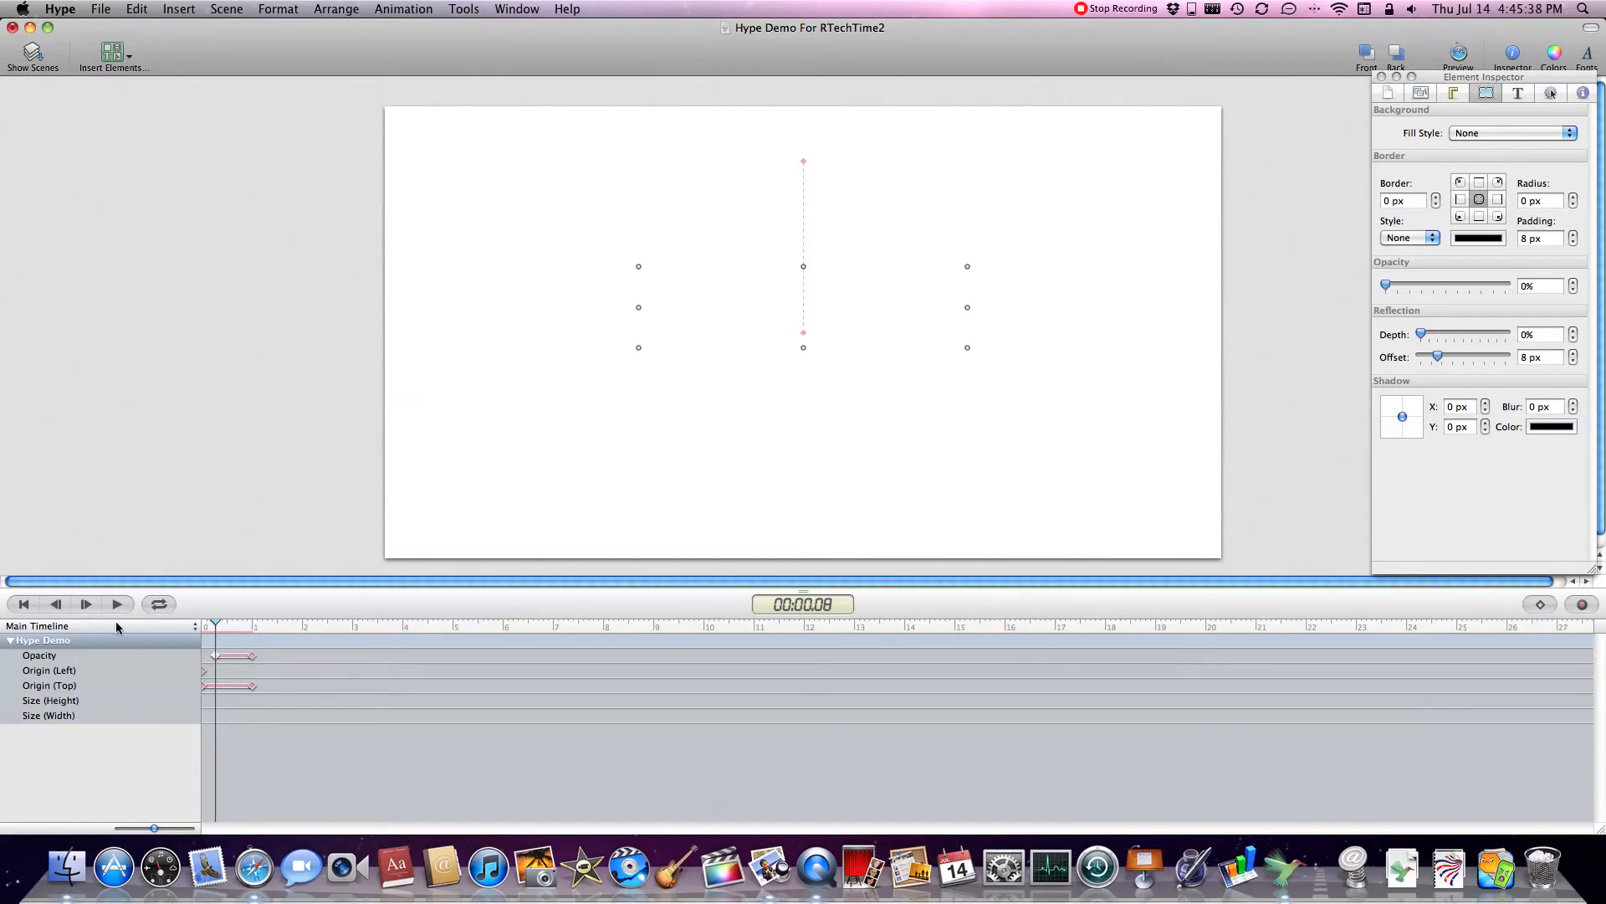
mouse_move(1214, 435)
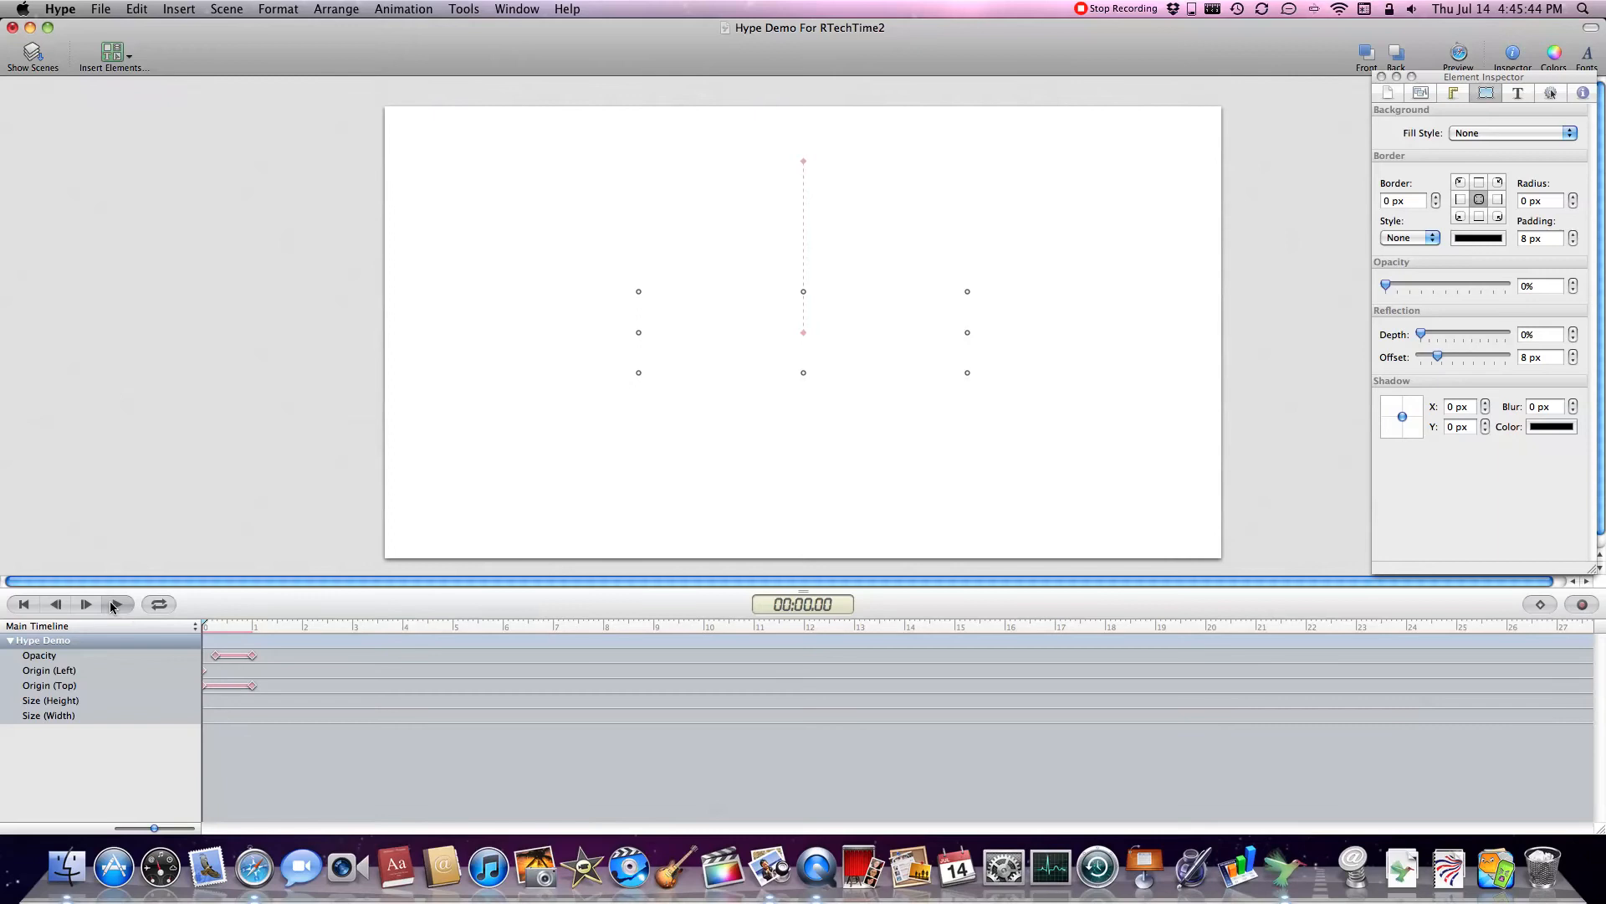
left_click(115, 604)
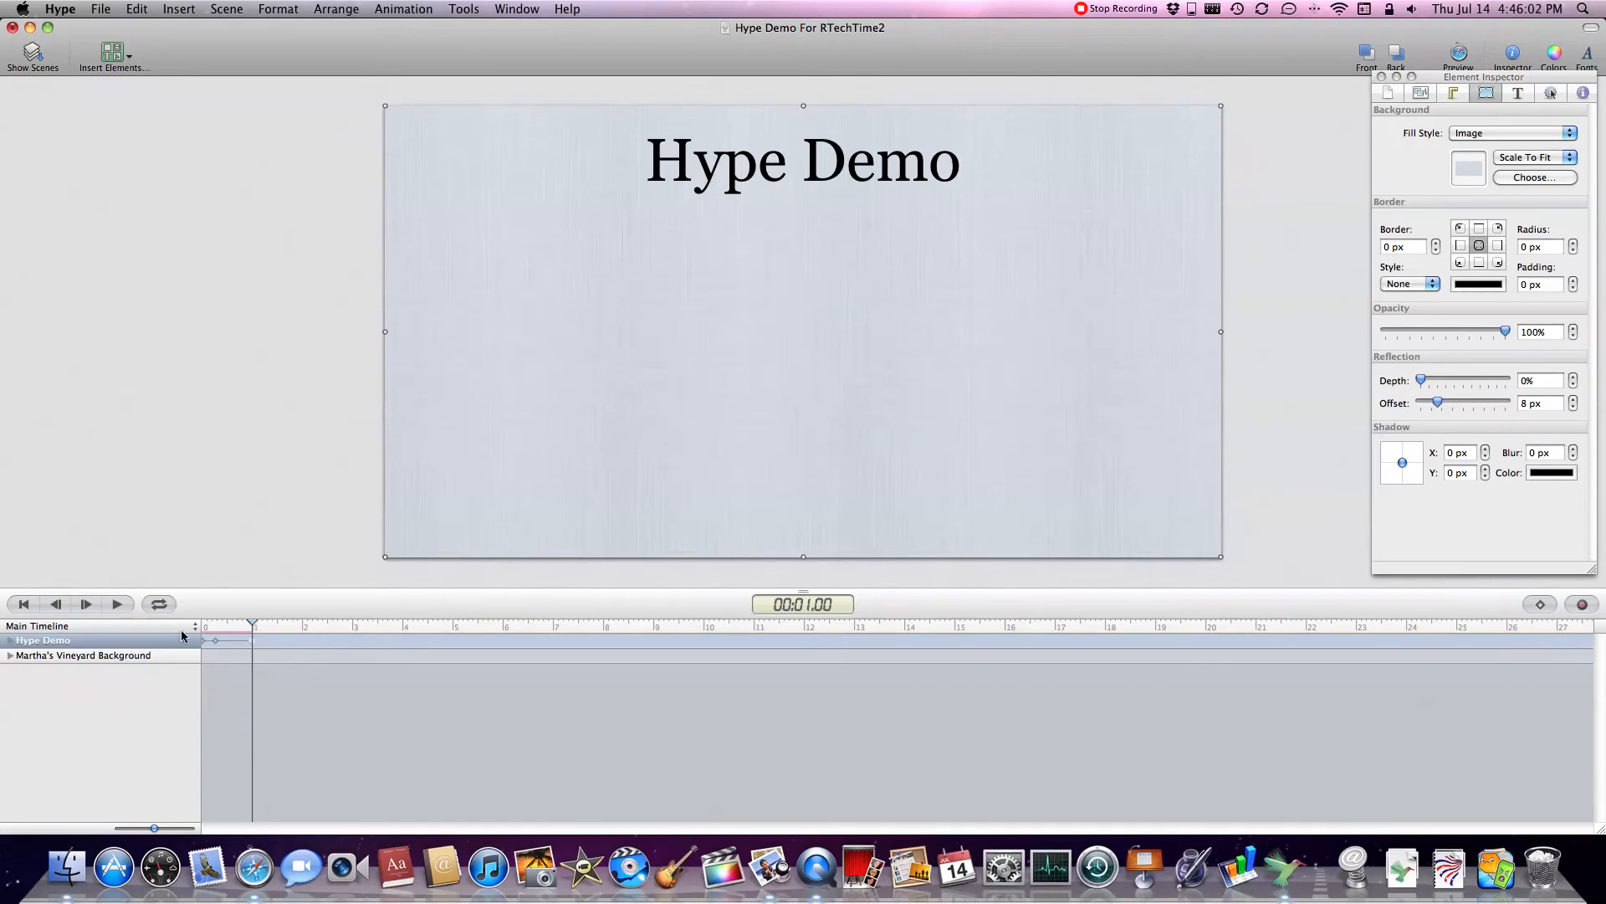
mouse_move(141, 681)
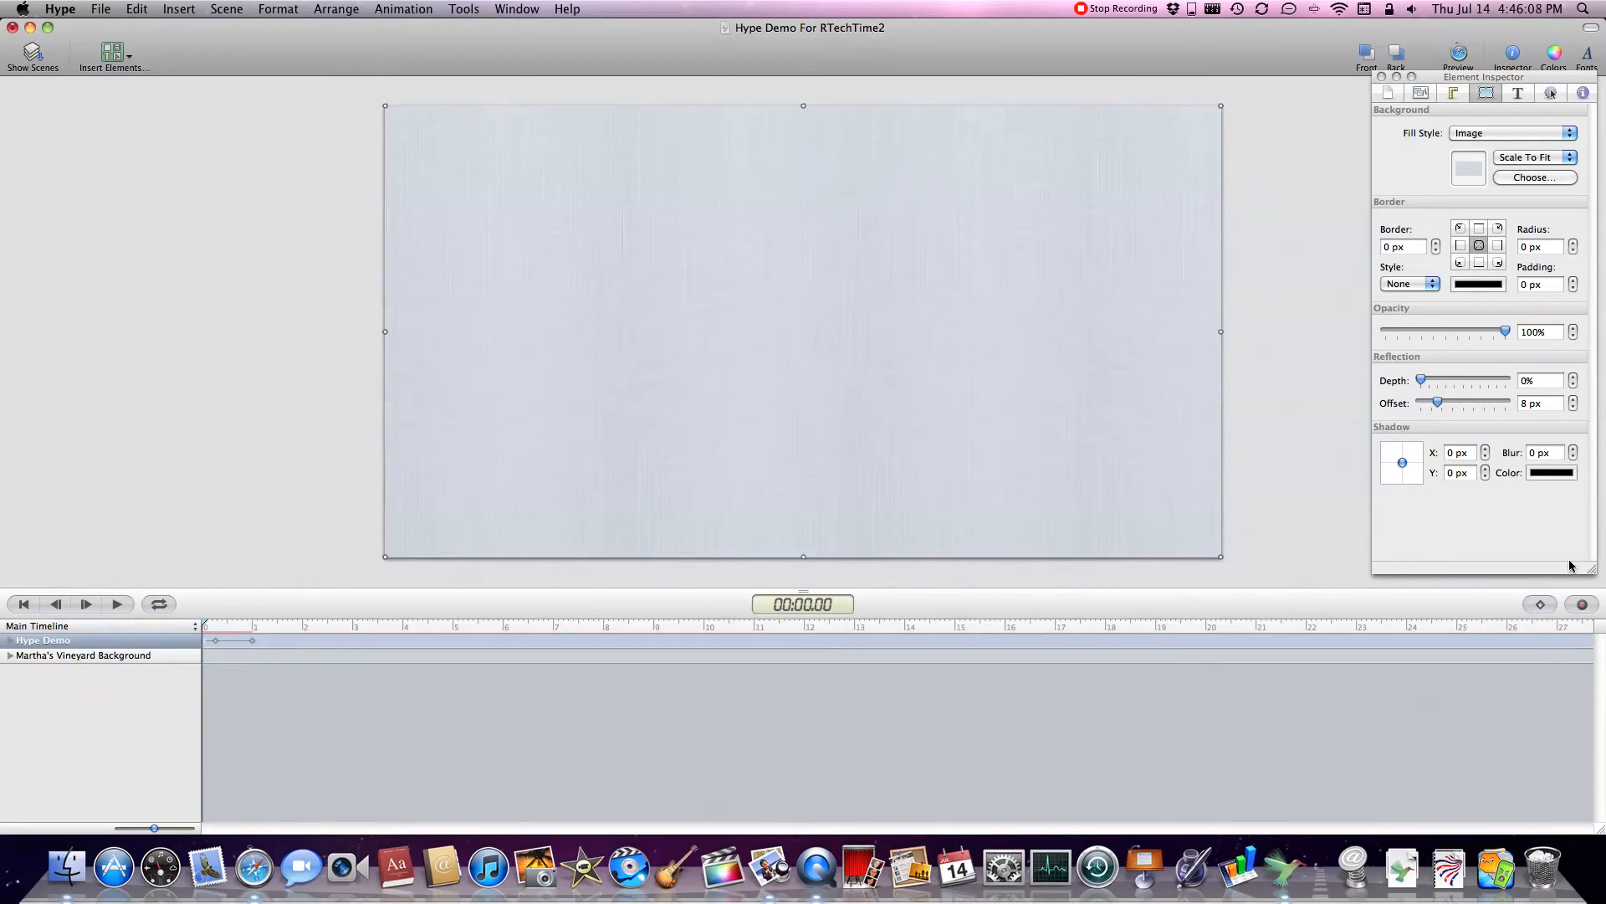
mouse_move(1519, 513)
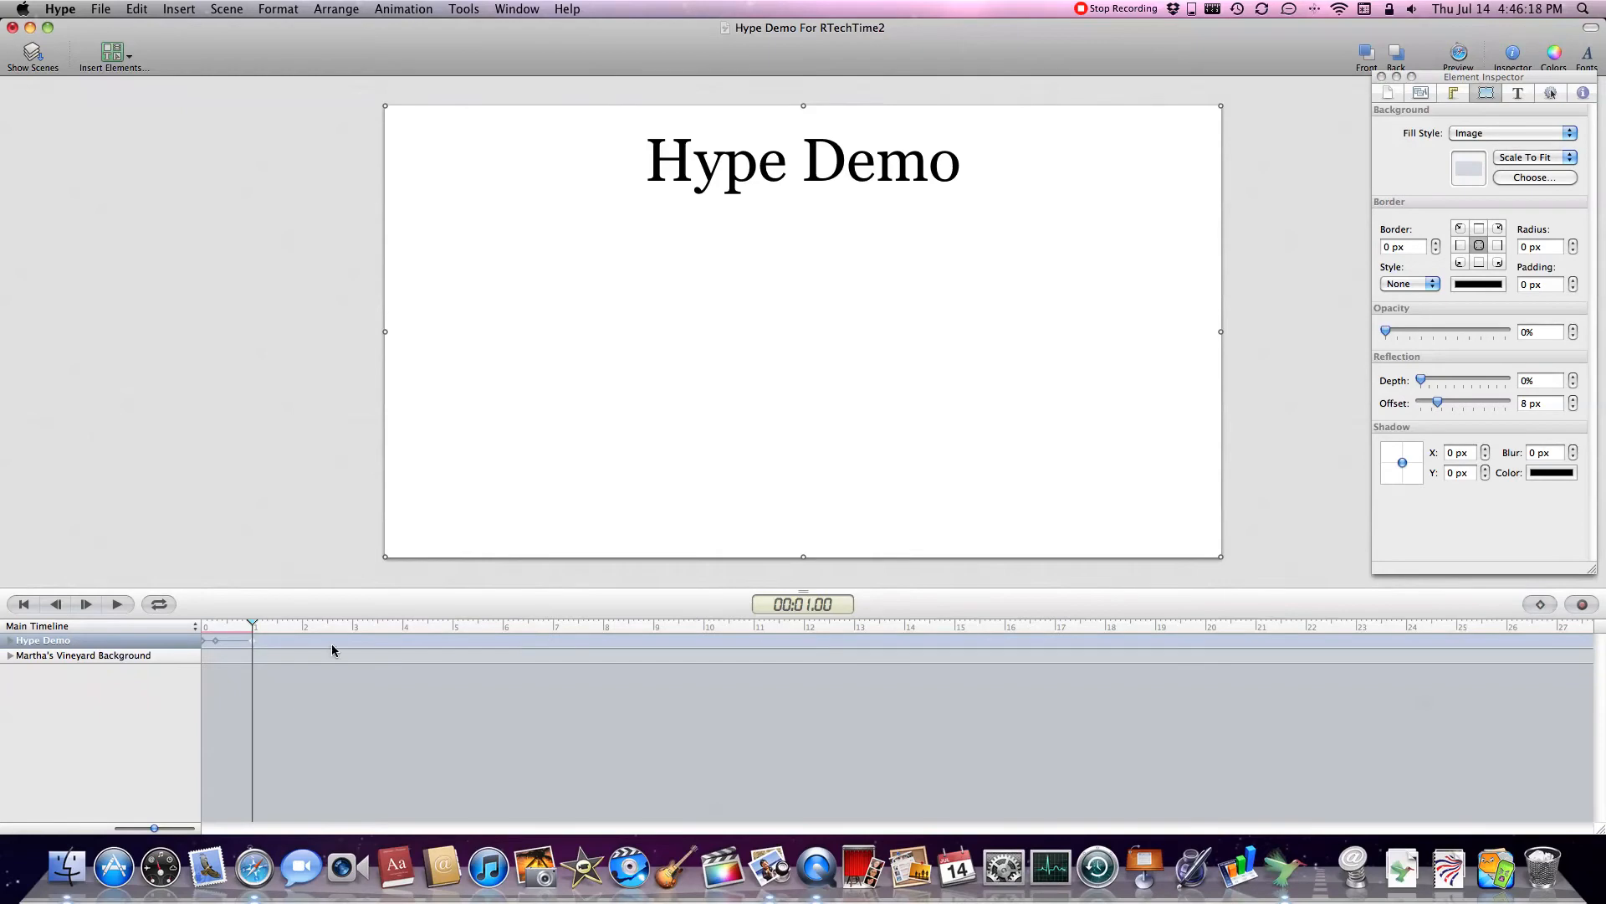
mouse_move(277, 642)
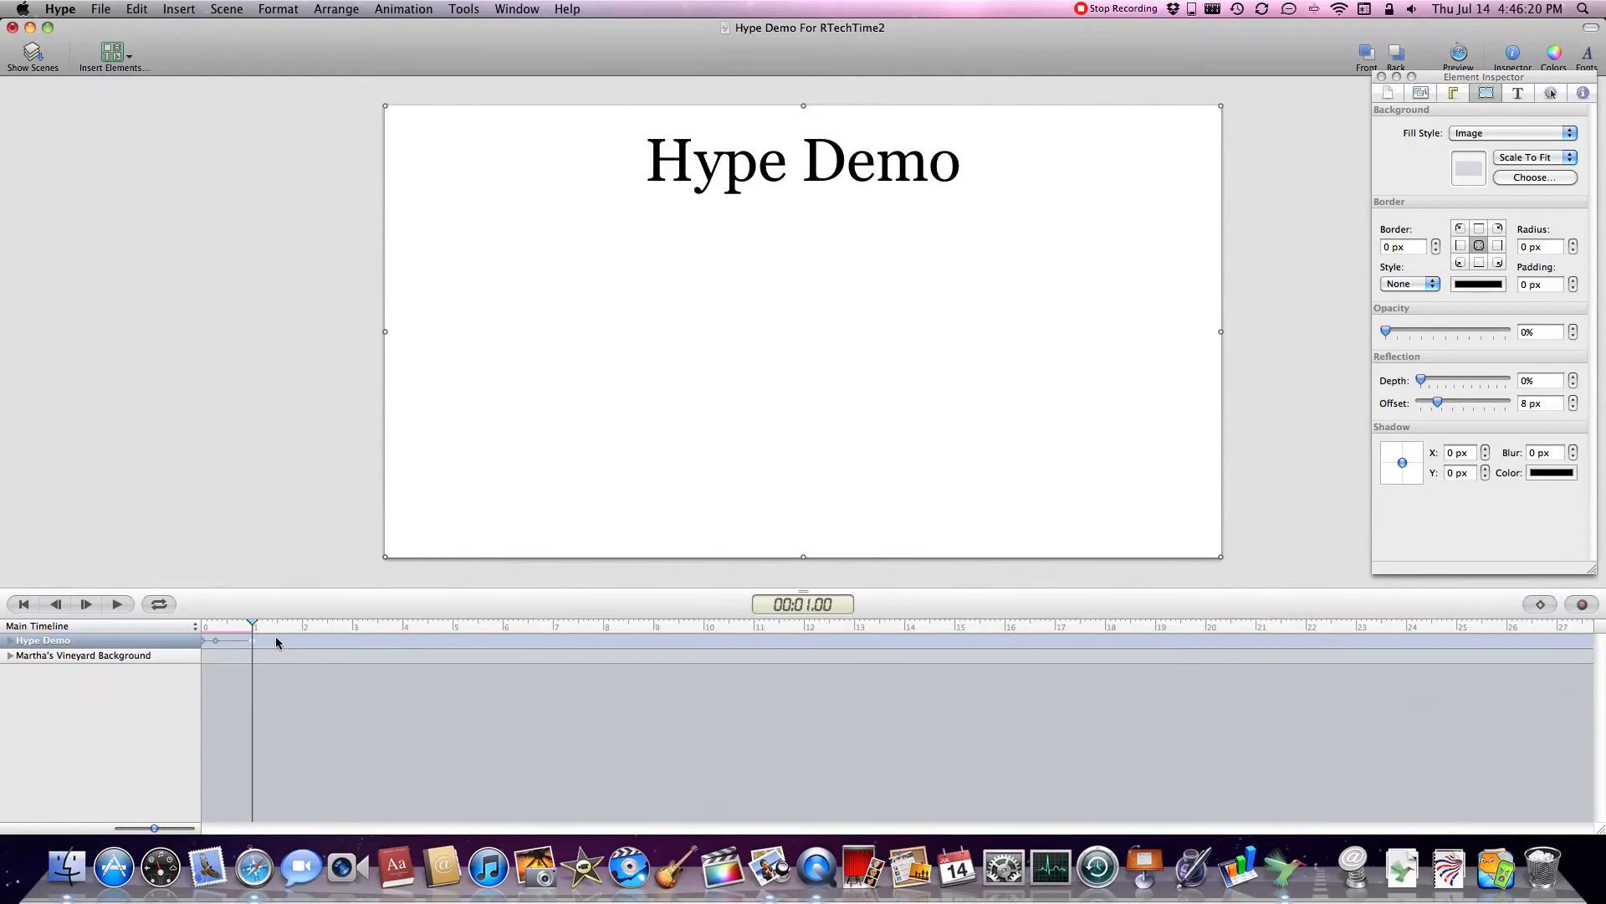
Keyframe the Martha's Vineyard Background opacity from 0% at 1s to 100% at 2s
left_click(183, 654)
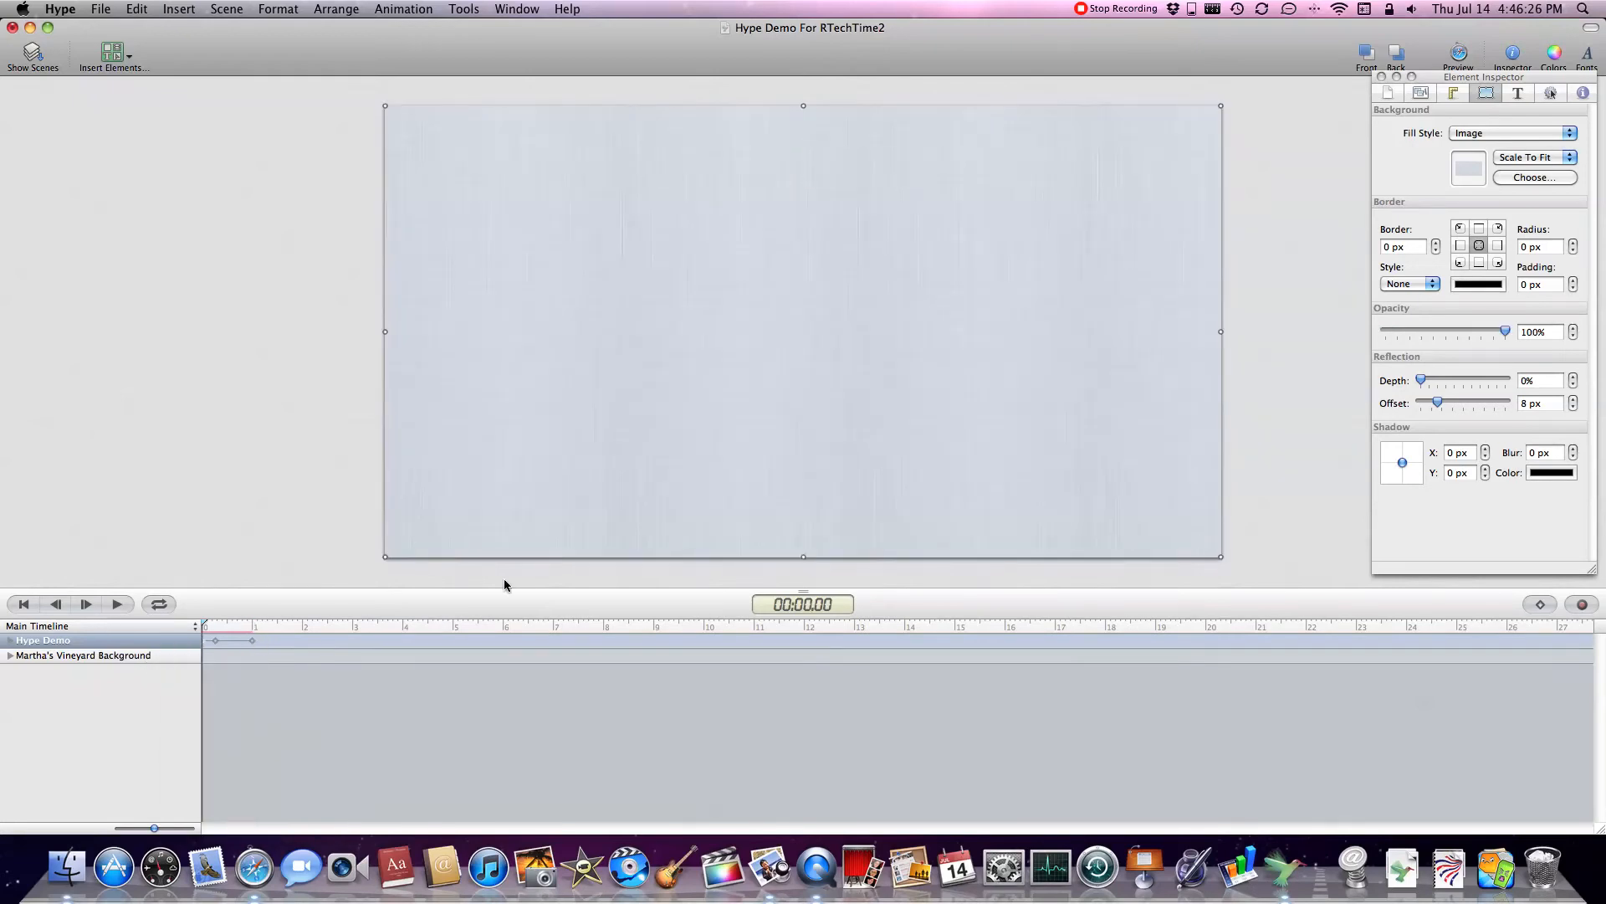
left_click(82, 656)
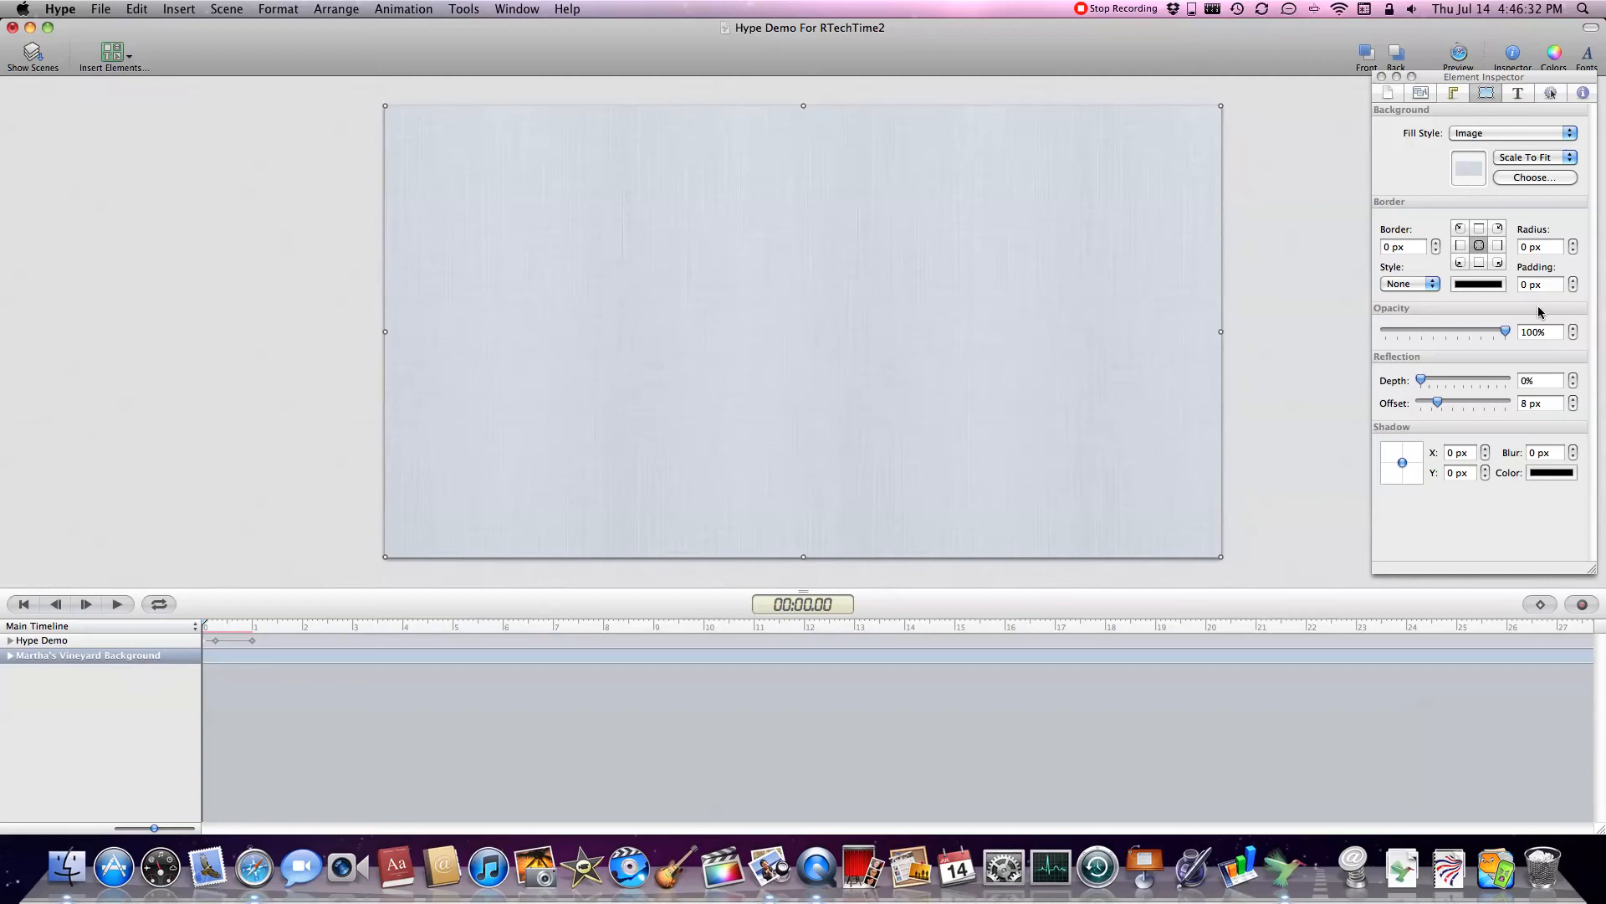
mouse_move(1516, 315)
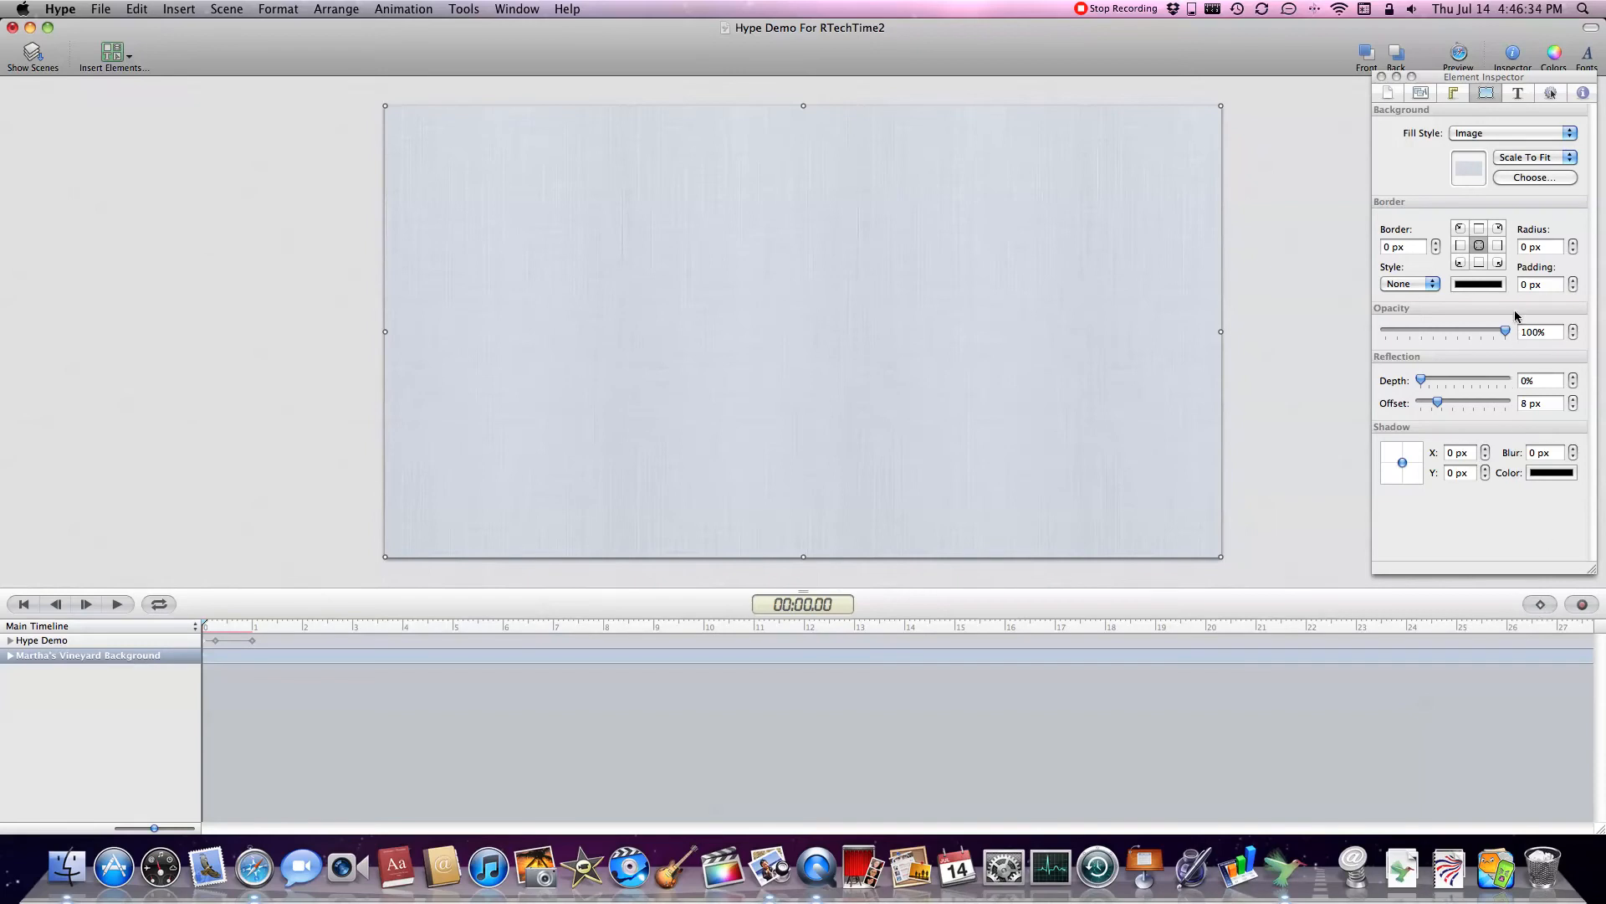
left_click_drag(1504, 331, 1385, 331)
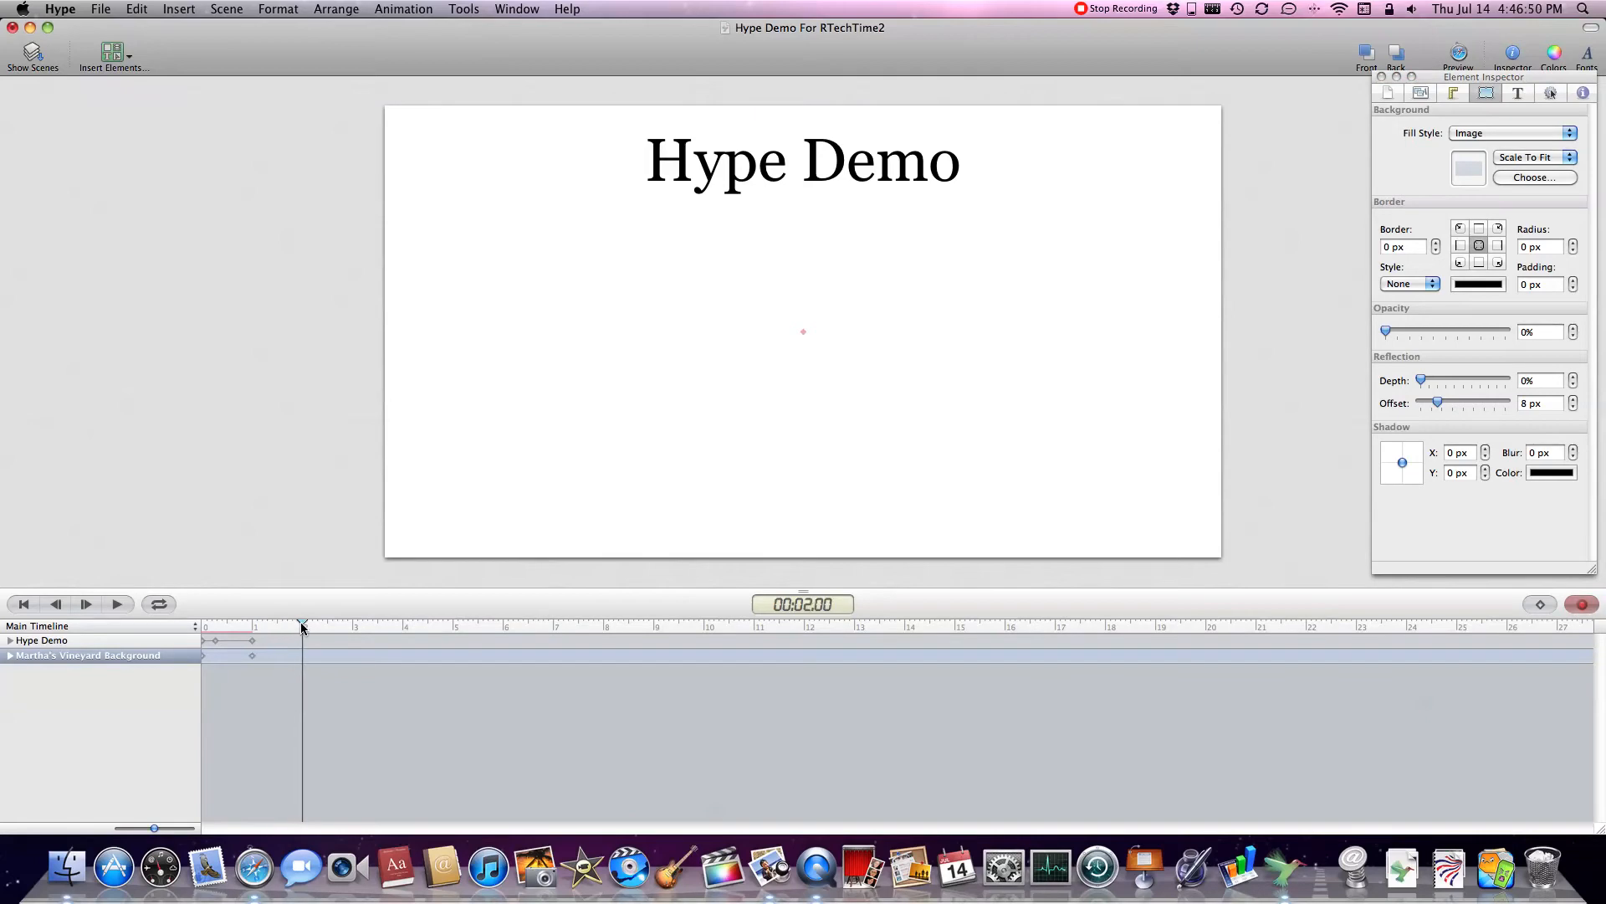
left_click(803, 331)
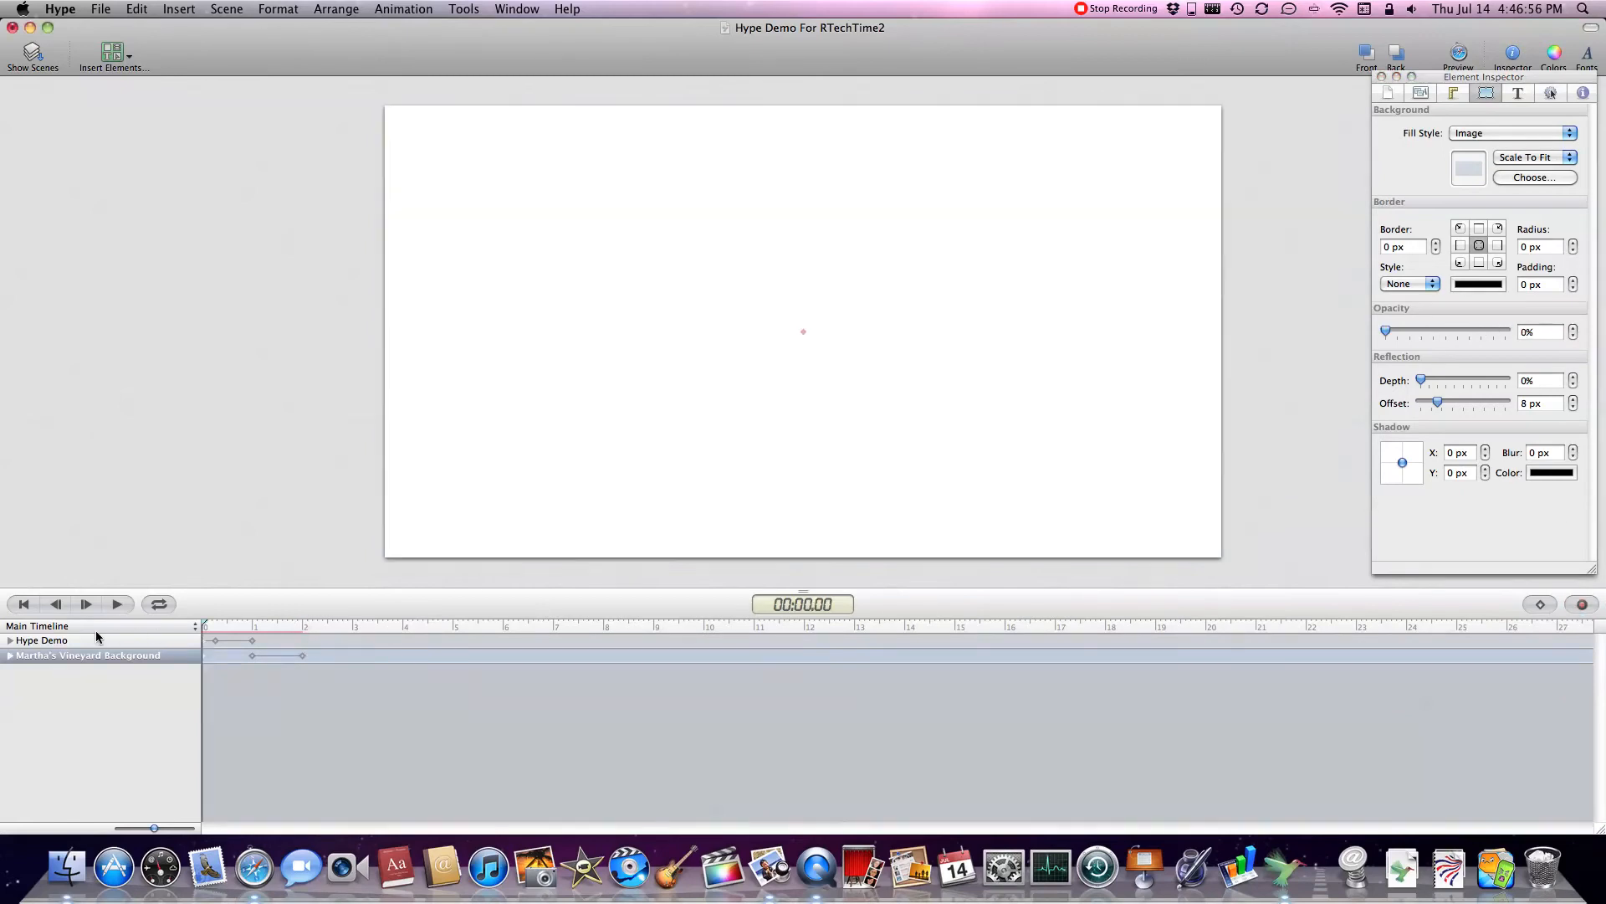
left_click(86, 603)
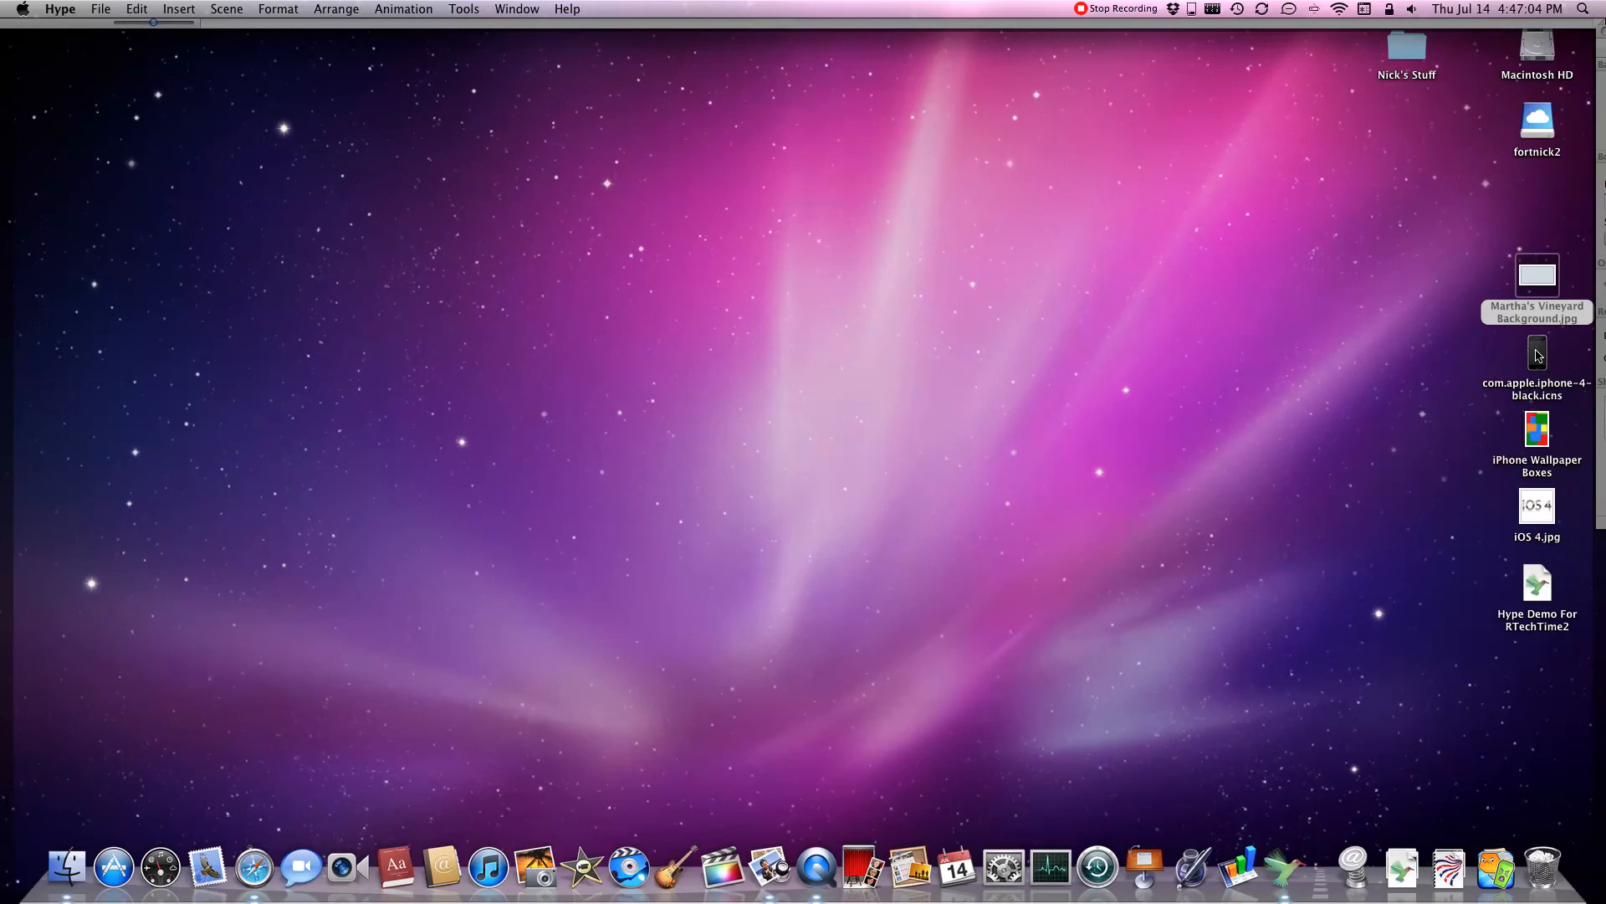
Add the iPhone image and keyframe its opacity from 0% at the start to 100% at 2s
double_click(1537, 583)
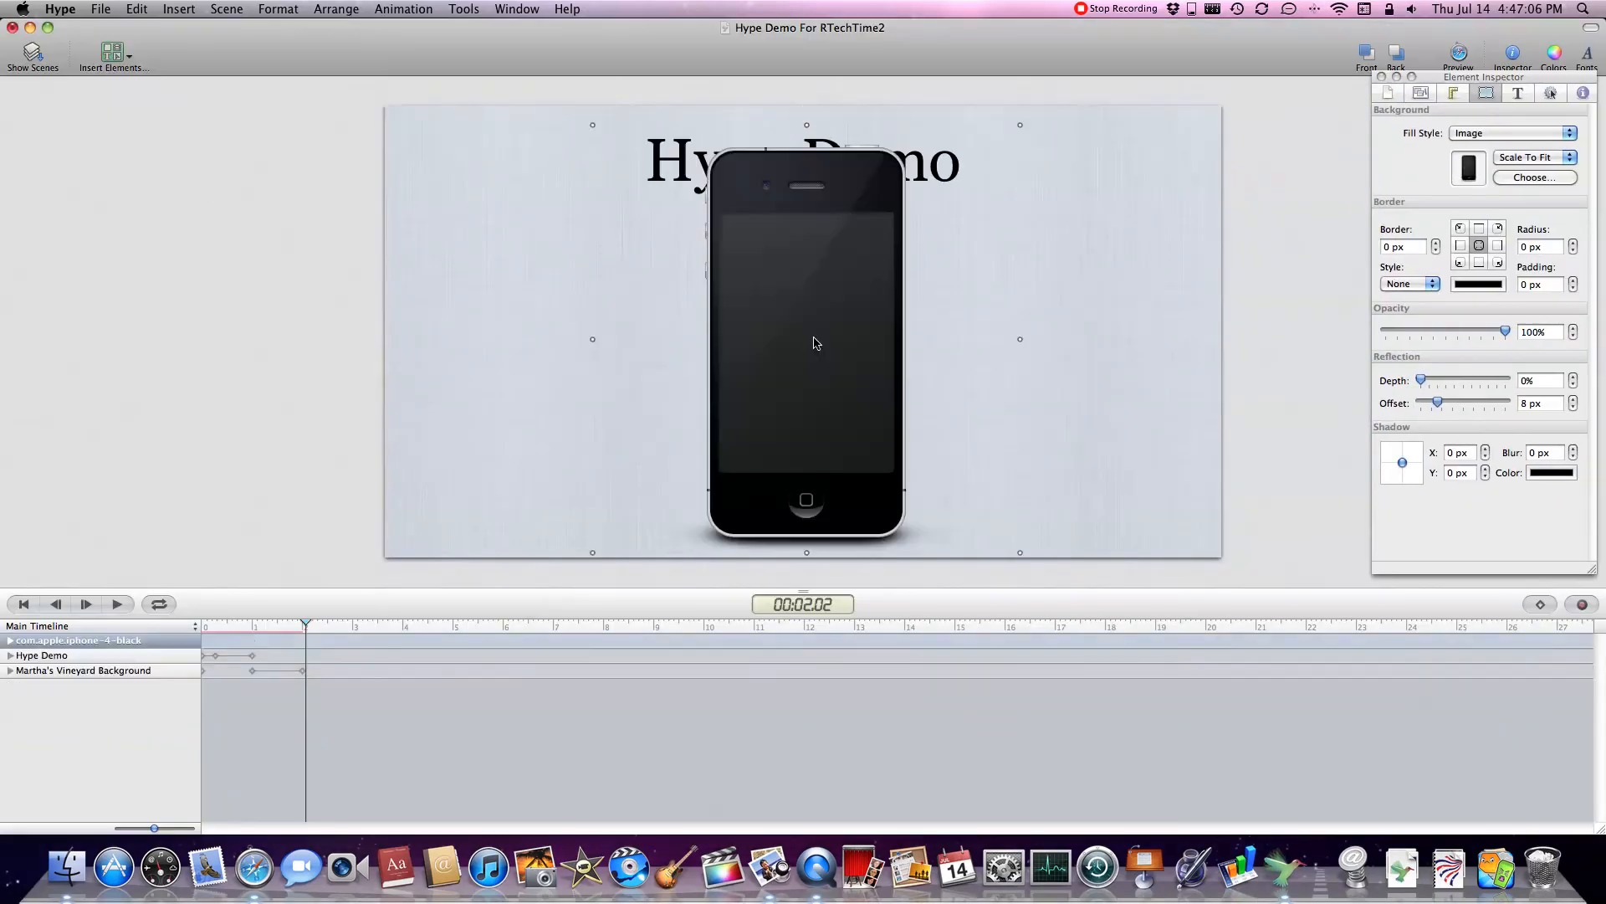
mouse_move(805, 124)
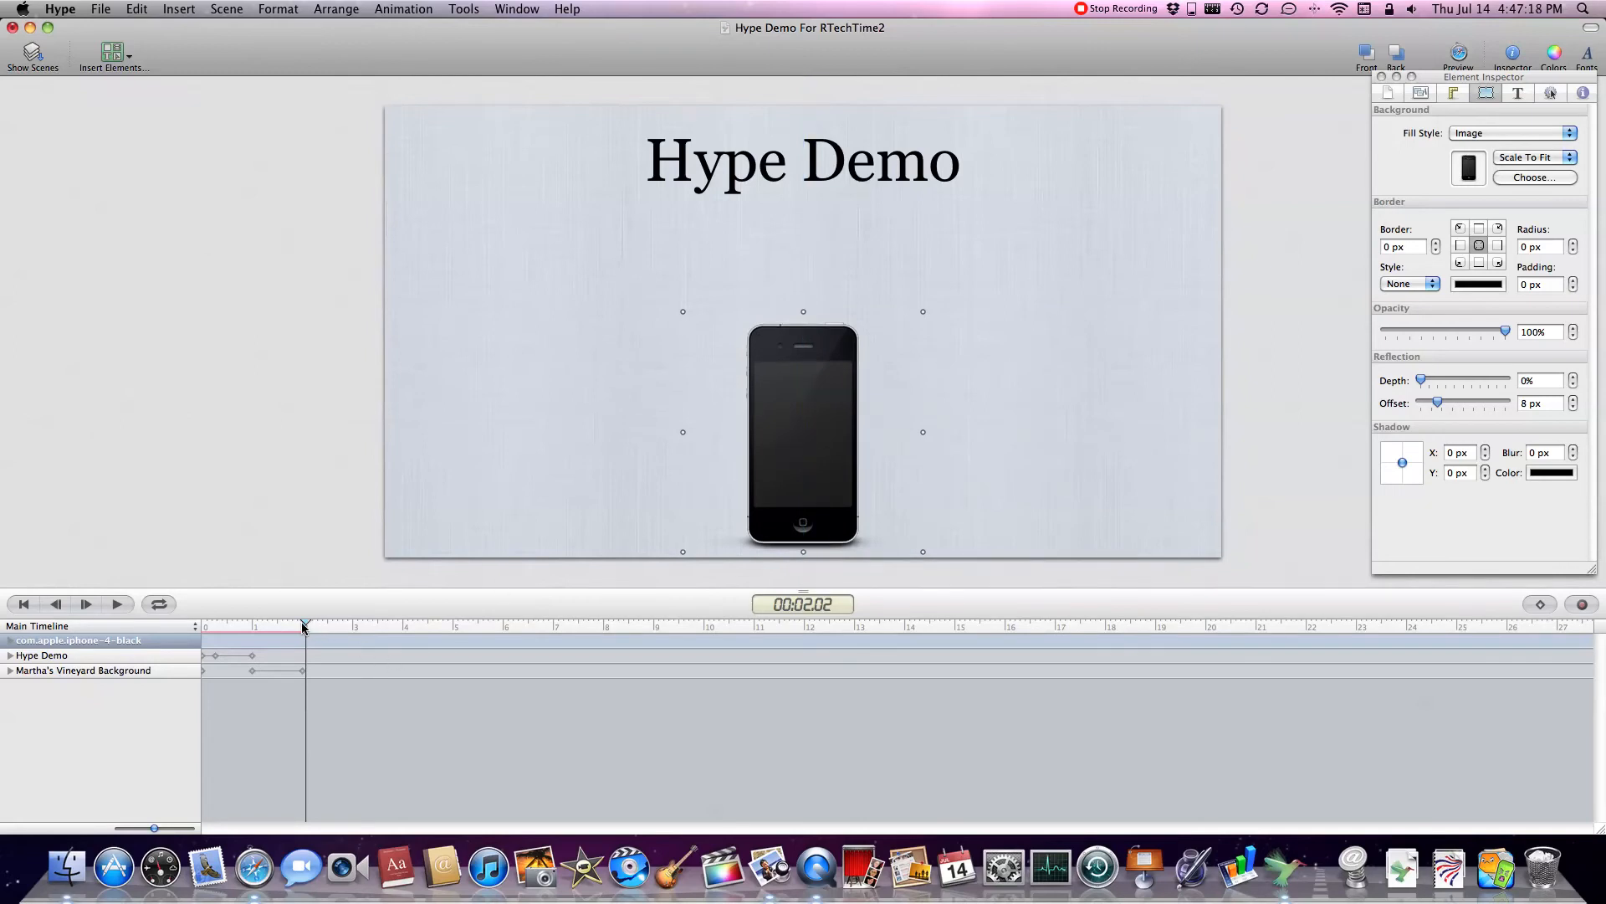
left_click(1541, 603)
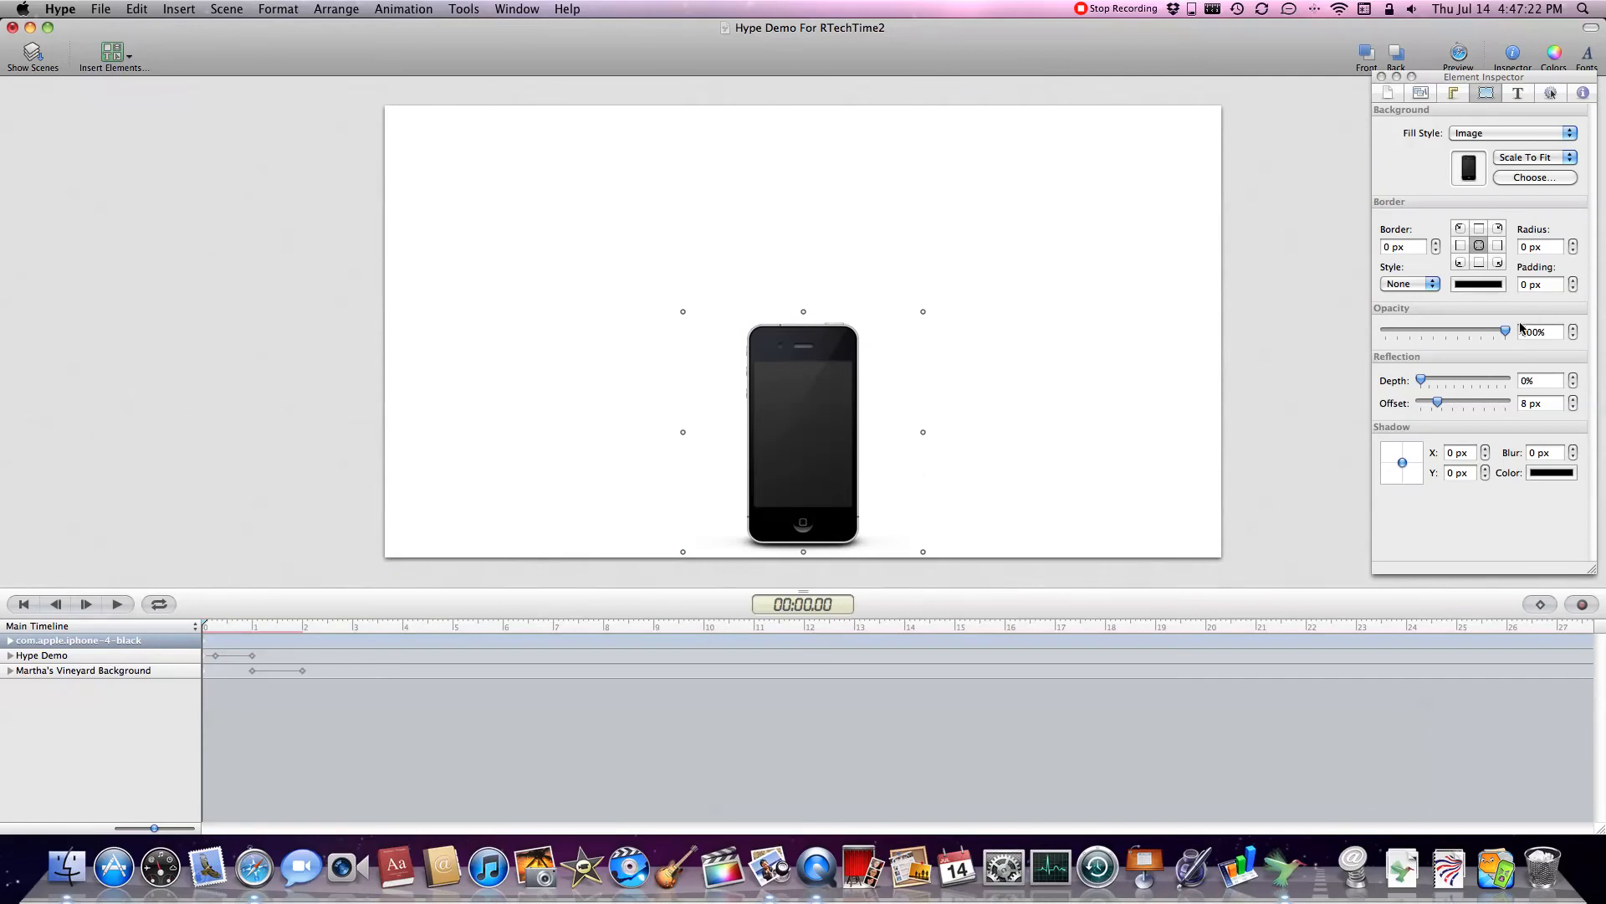
left_click_drag(1505, 332, 1386, 332)
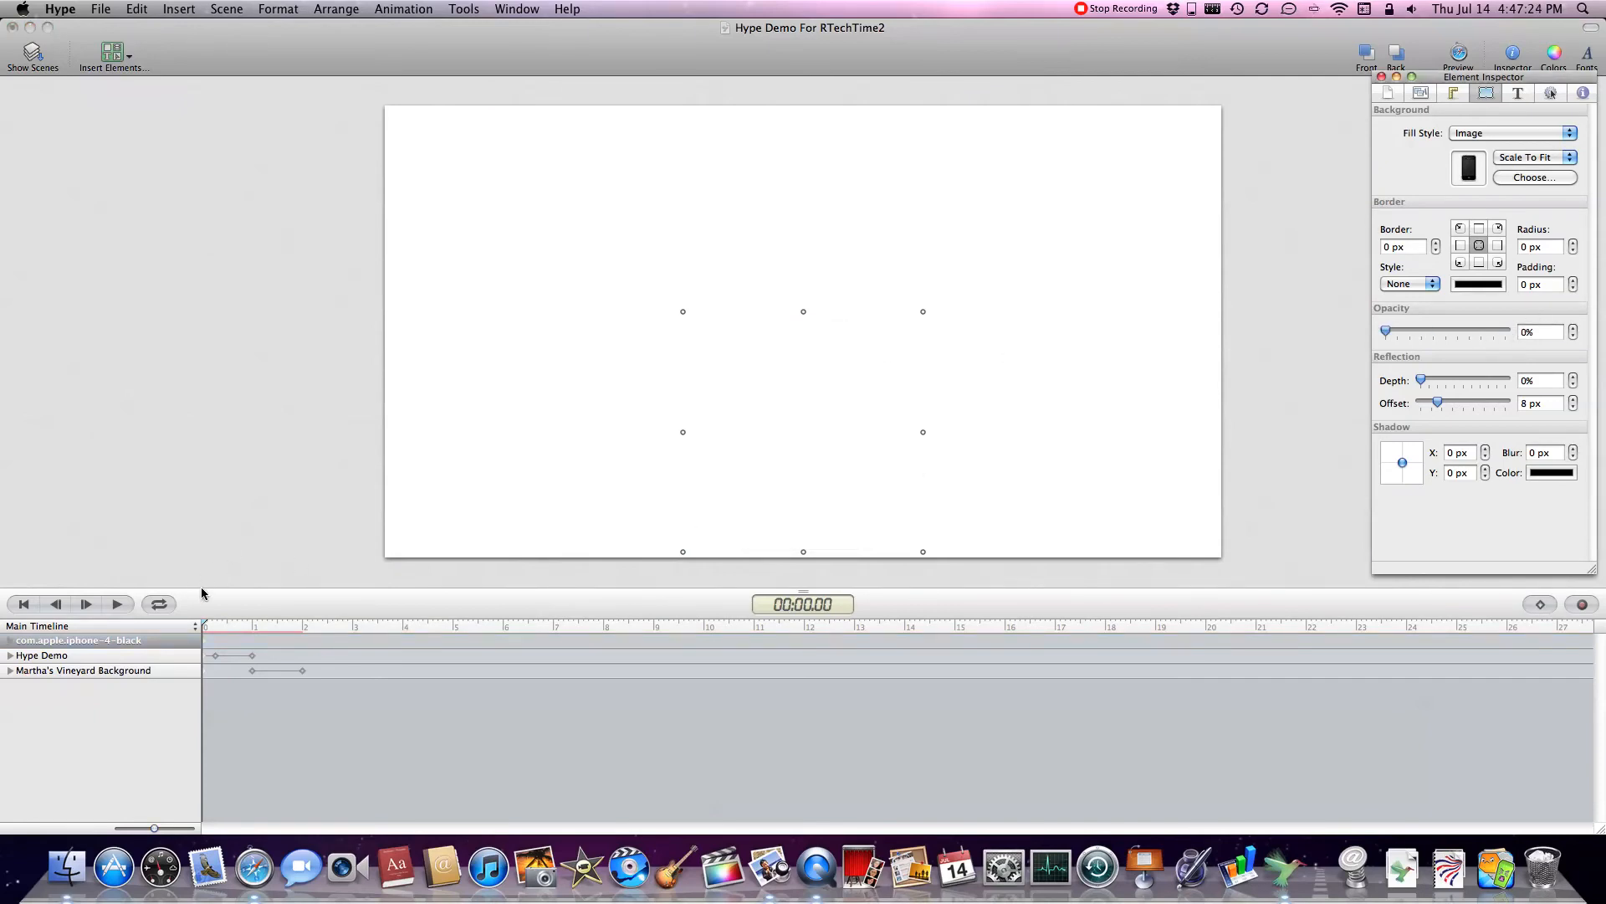
left_click(302, 626)
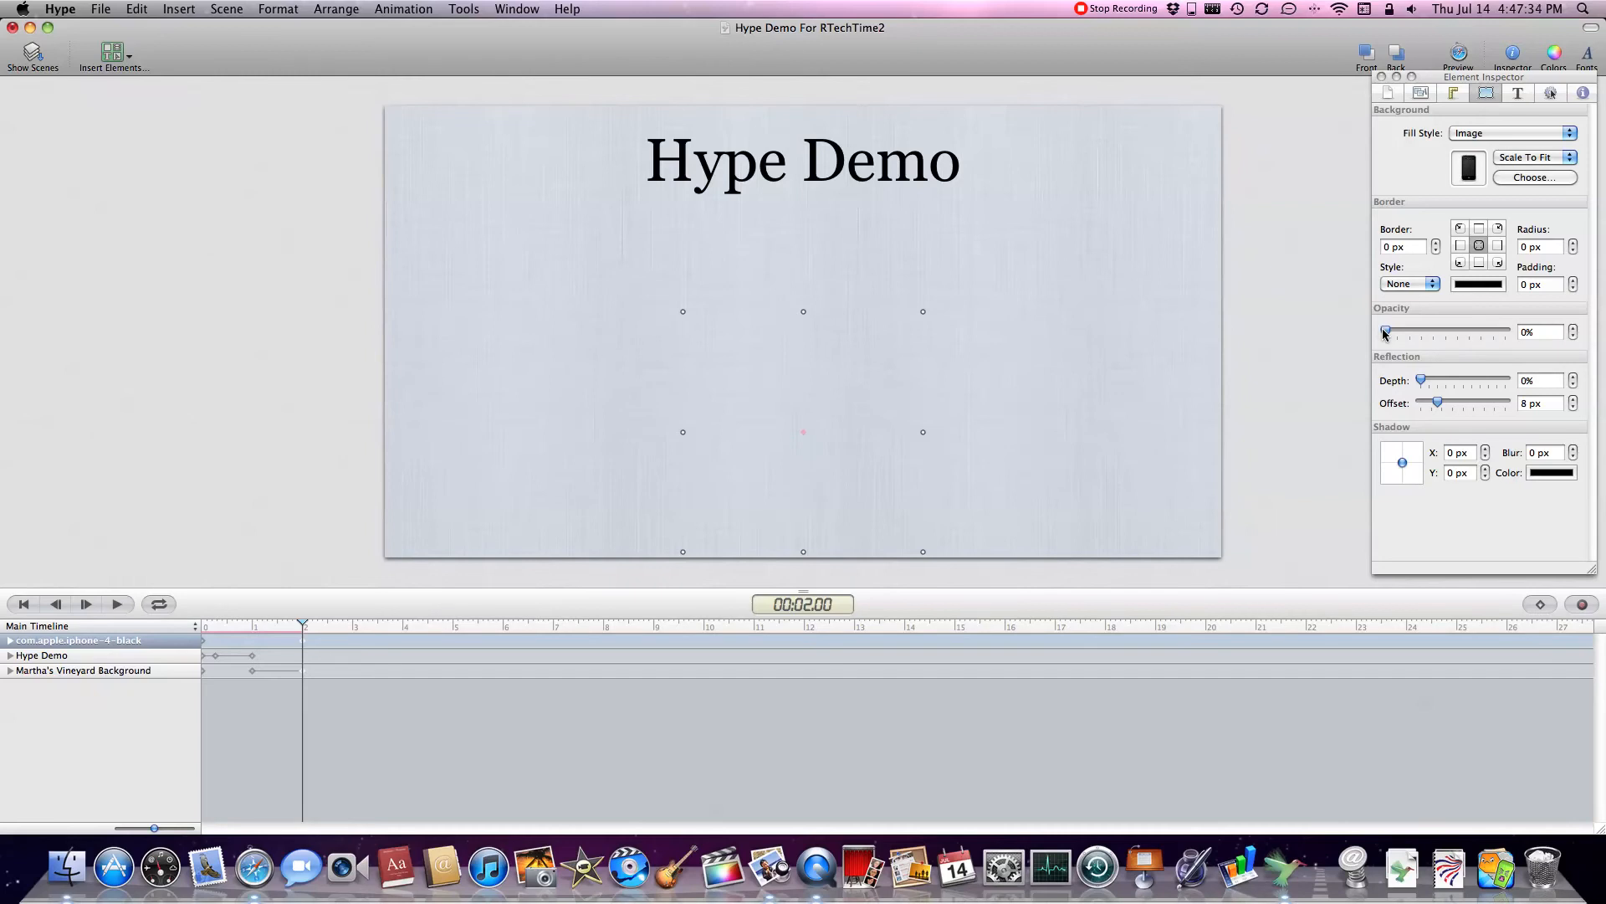
left_click_drag(1386, 332, 1391, 333)
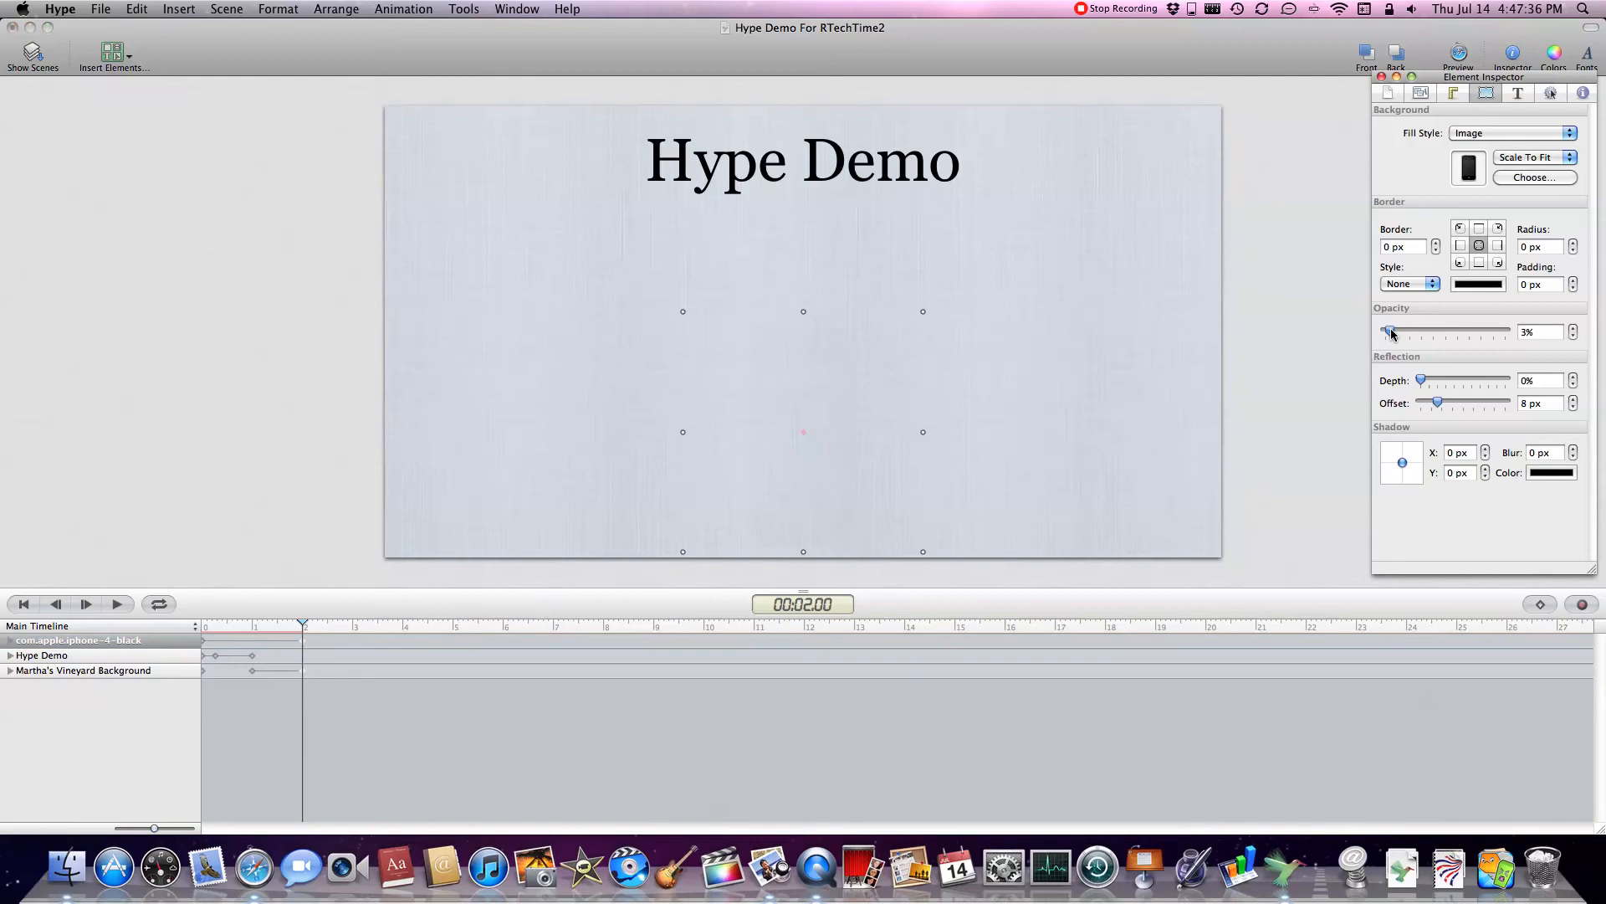
left_click_drag(1391, 332, 1433, 333)
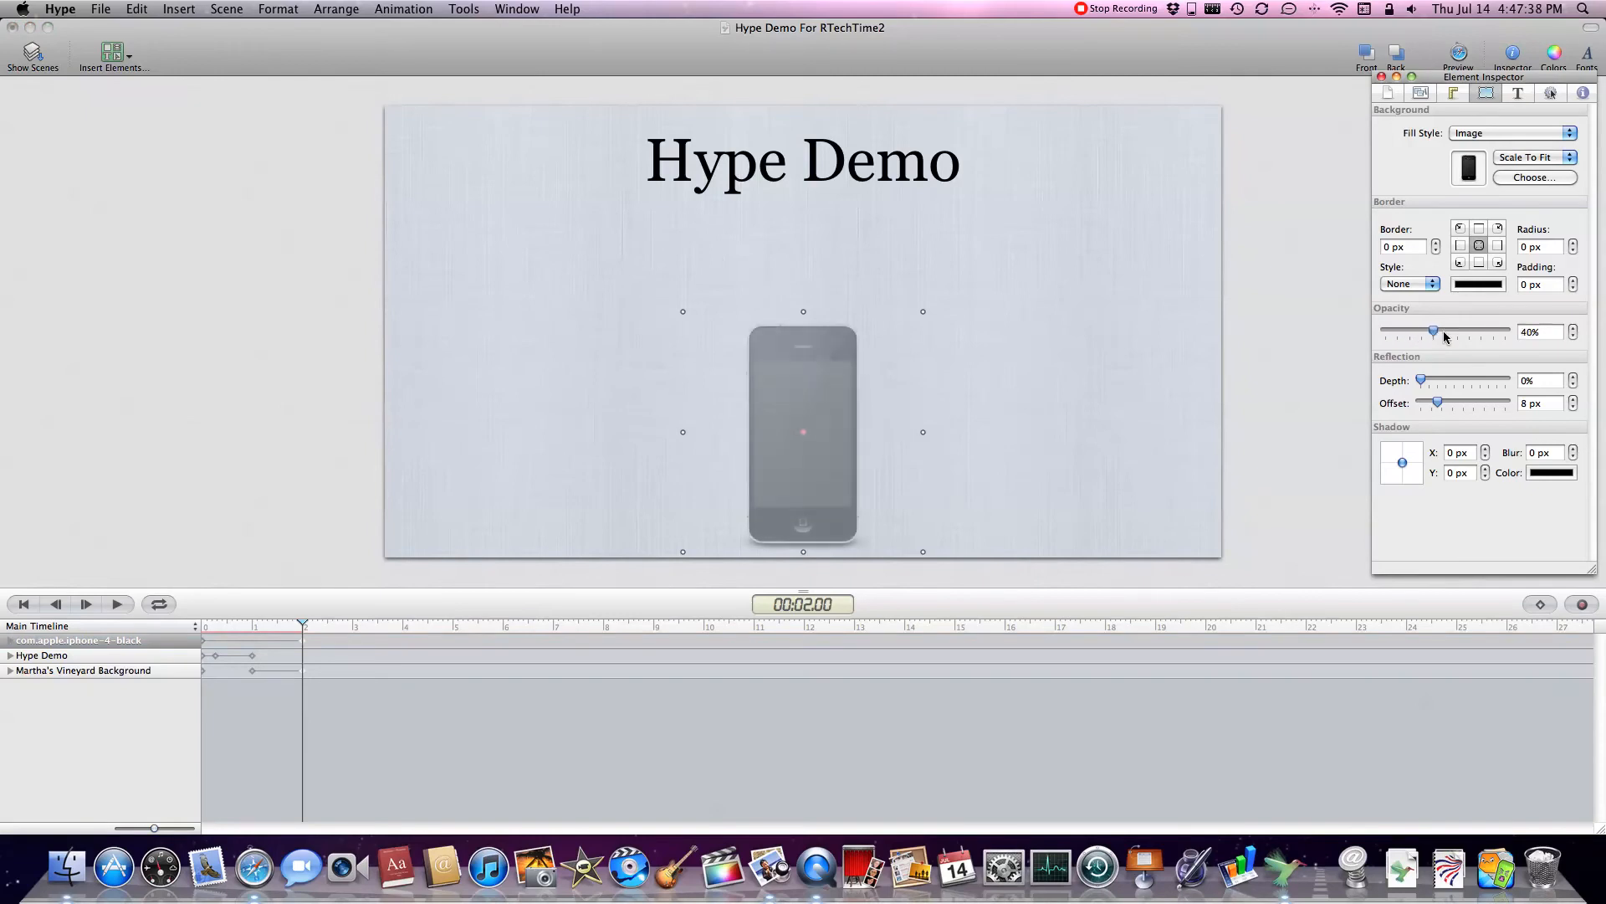
left_click_drag(1433, 331, 1505, 331)
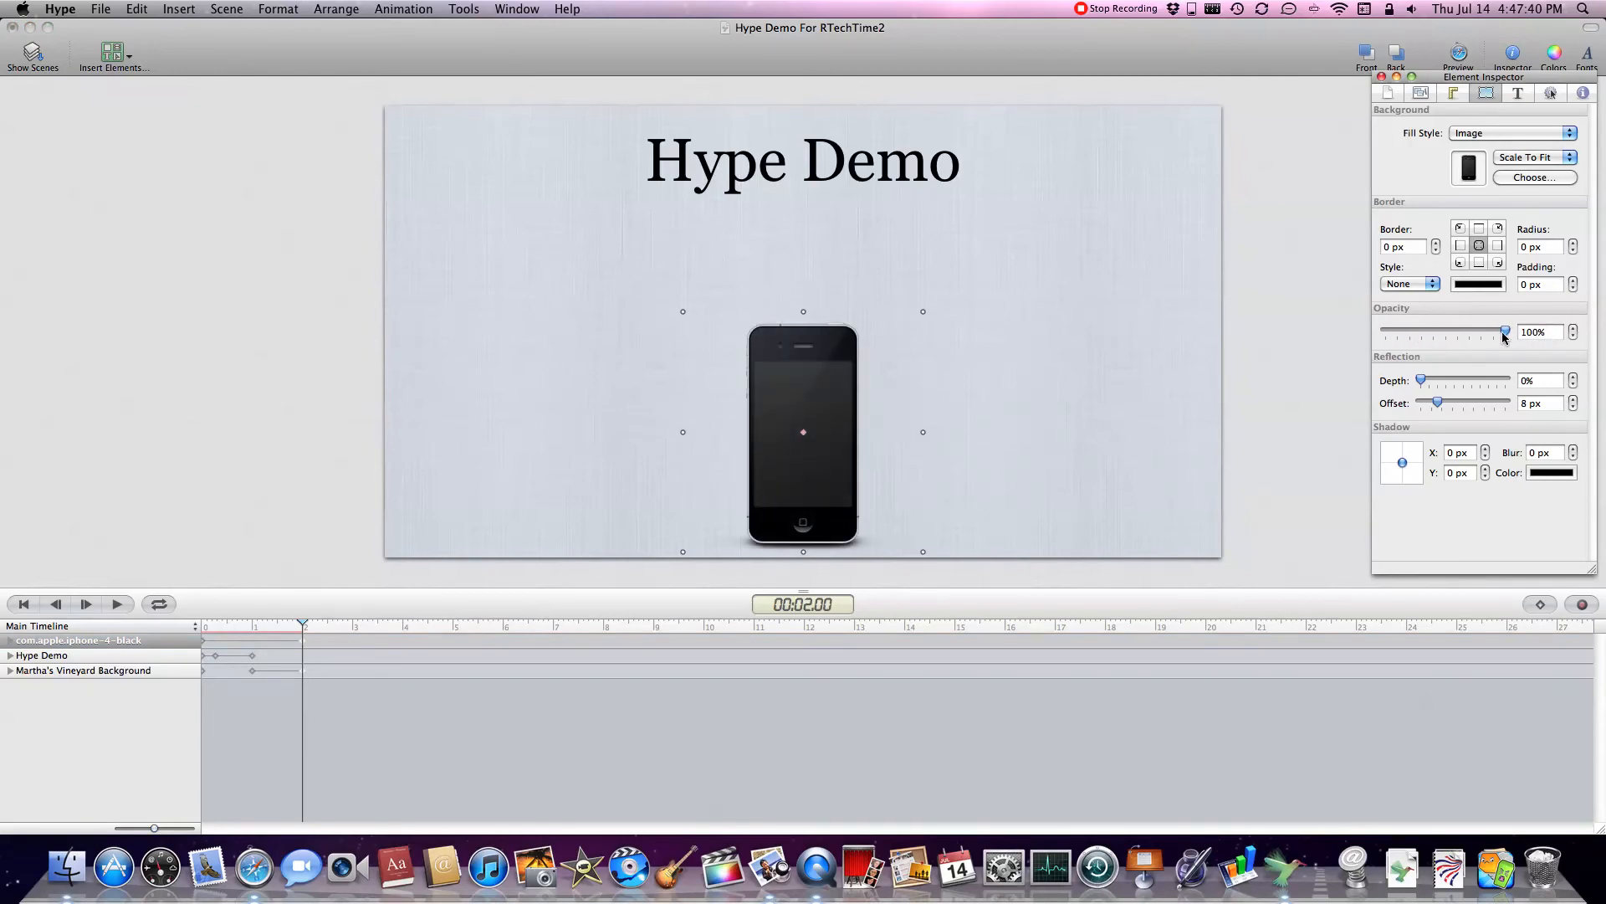
Rotate the iPhone 90° around the Y axis in the Metrics Inspector
left_click(1451, 92)
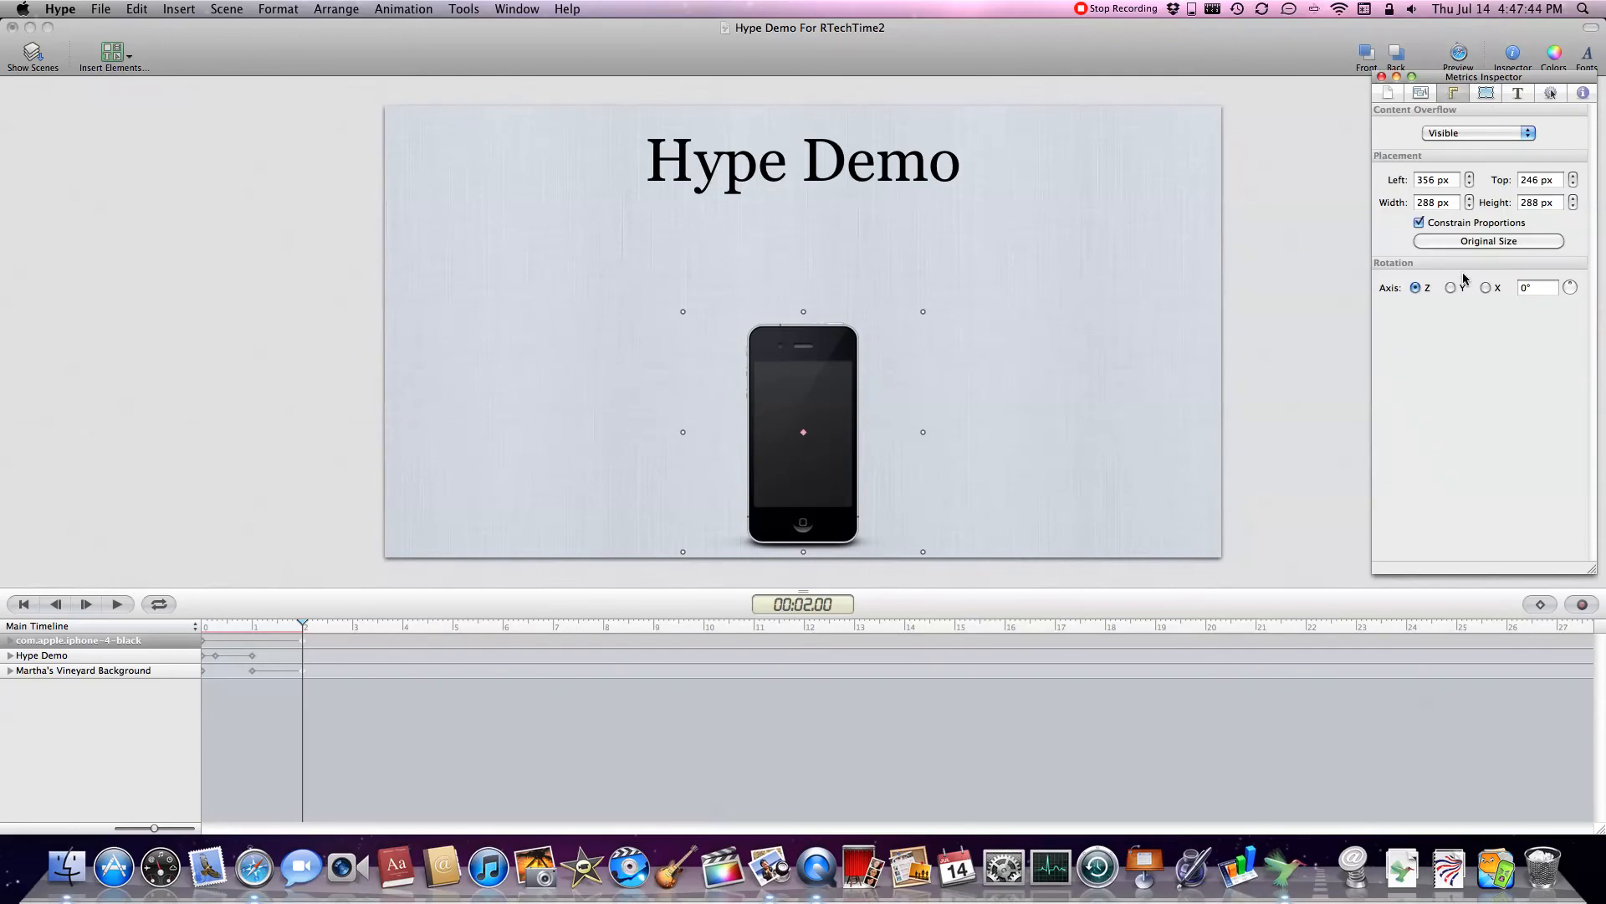
left_click(1451, 288)
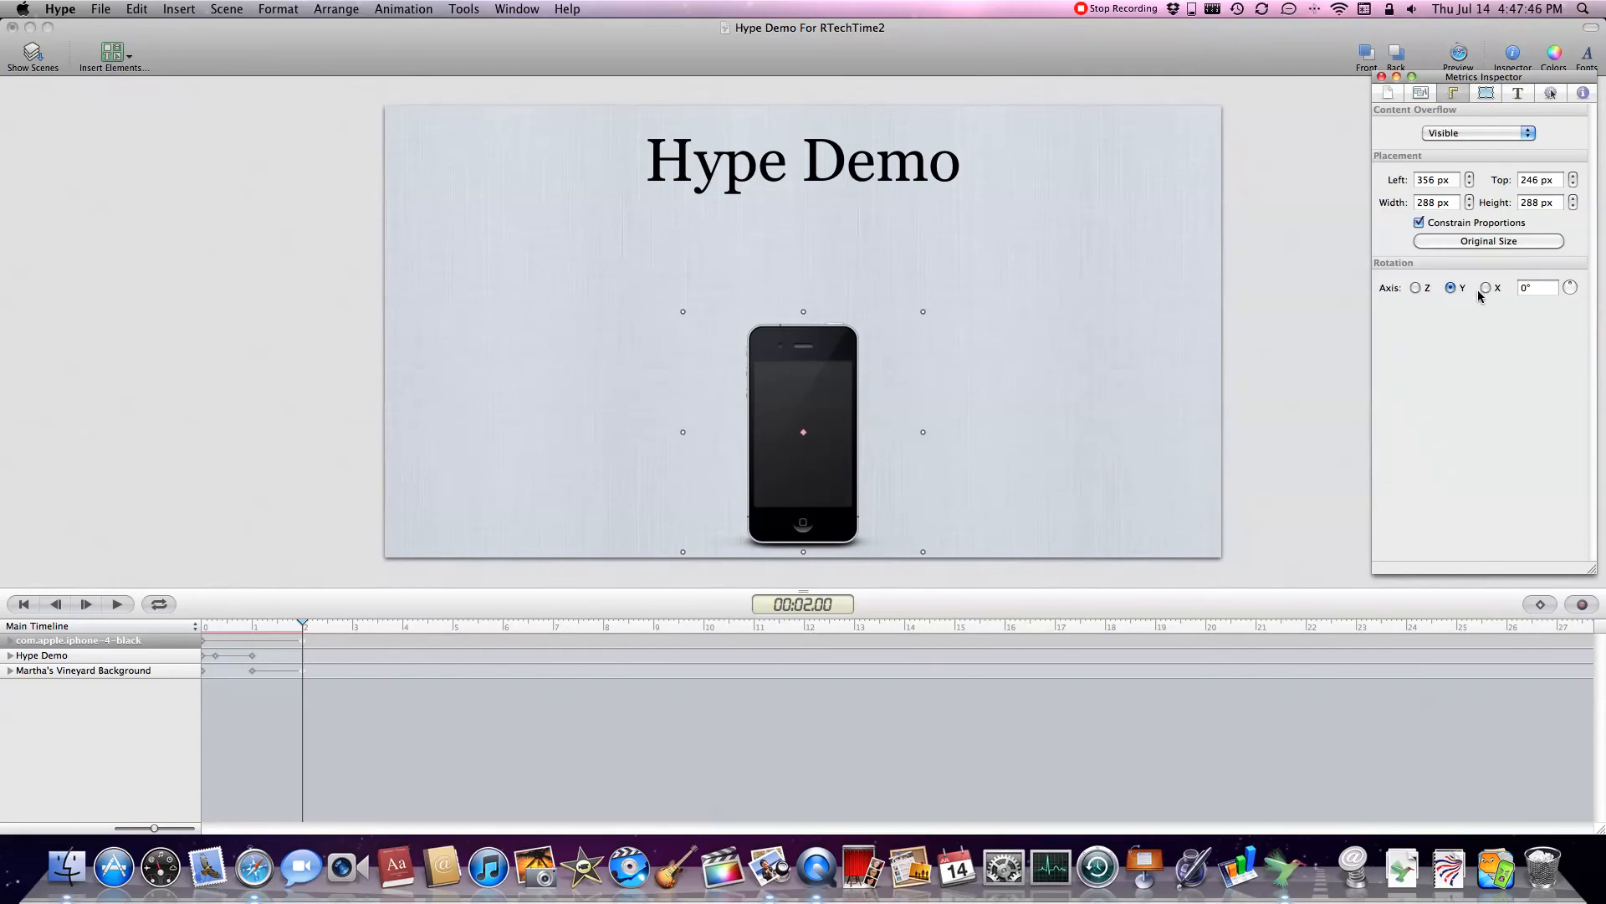
left_click(1533, 287)
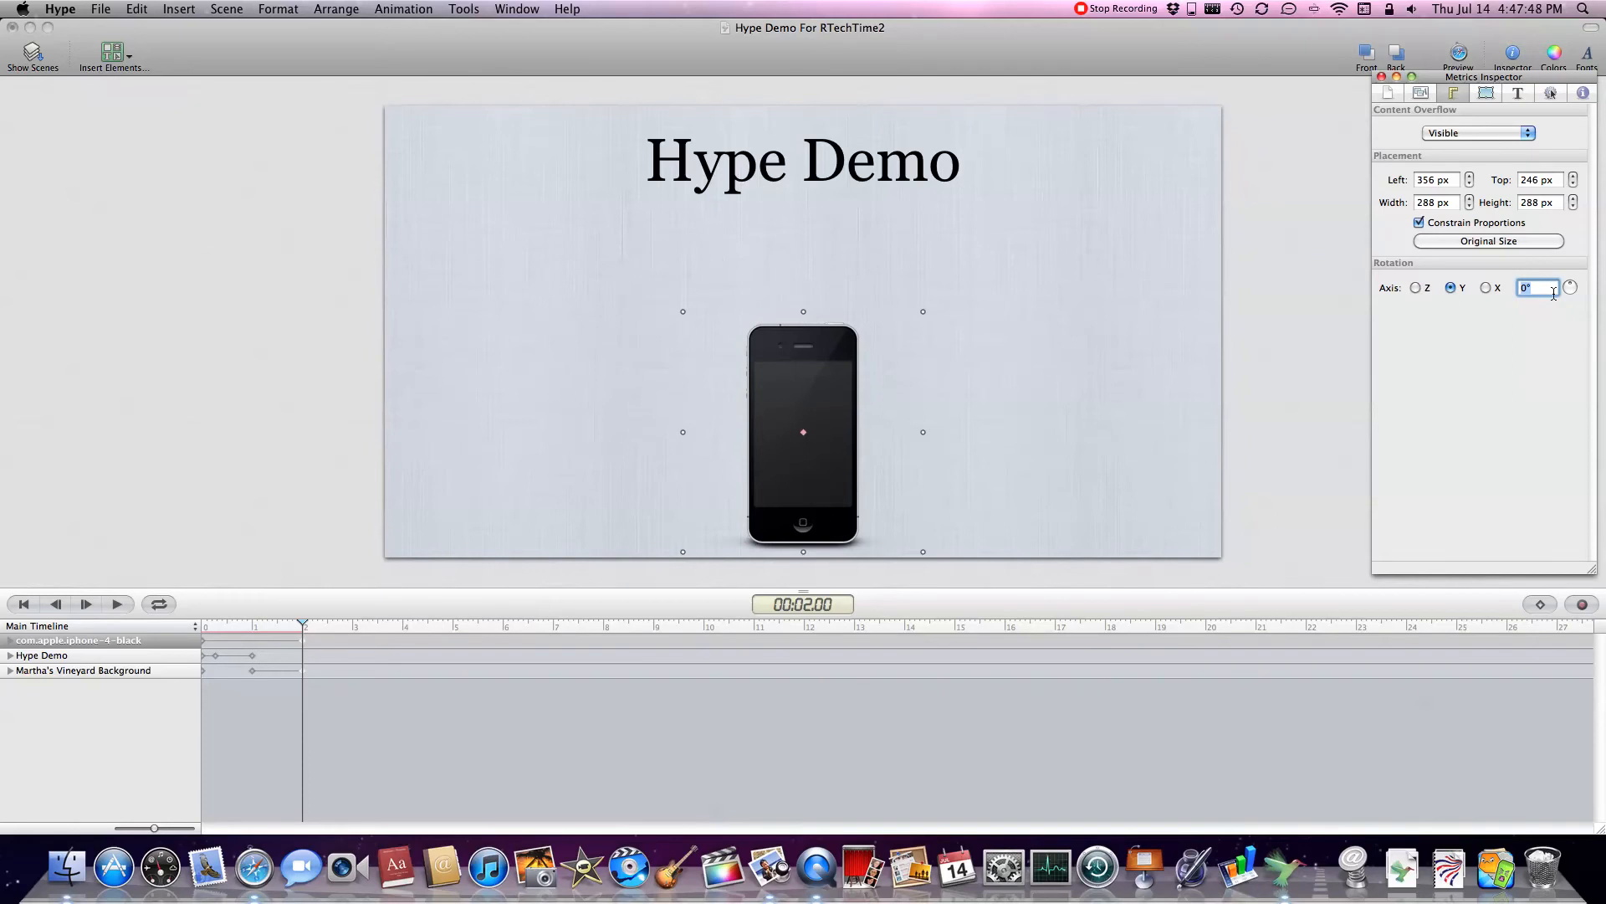
type("90")
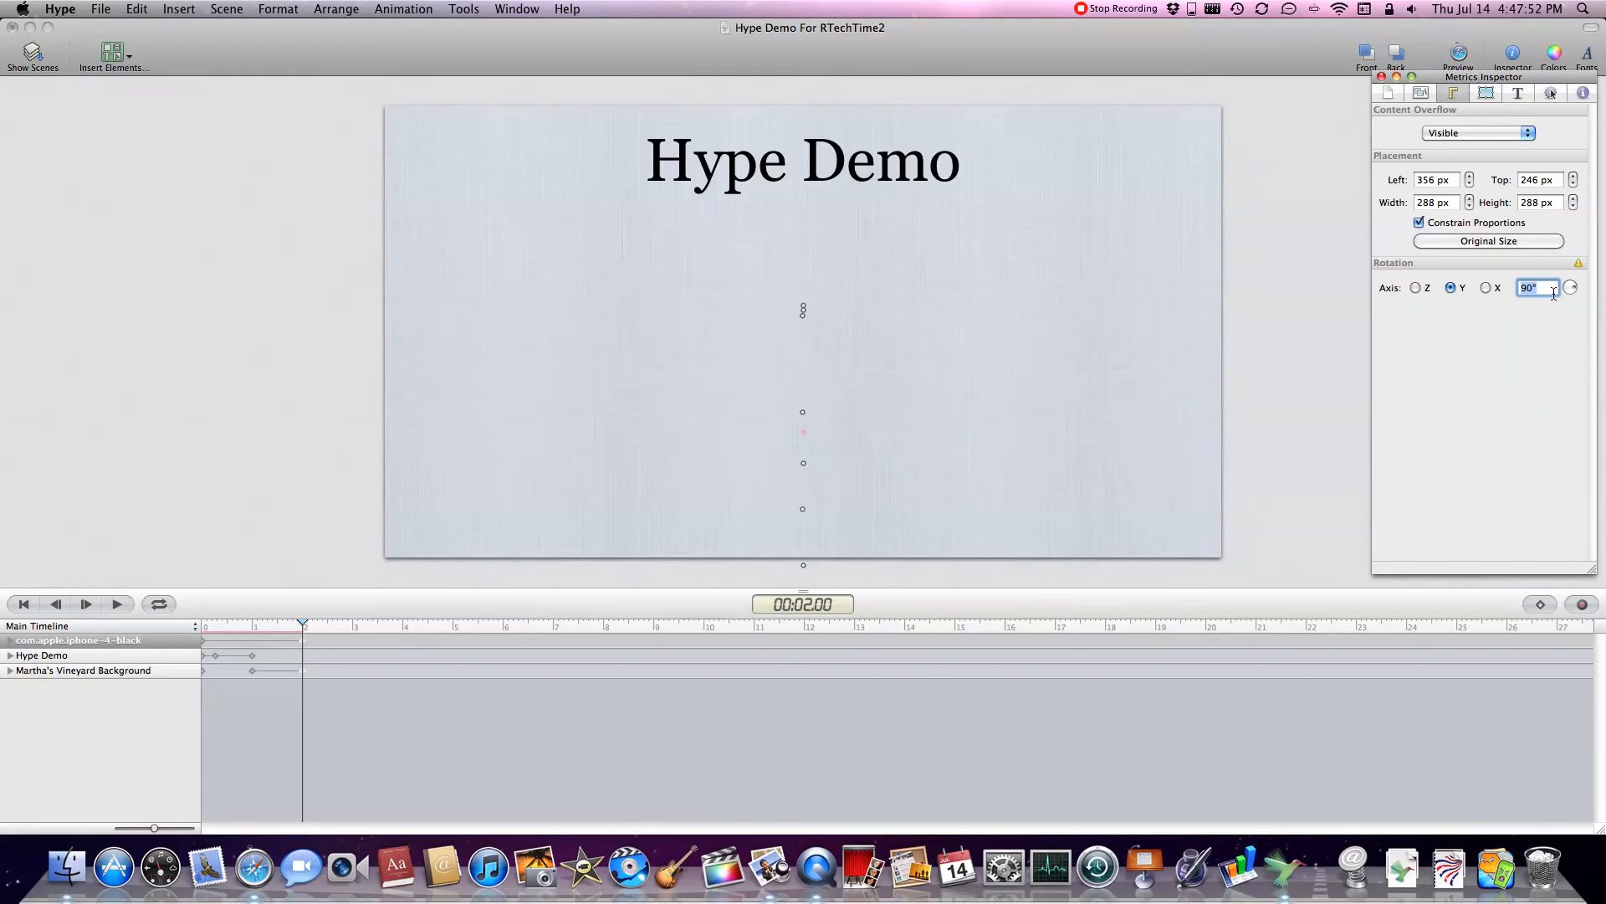
mouse_move(1487, 305)
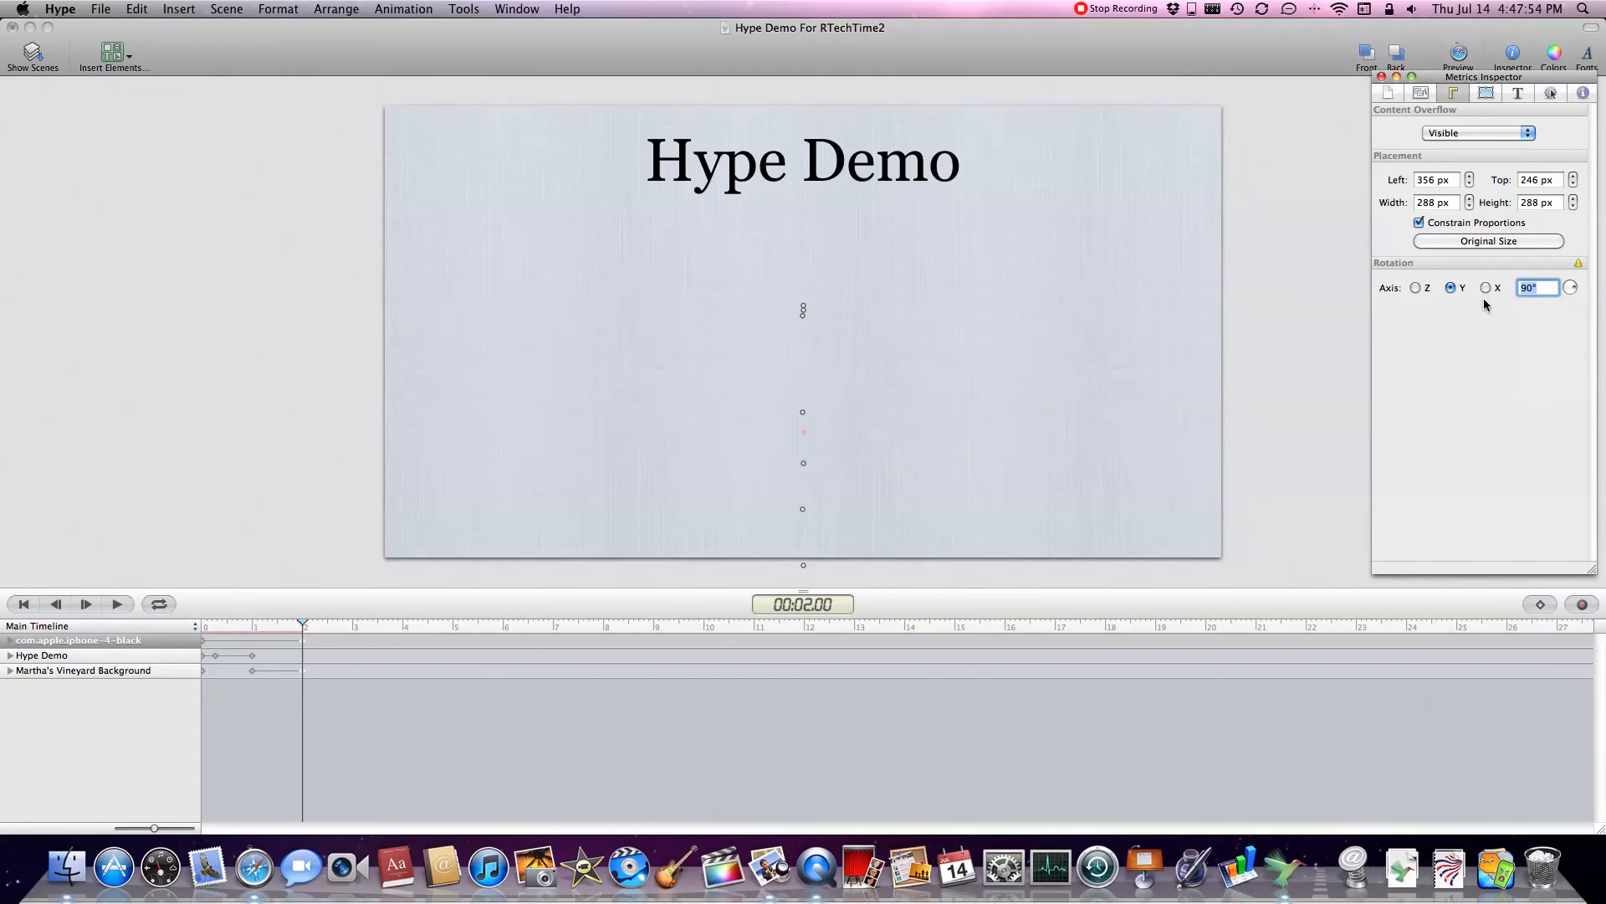
left_click(1484, 92)
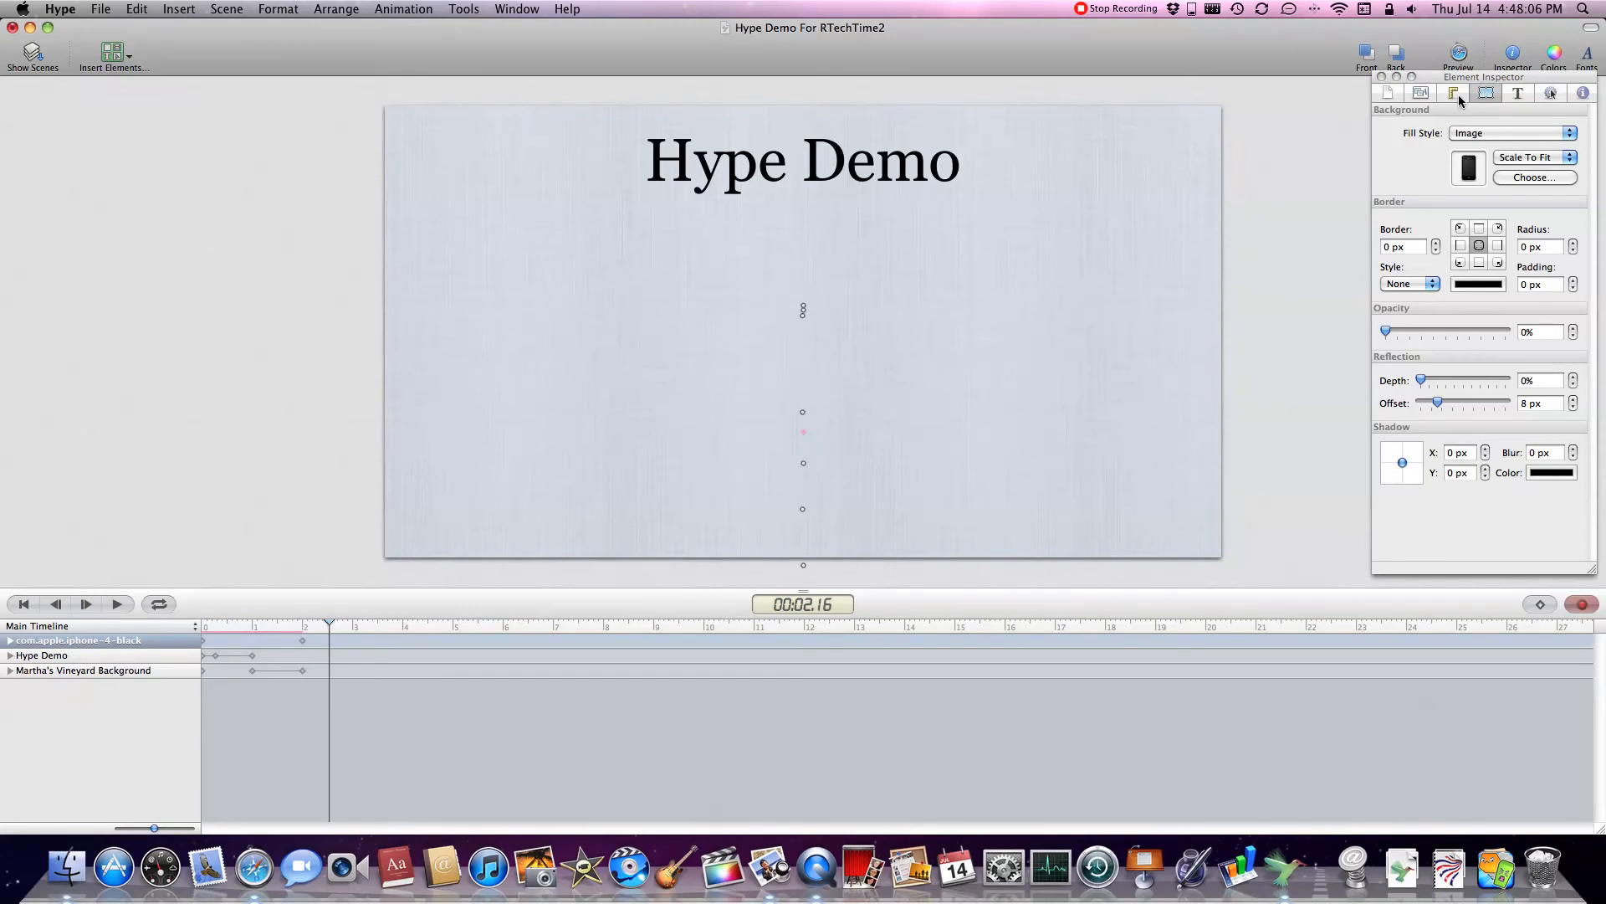
Record another iPhone opacity change at about 2.5 seconds
left_click_drag(1386, 332, 1419, 332)
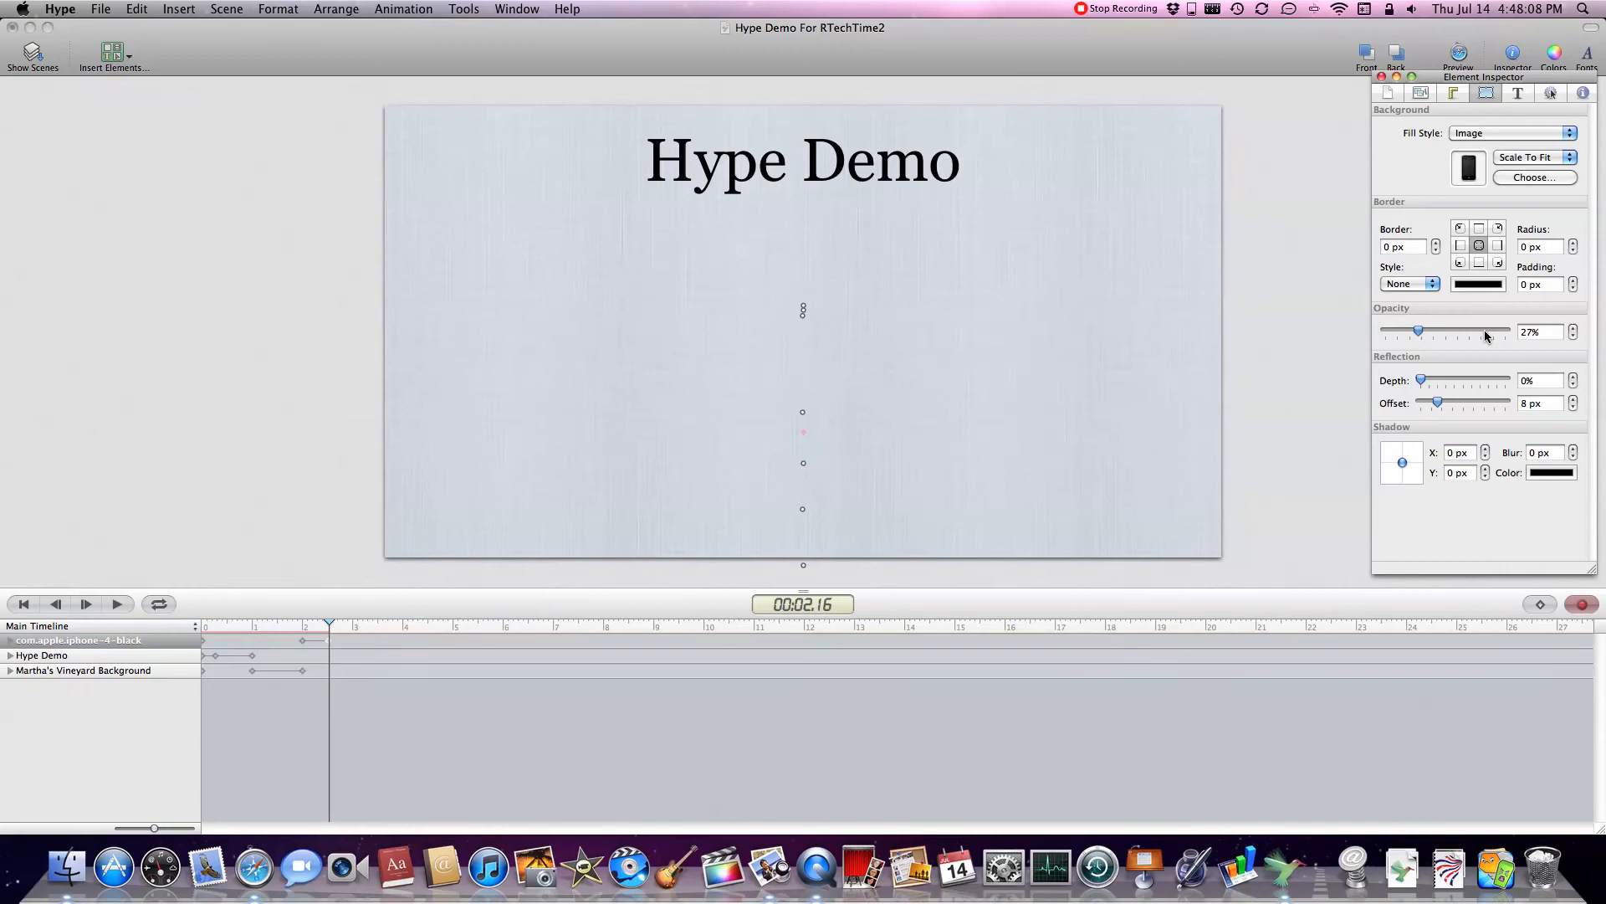
left_click(1454, 92)
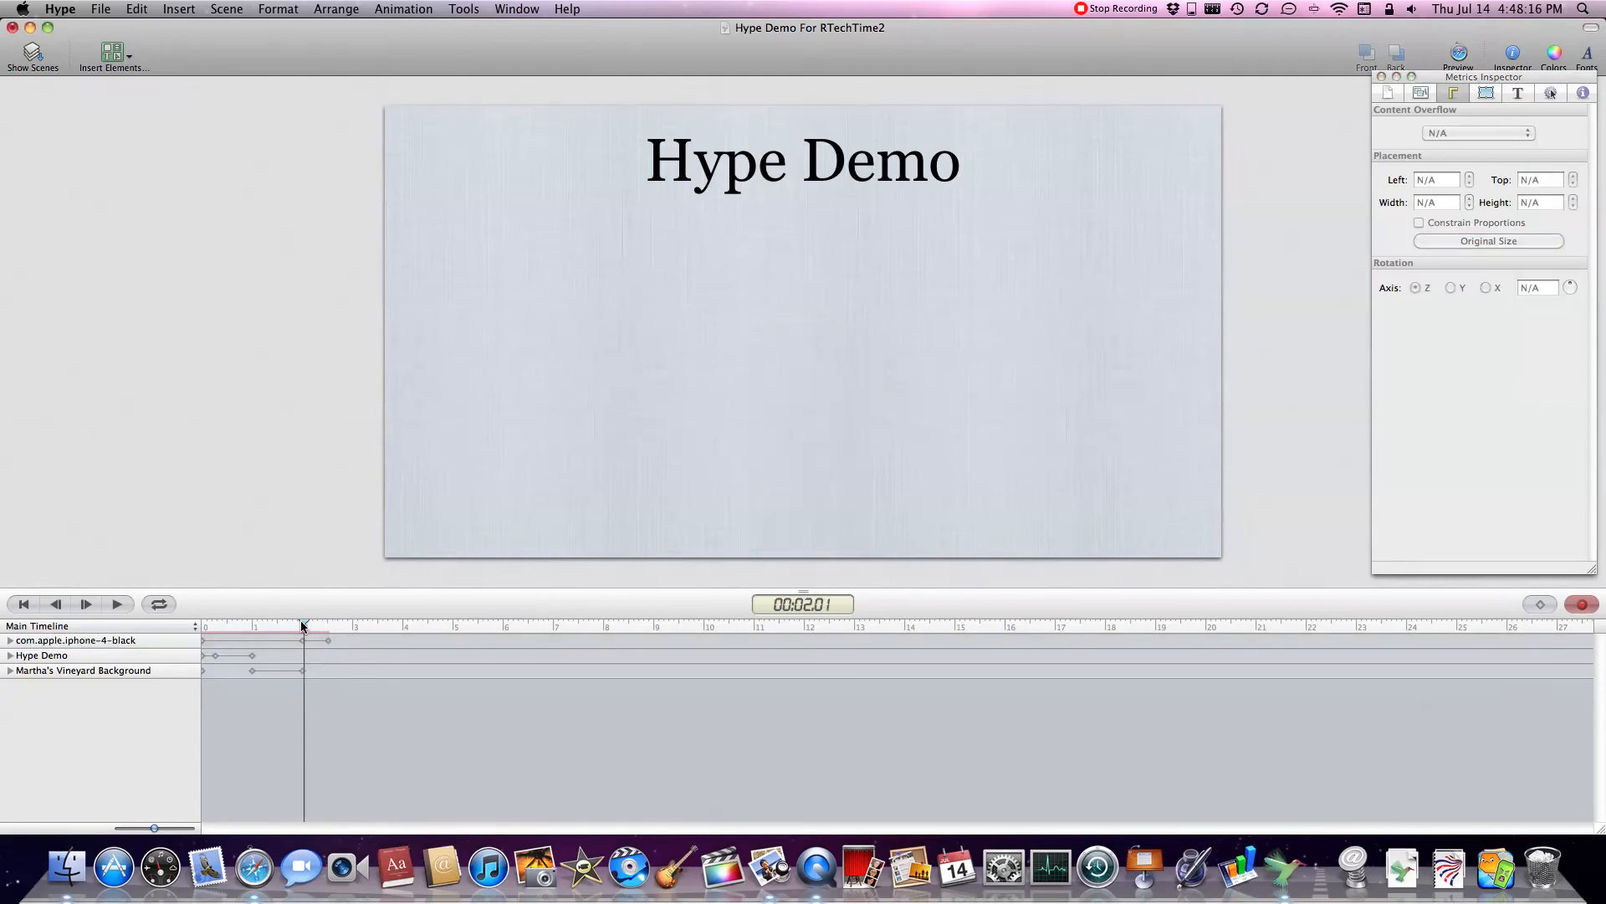
Expand the iPhone's timeline row, scrub through, and play back its 90° to 0° flip
left_click(115, 603)
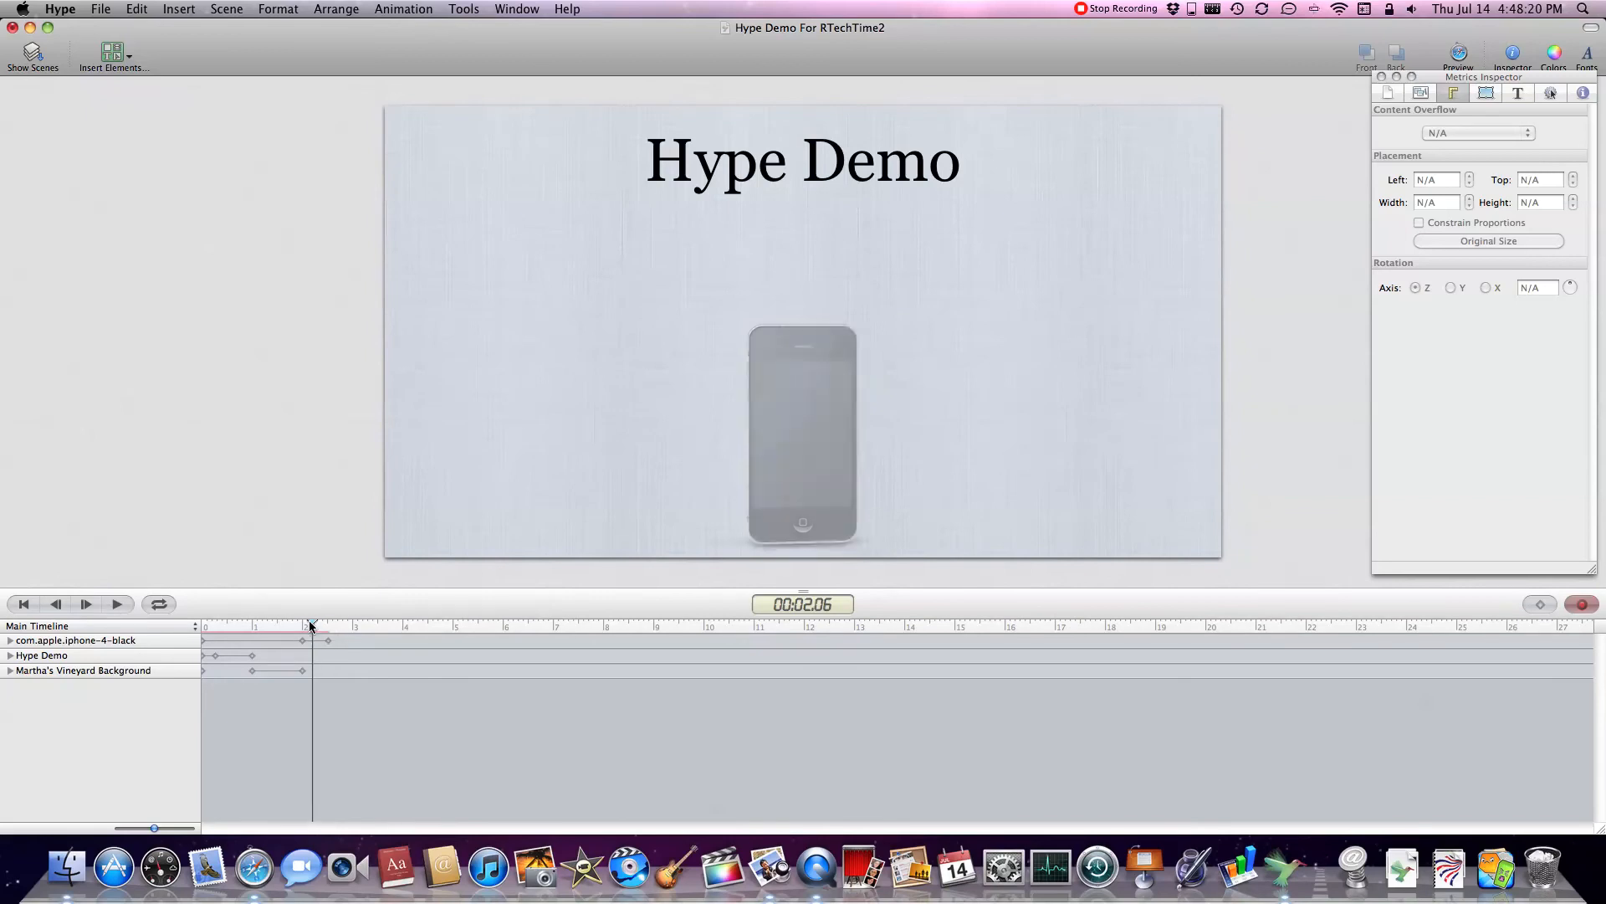
left_click(9, 640)
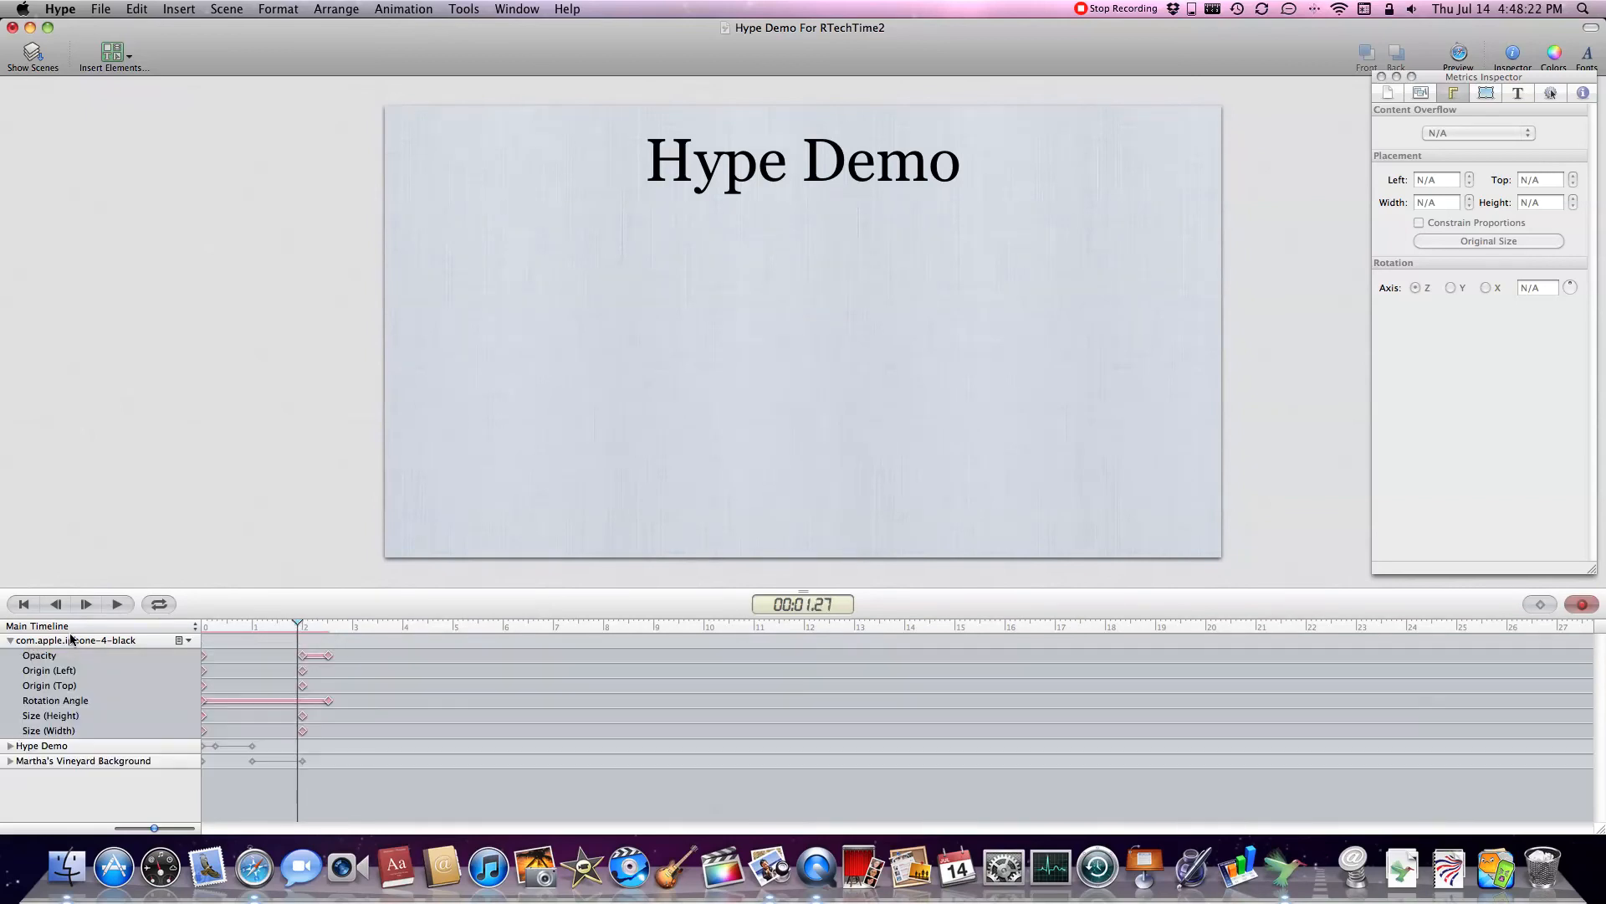
mouse_move(227, 684)
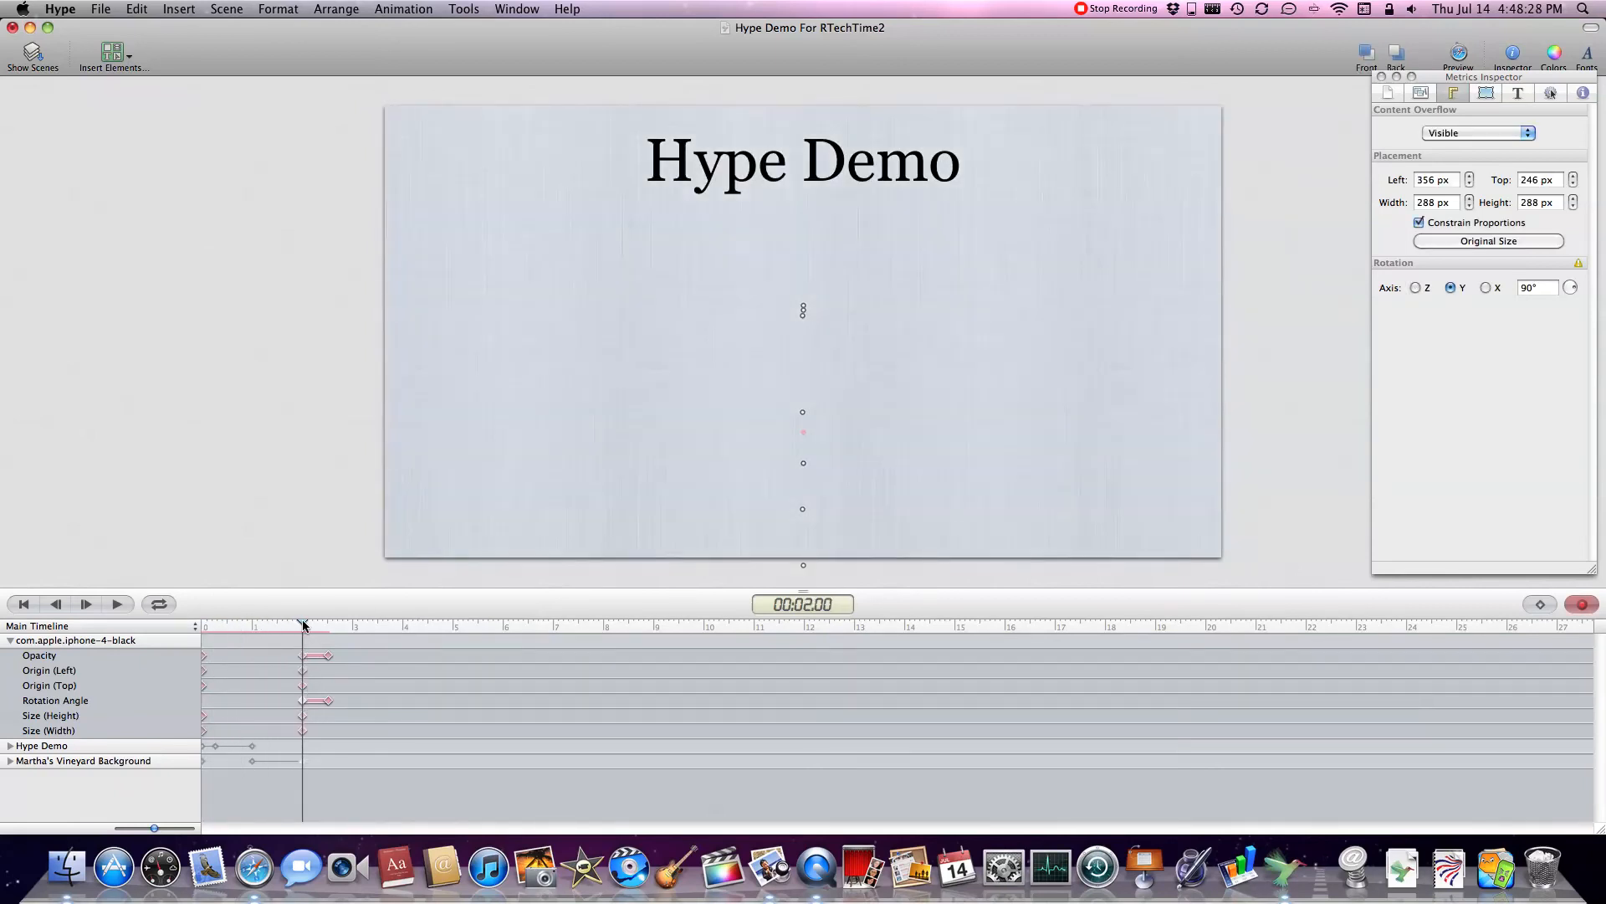
left_click(118, 603)
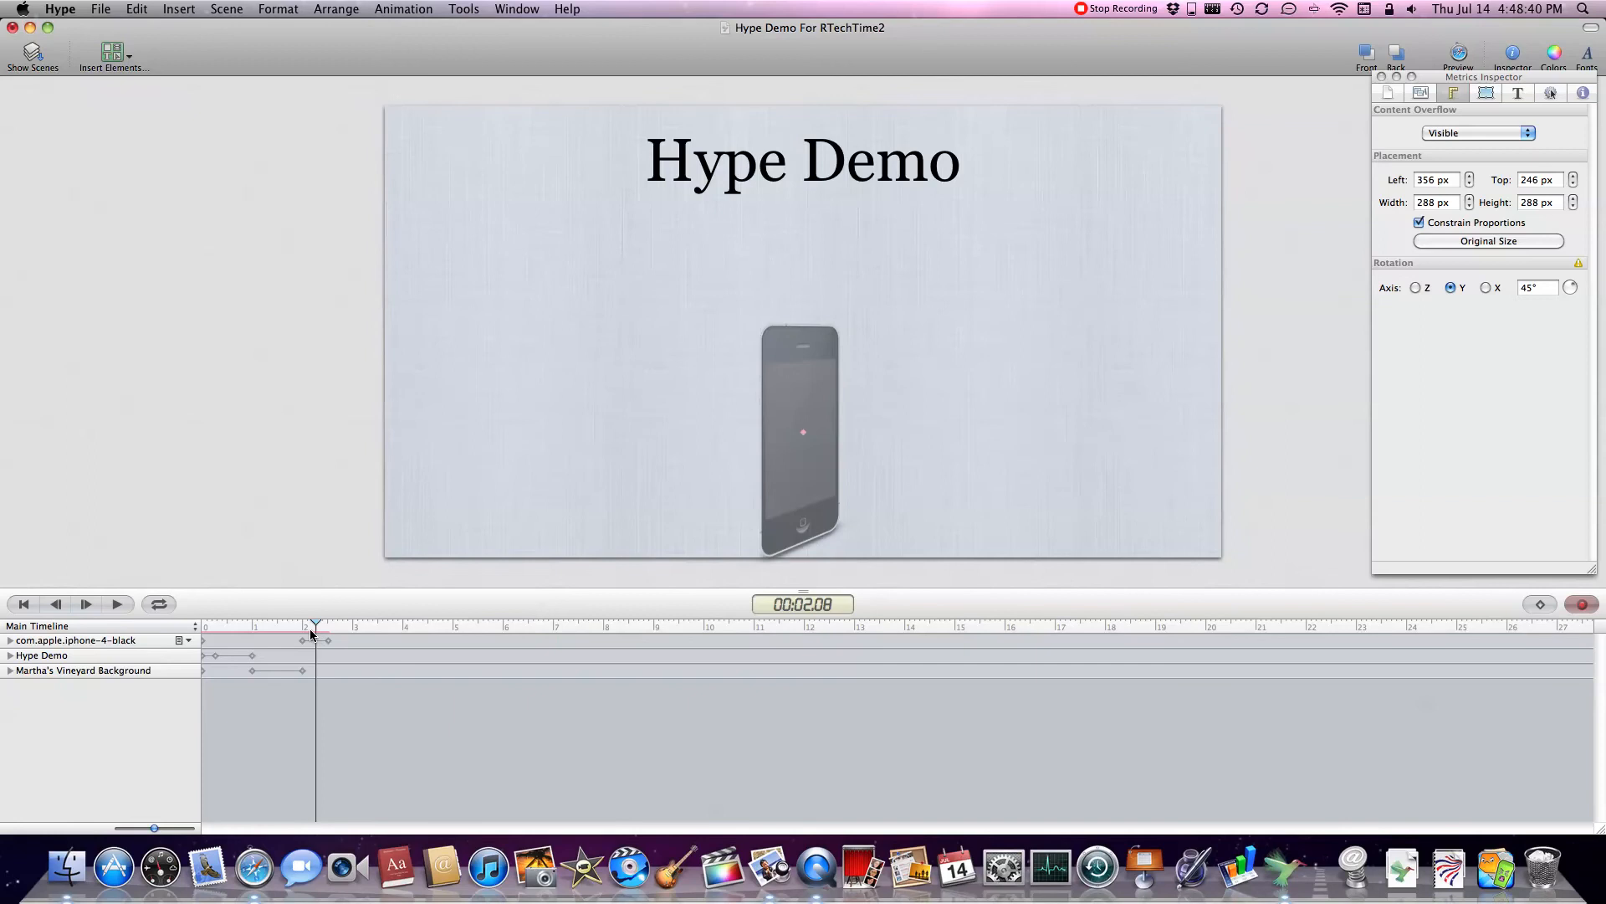
left_click(116, 604)
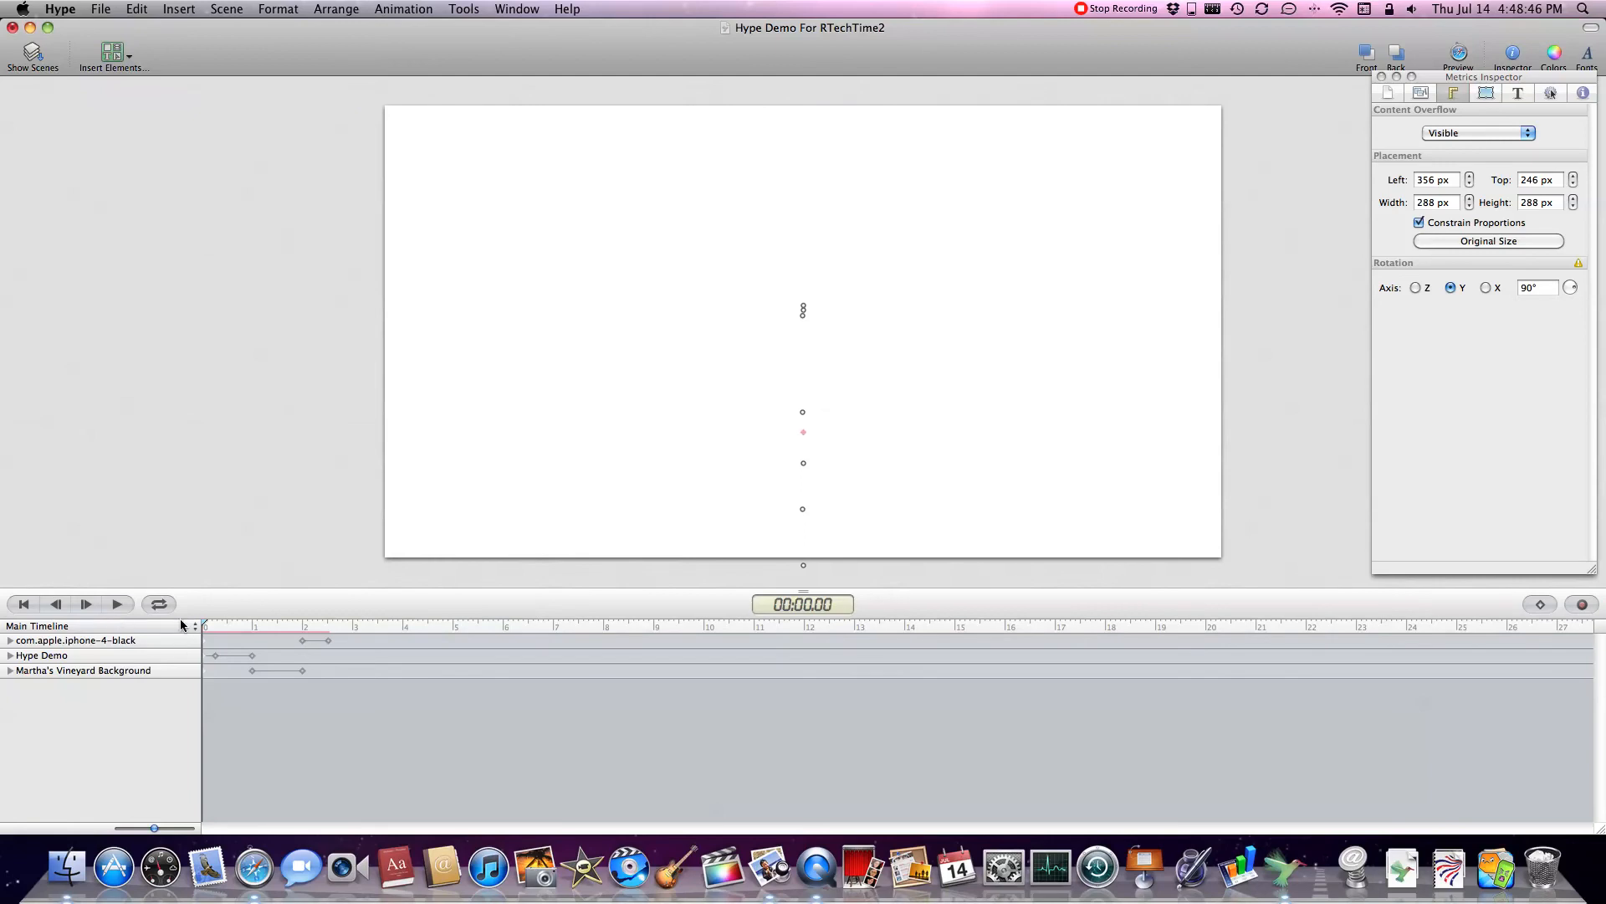
left_click(86, 603)
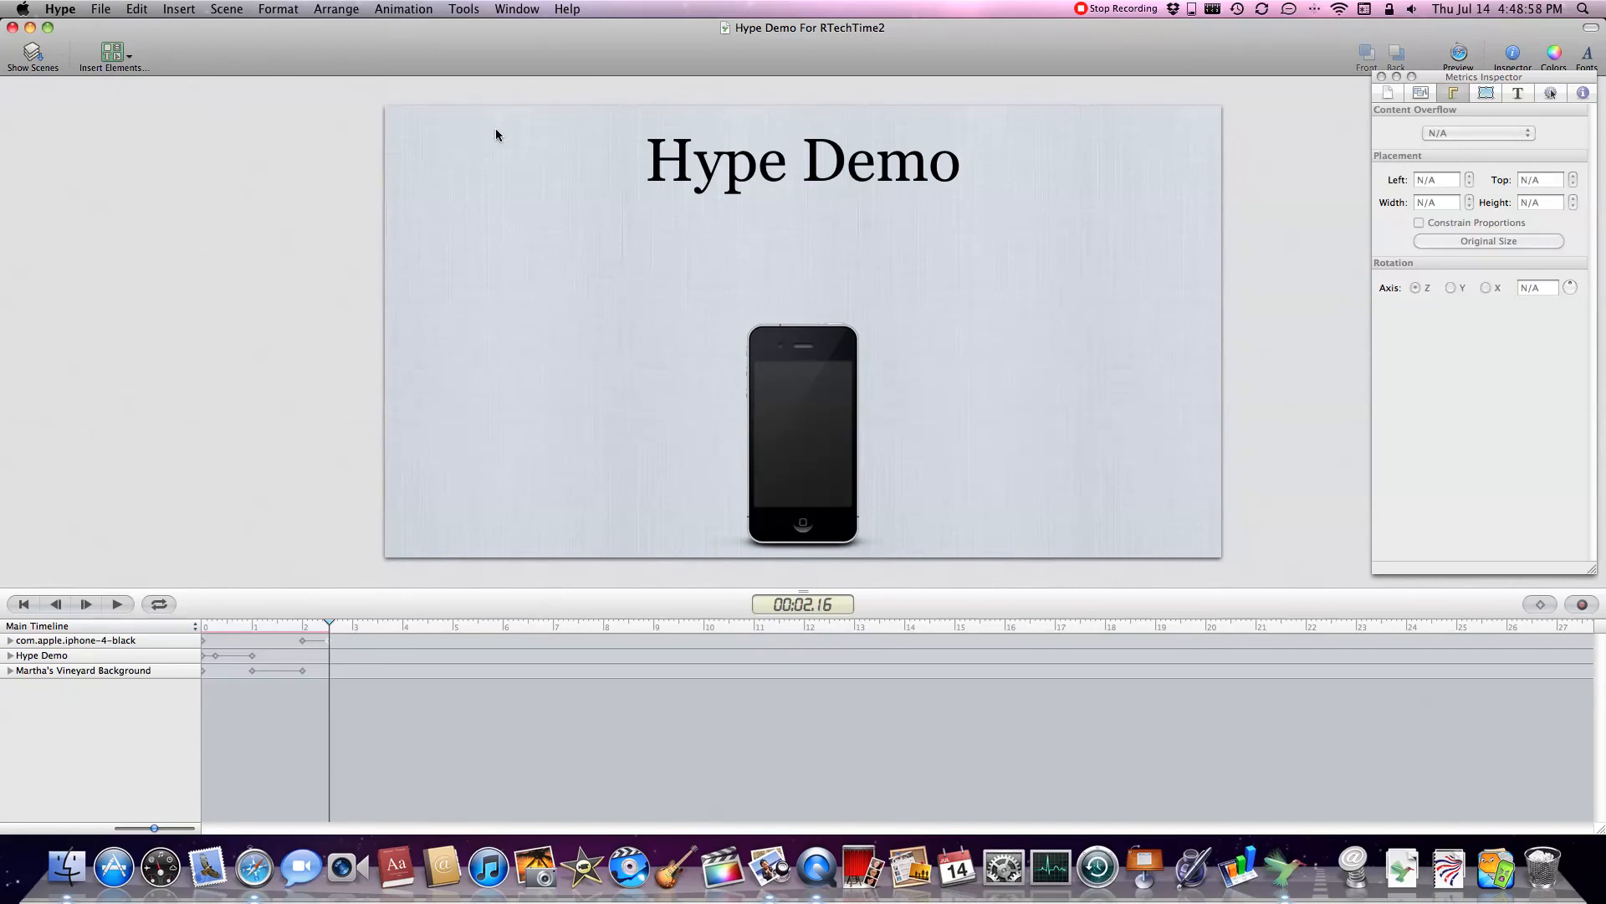
left_click(113, 53)
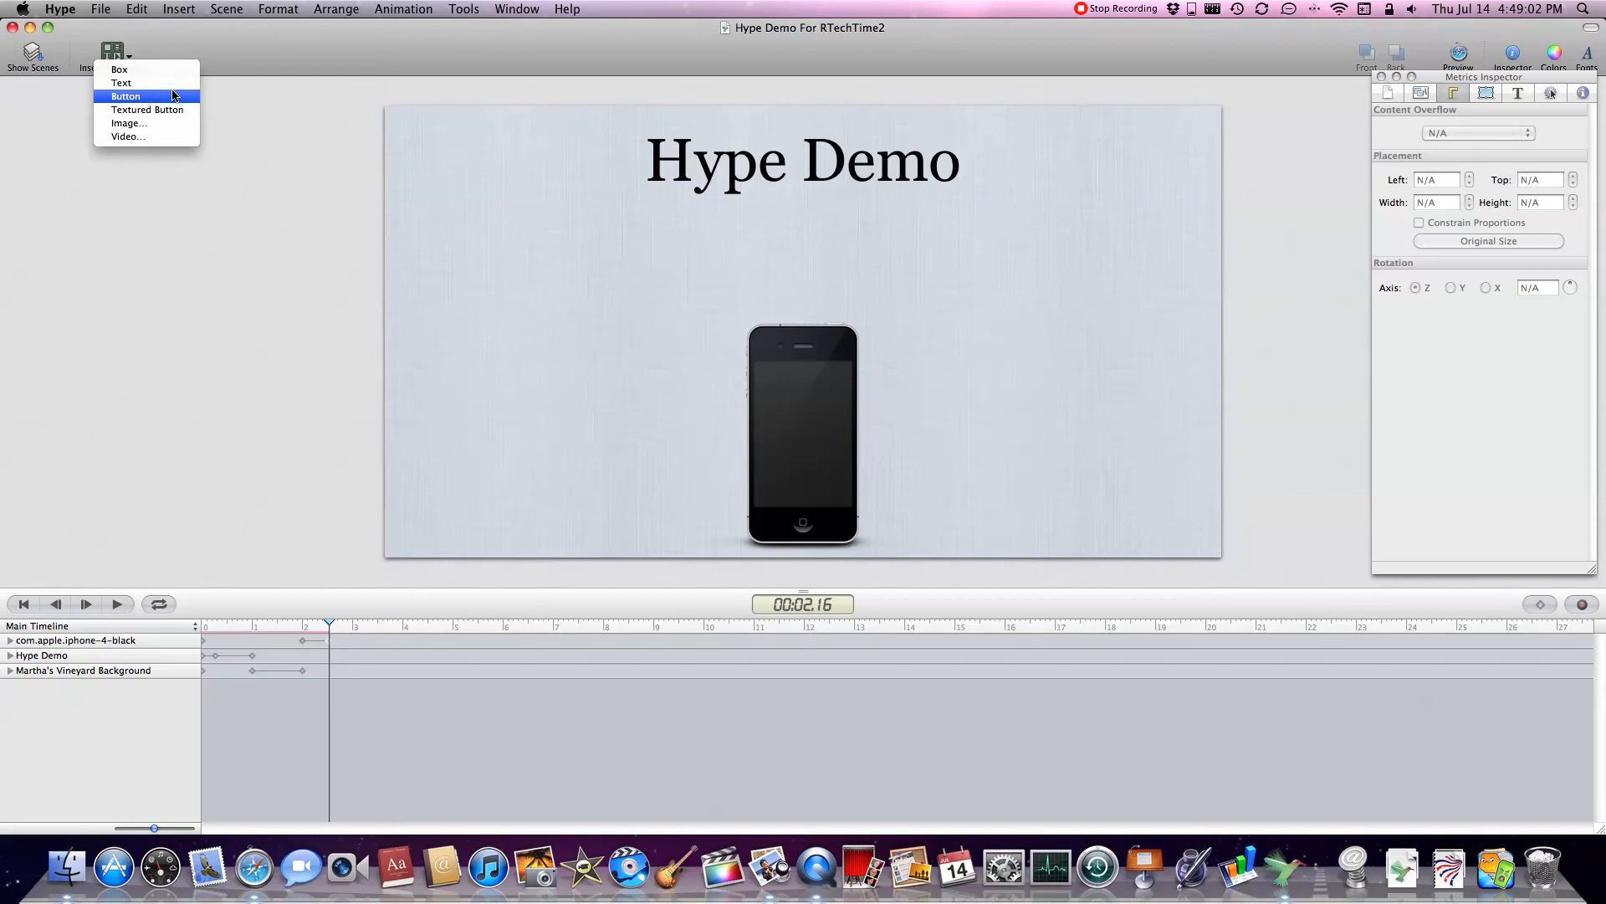
Insert a button labelled Next and position it just above the iPhone
left_click(125, 96)
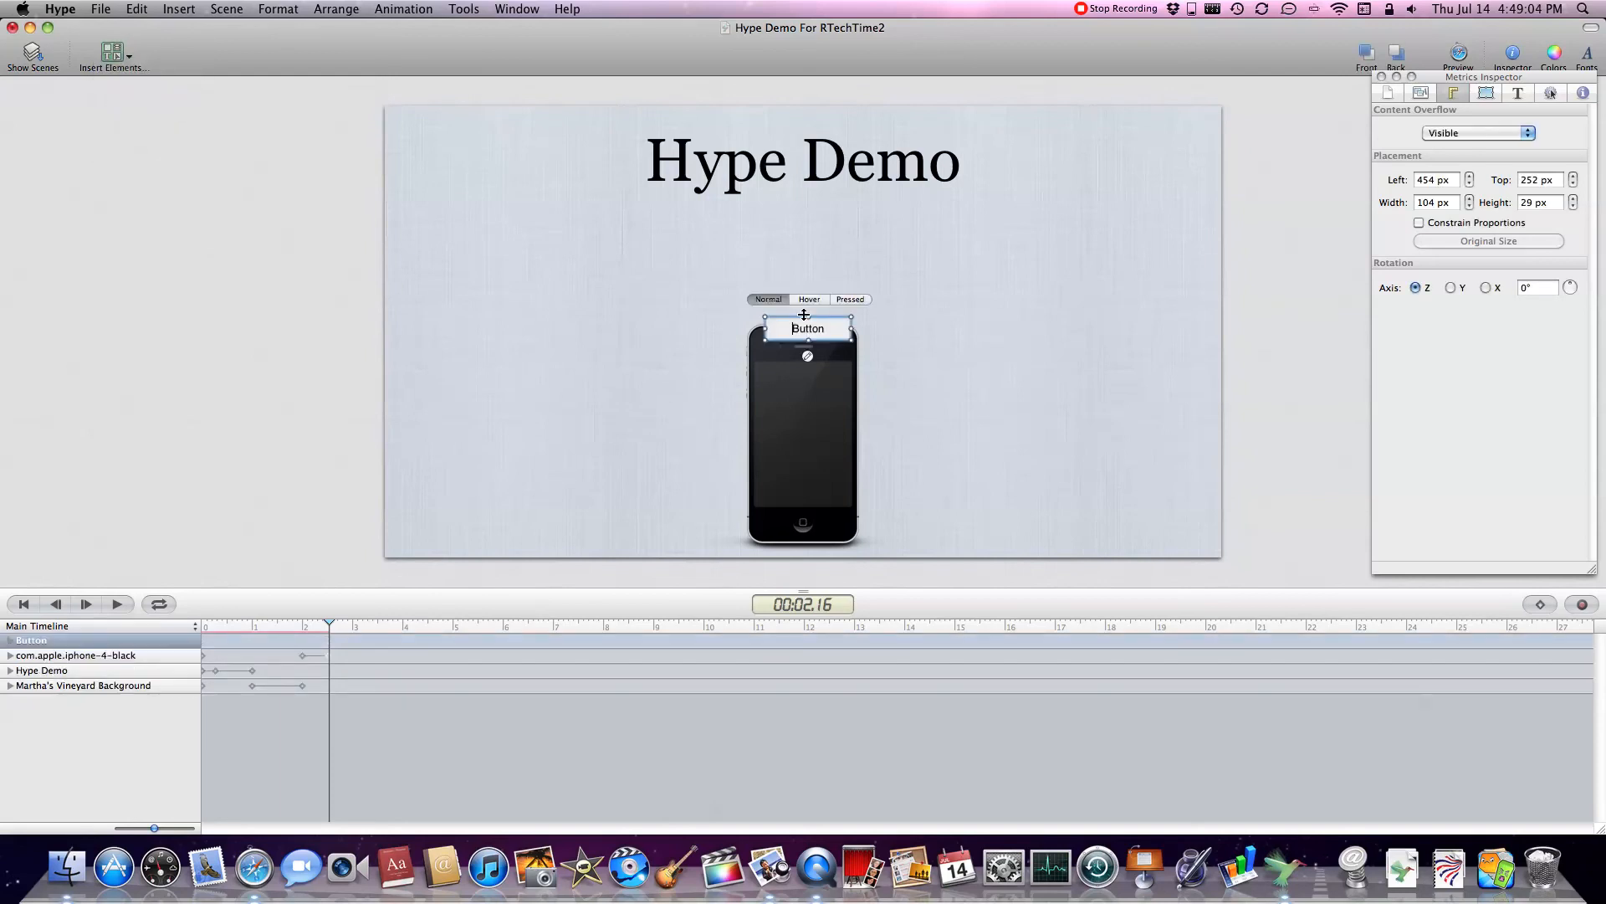
left_click_drag(804, 328, 803, 298)
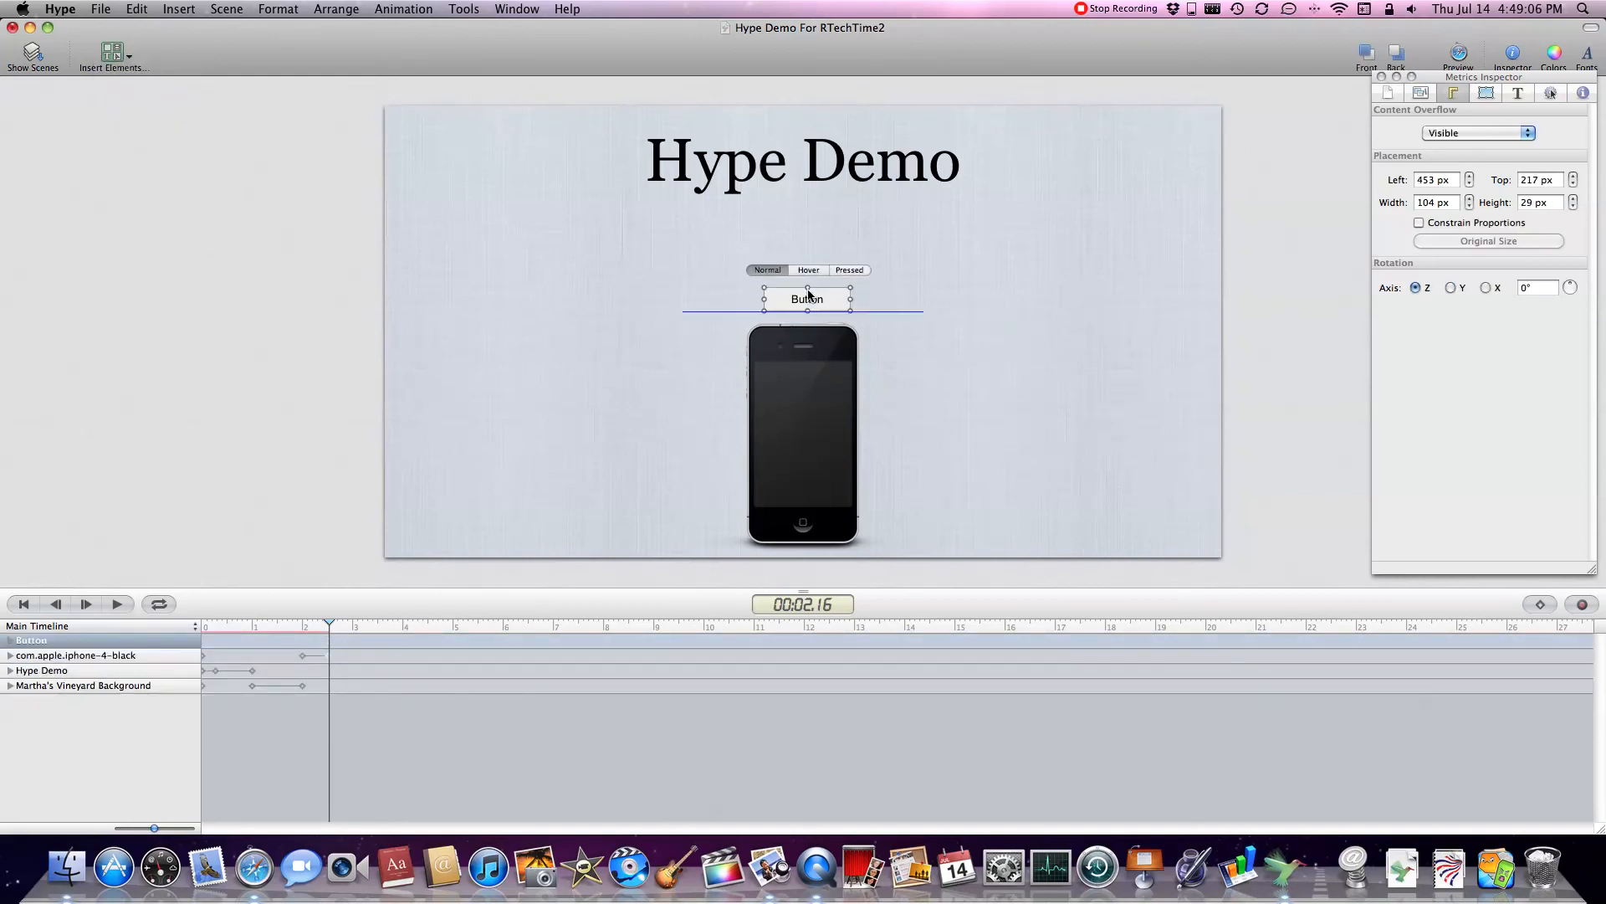
left_click_drag(809, 298, 803, 285)
type("Next")
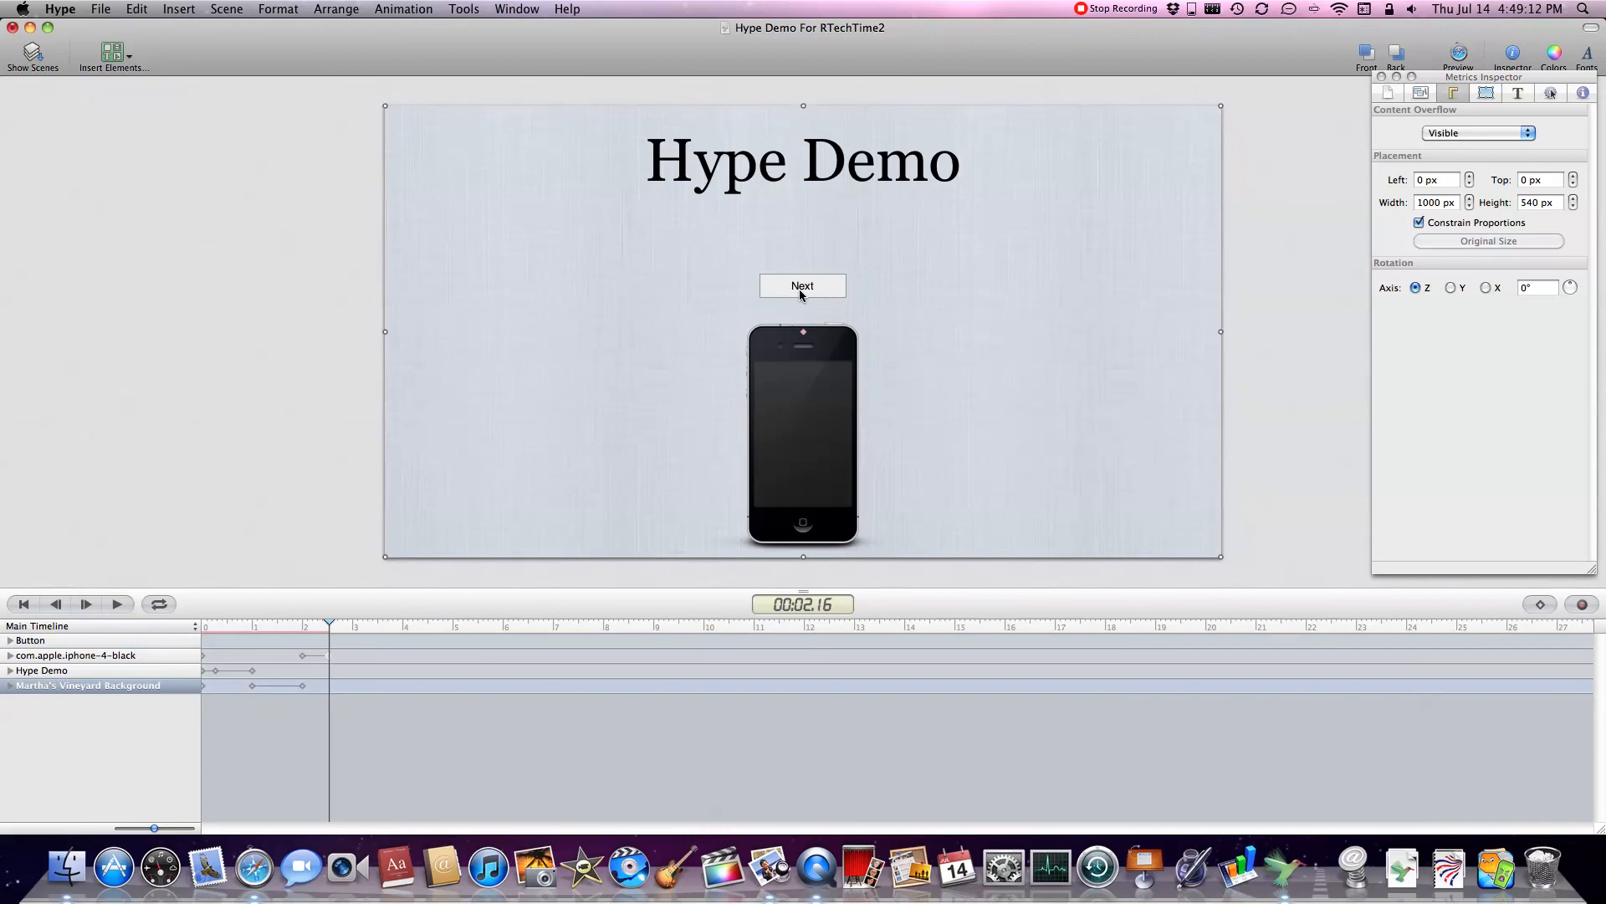
left_click(802, 284)
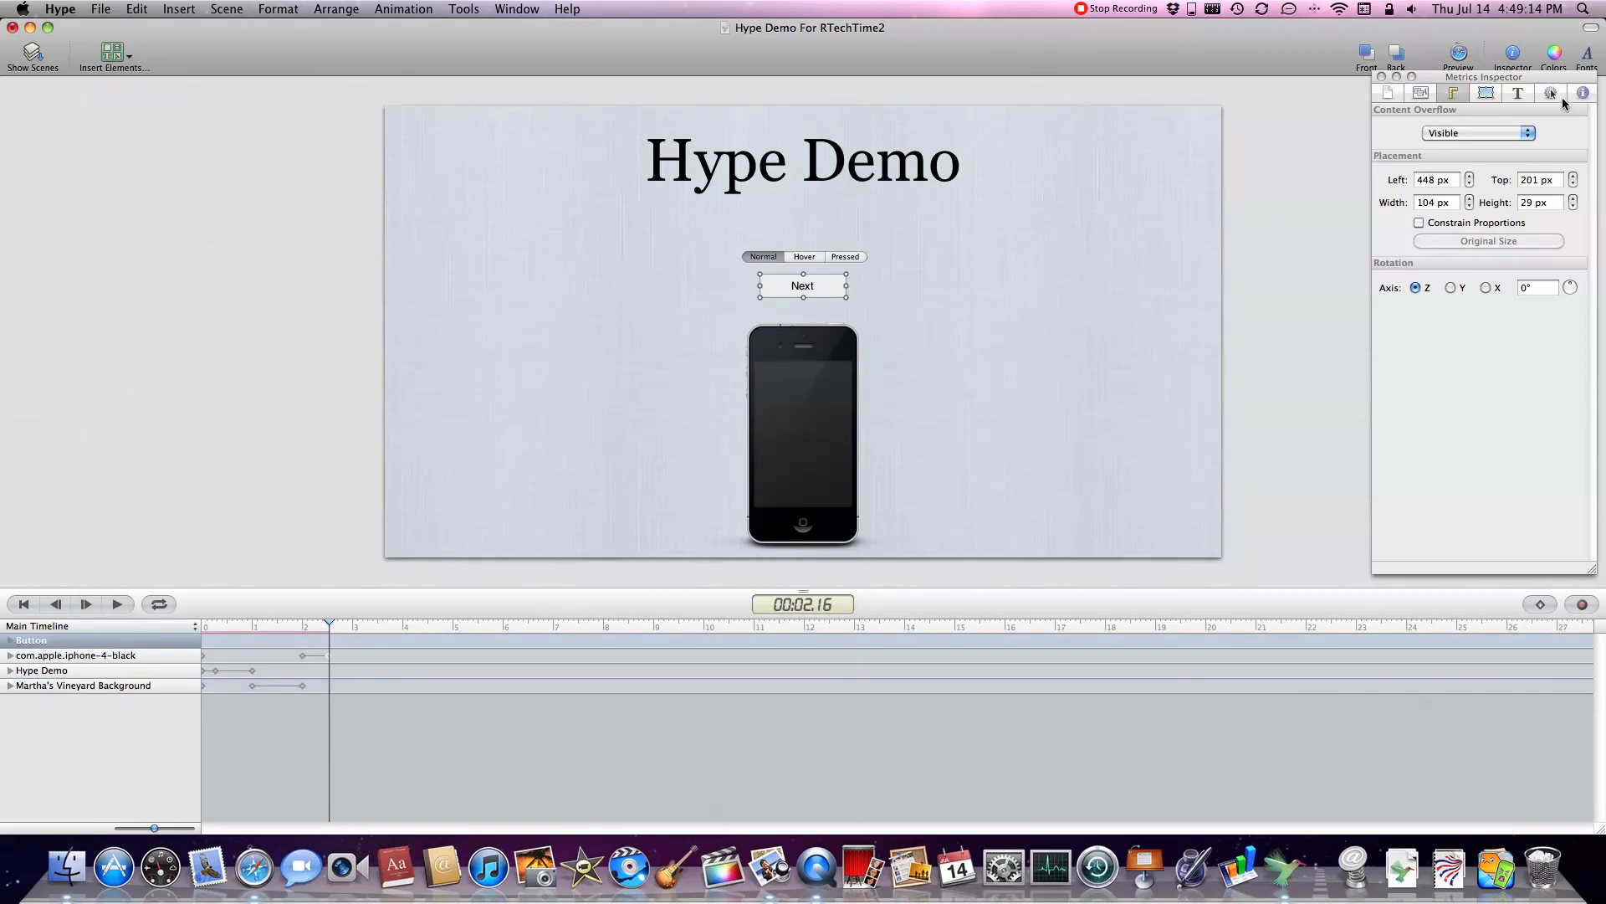
Set the button's On Mouse Click to Jump to Scene, Next Scene, with a Swap transition
left_click(1551, 93)
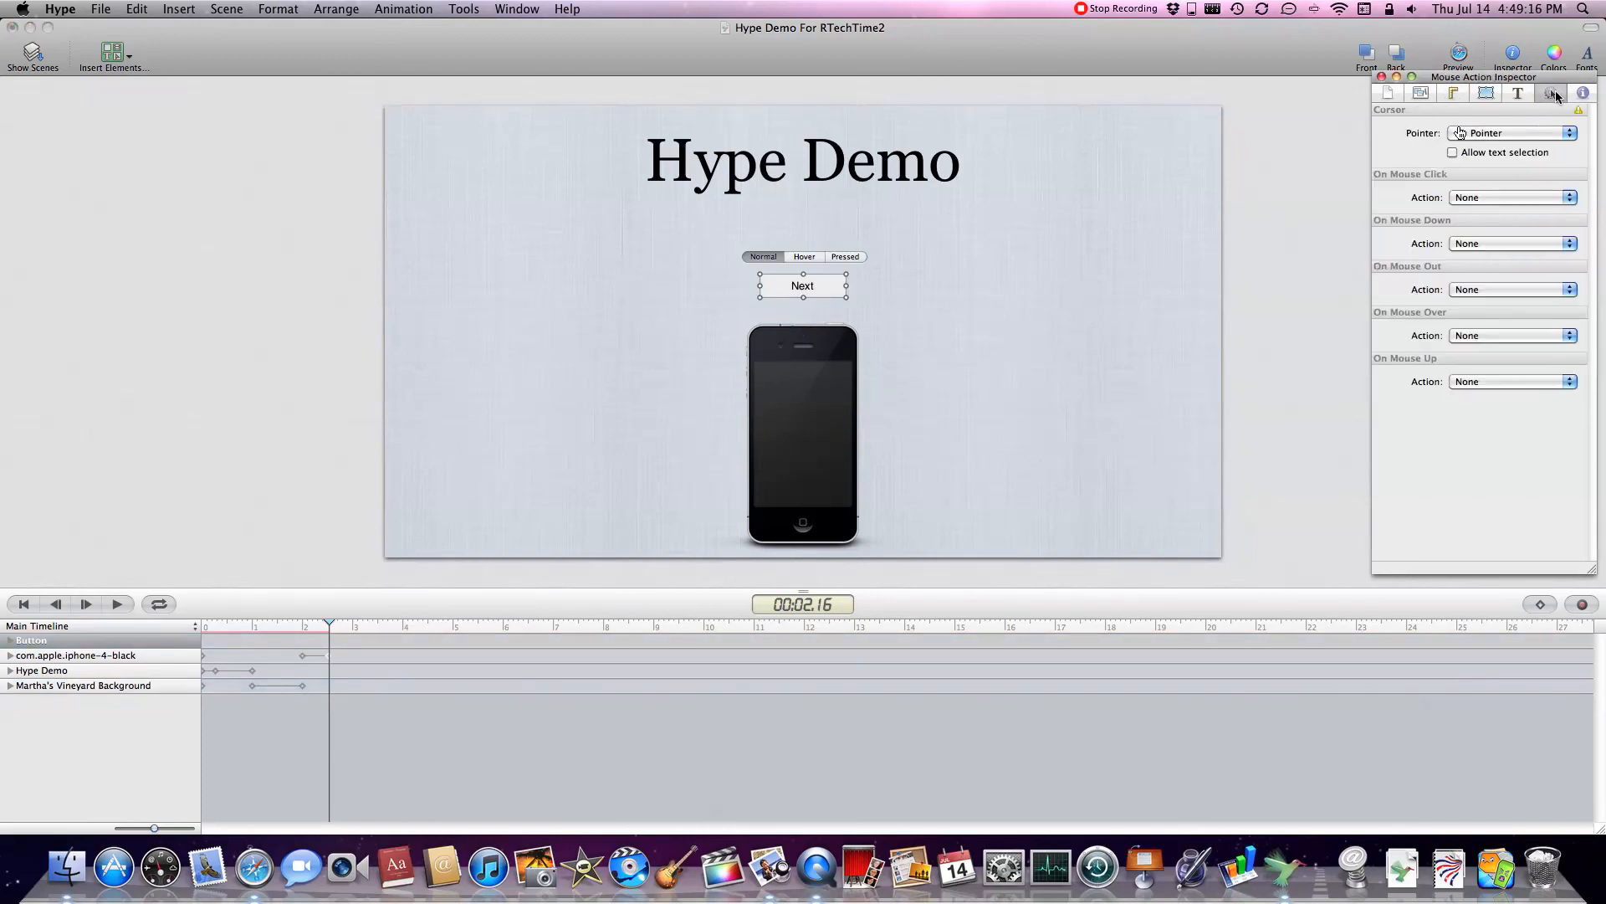
left_click(1511, 197)
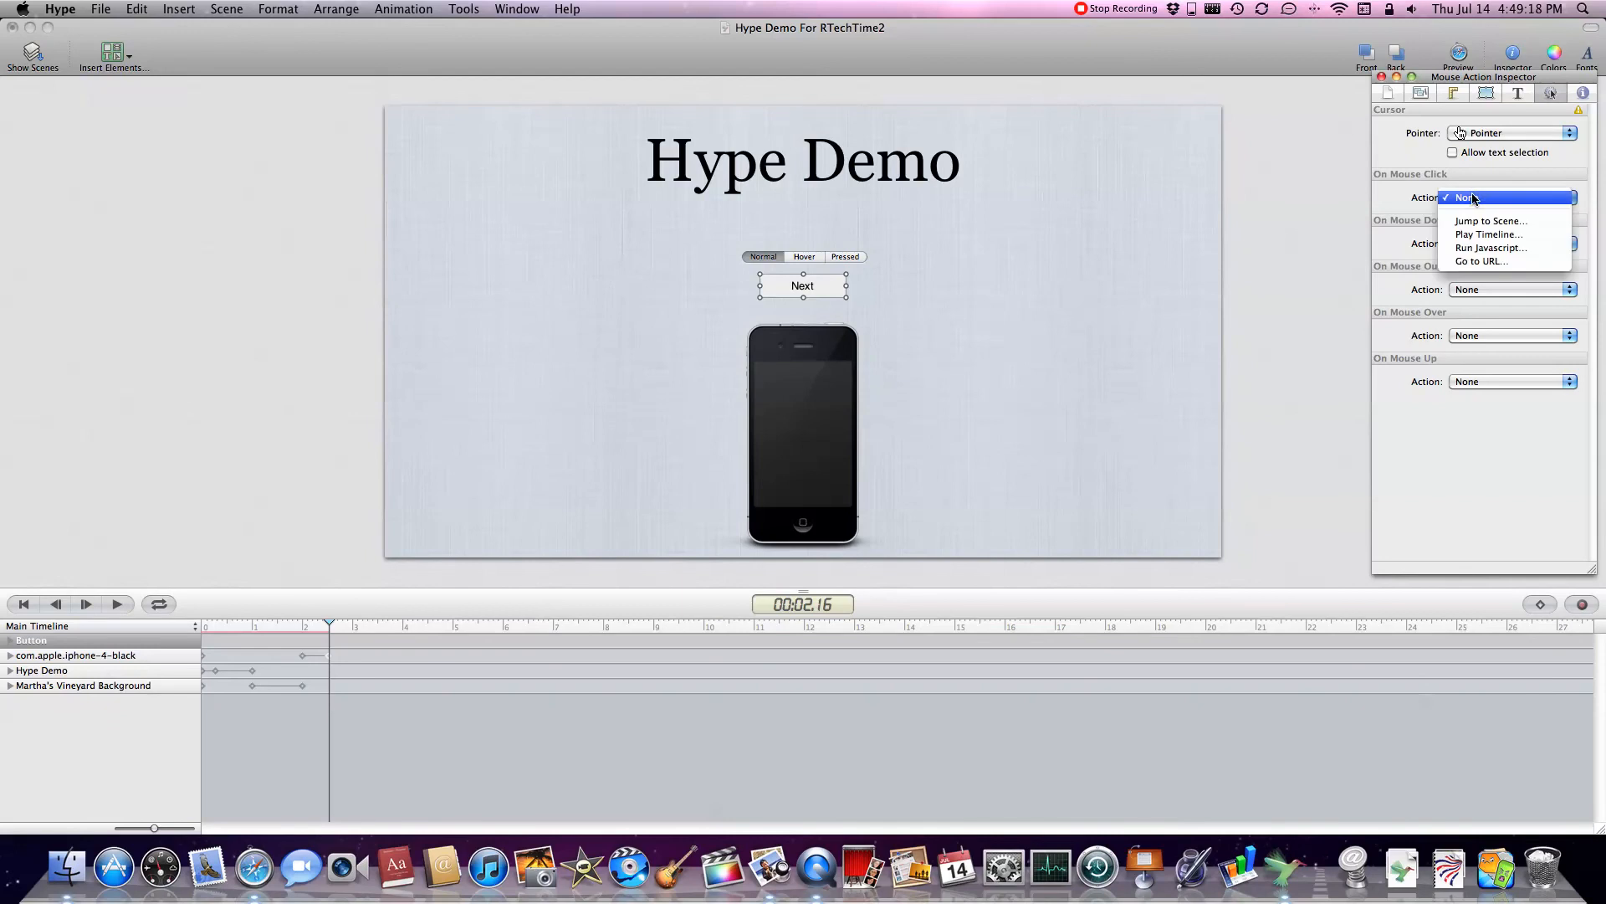
mouse_move(1487, 234)
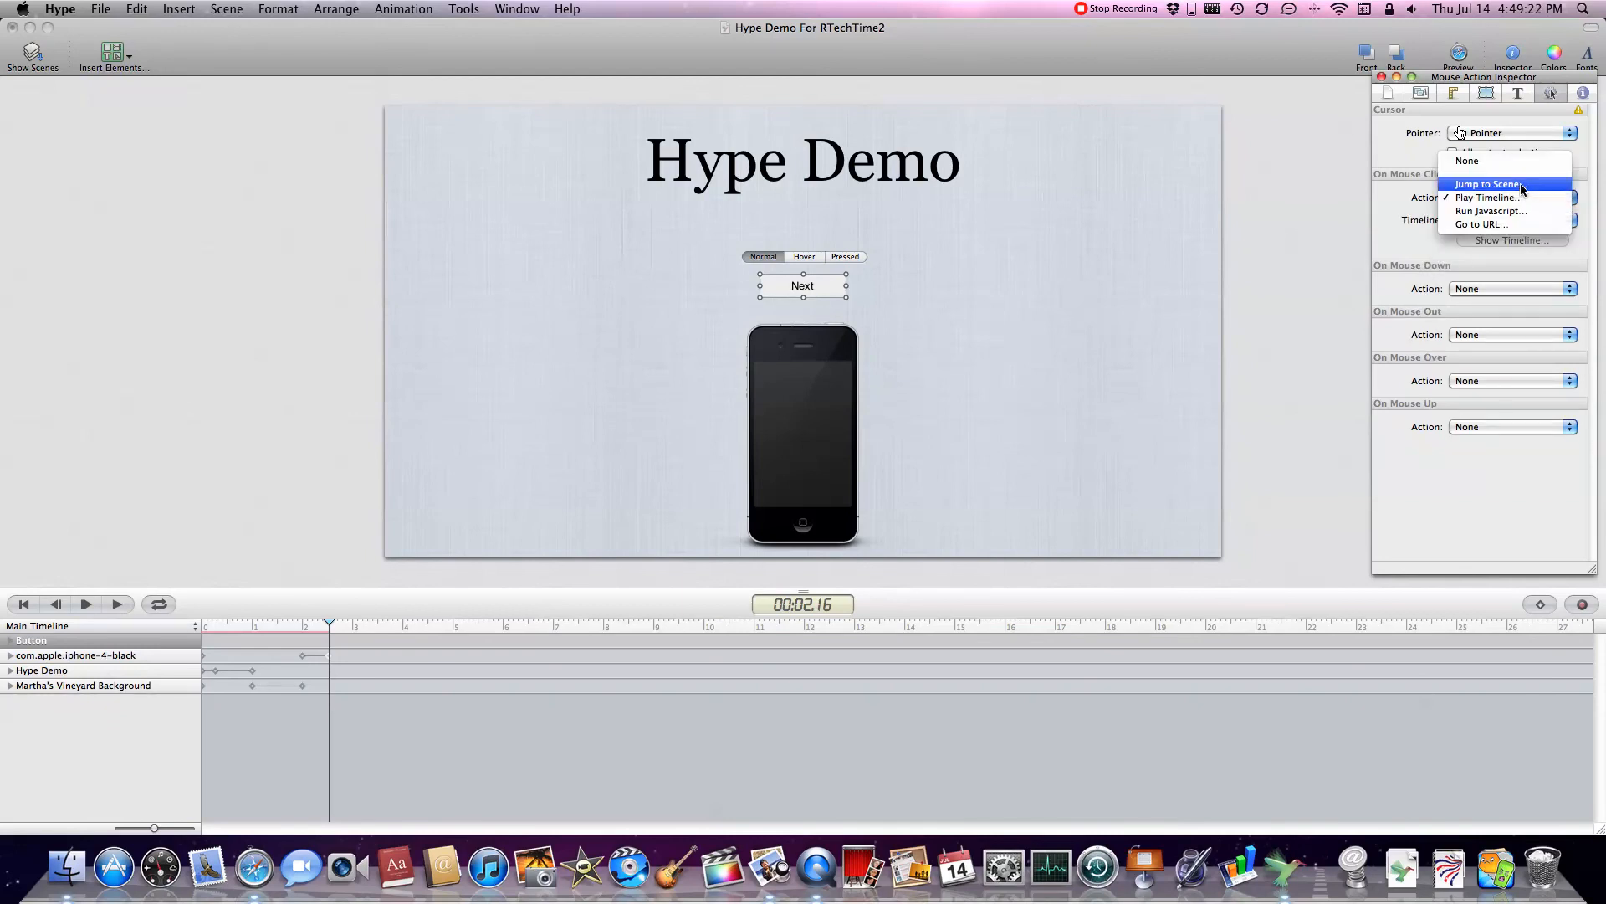
left_click(1488, 183)
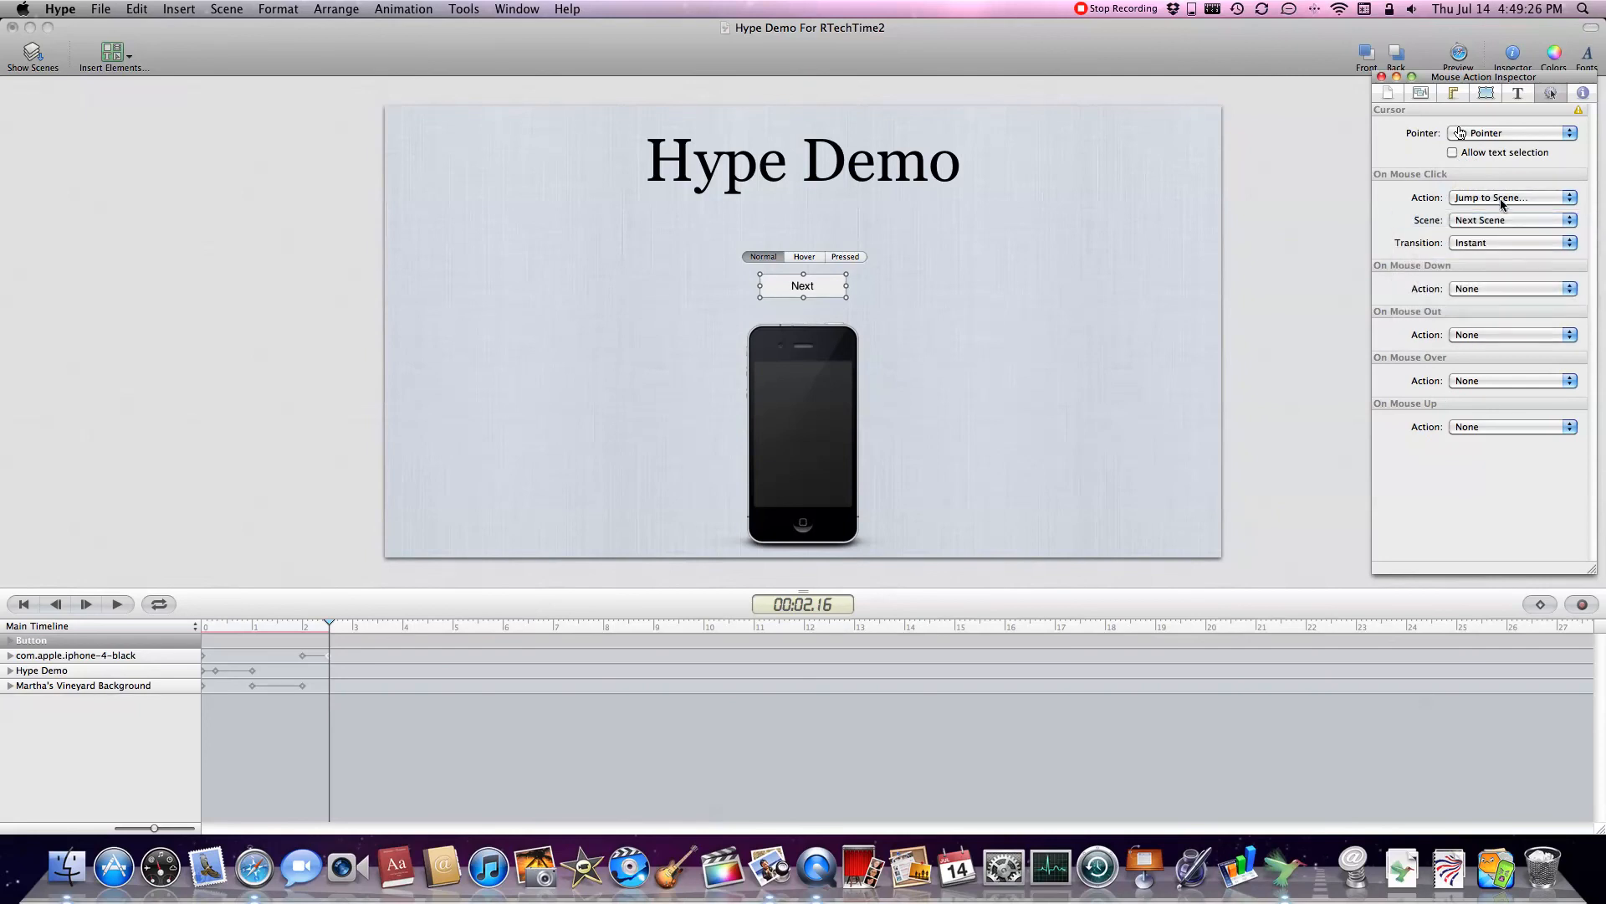
left_click(1510, 242)
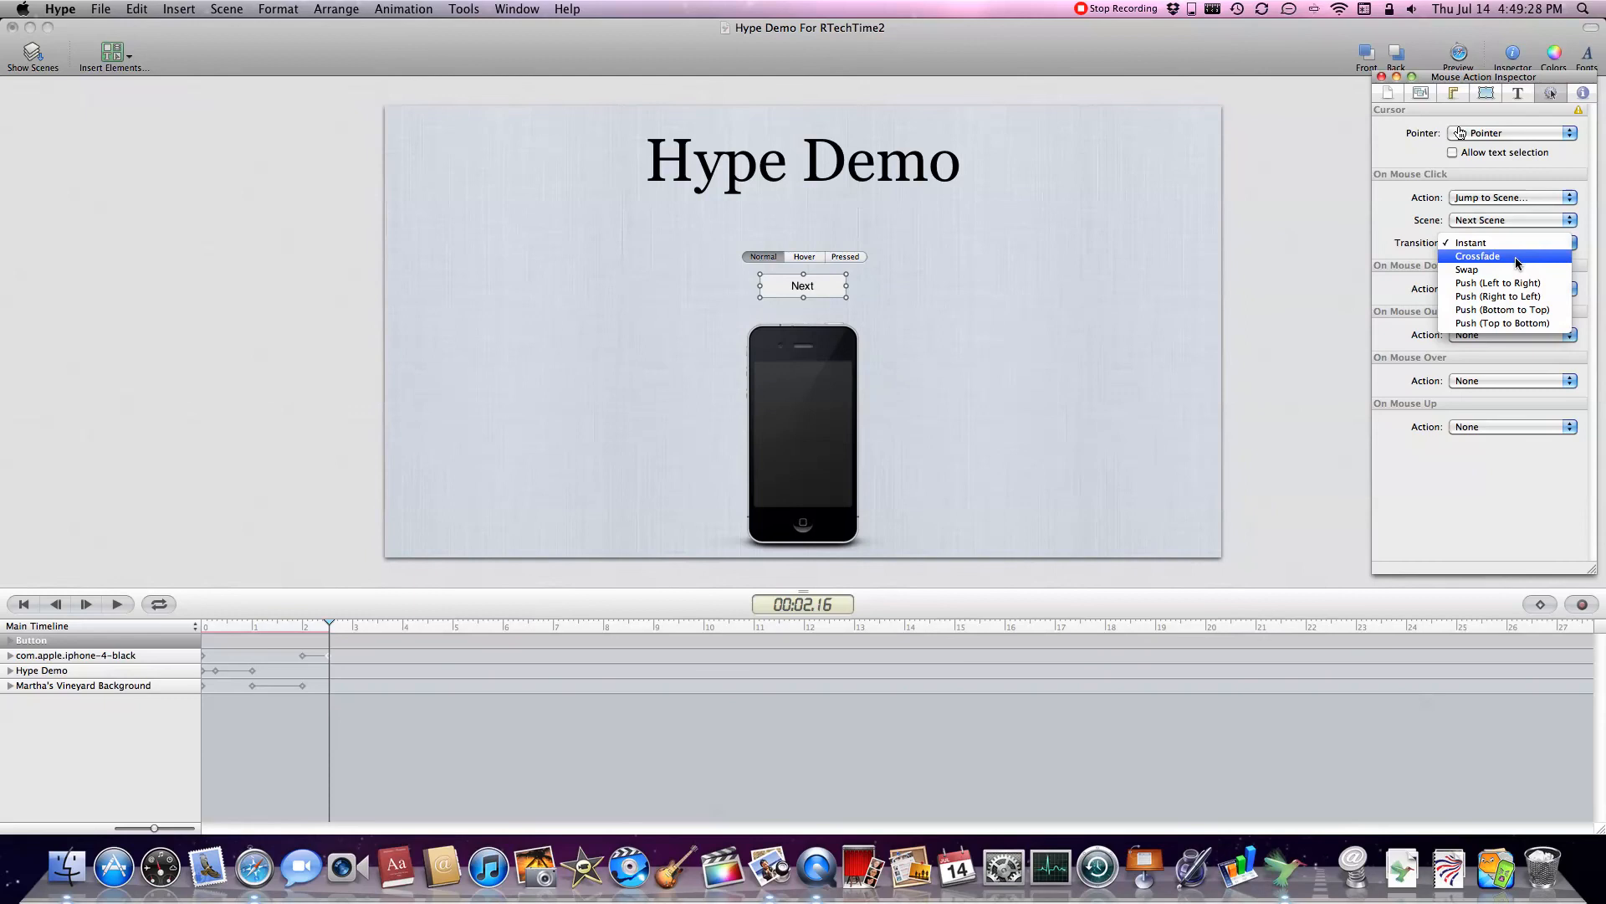
left_click(1467, 270)
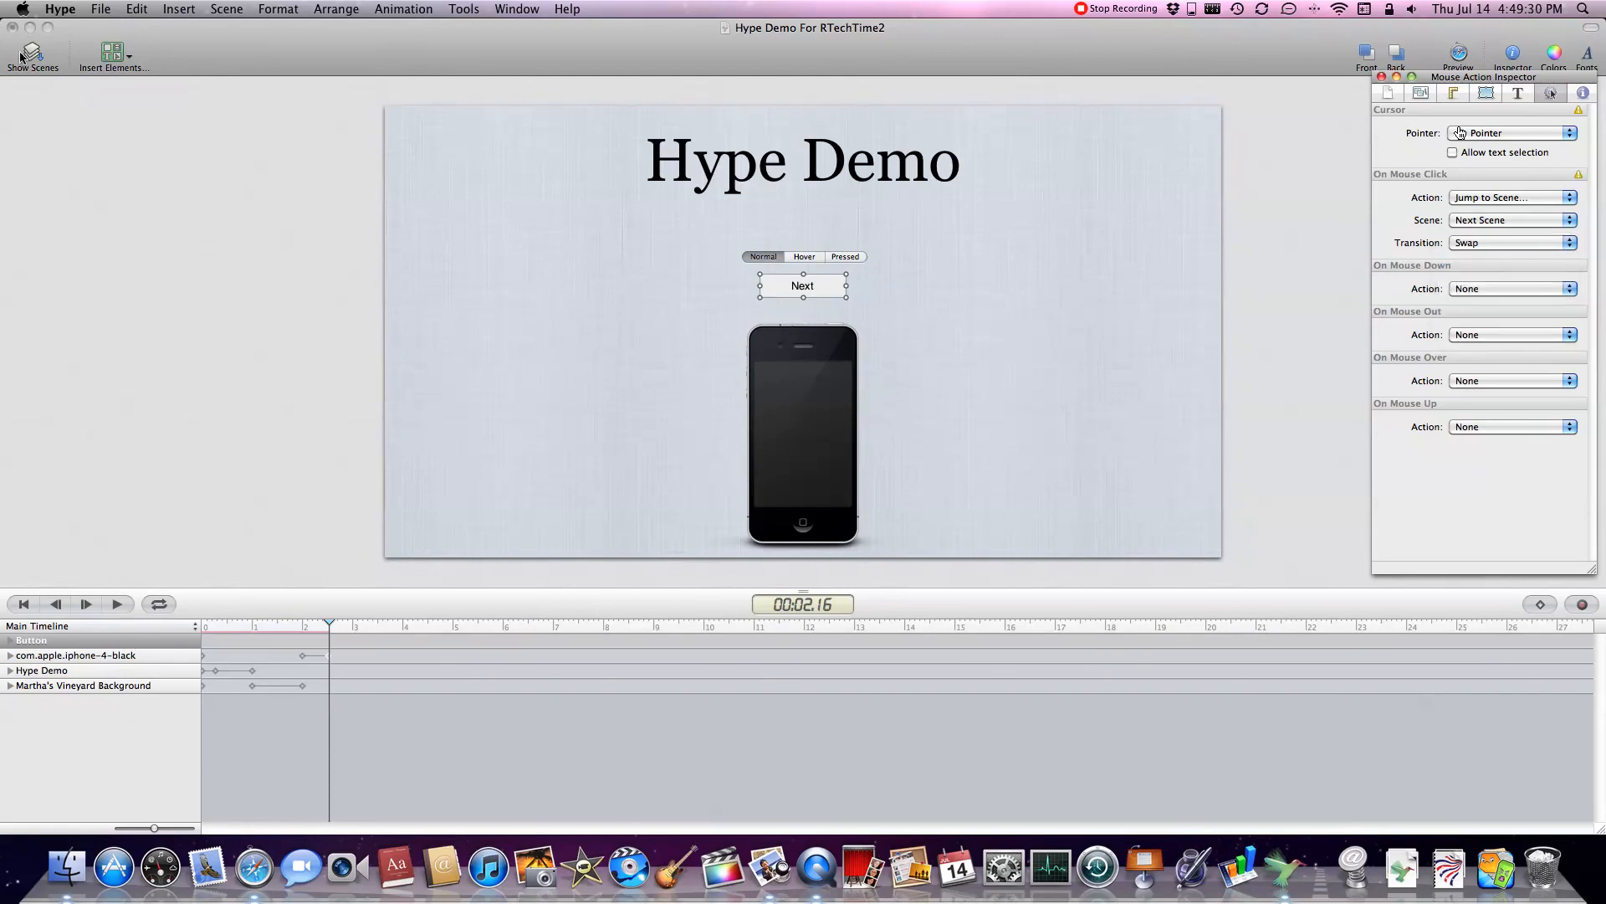
left_click(32, 54)
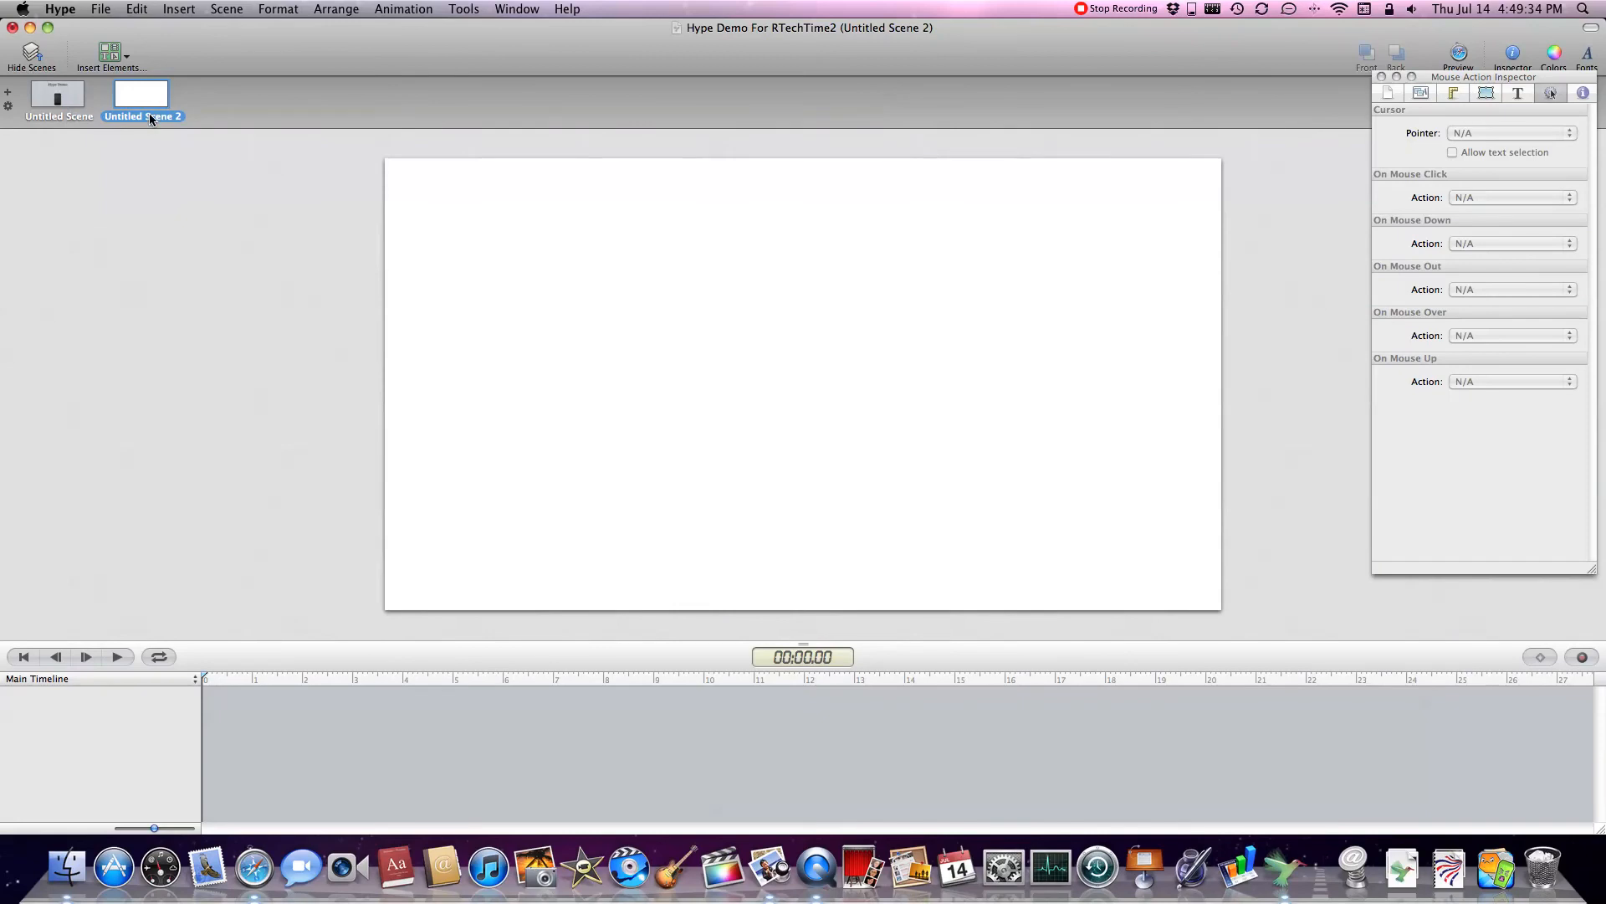
mouse_move(131, 79)
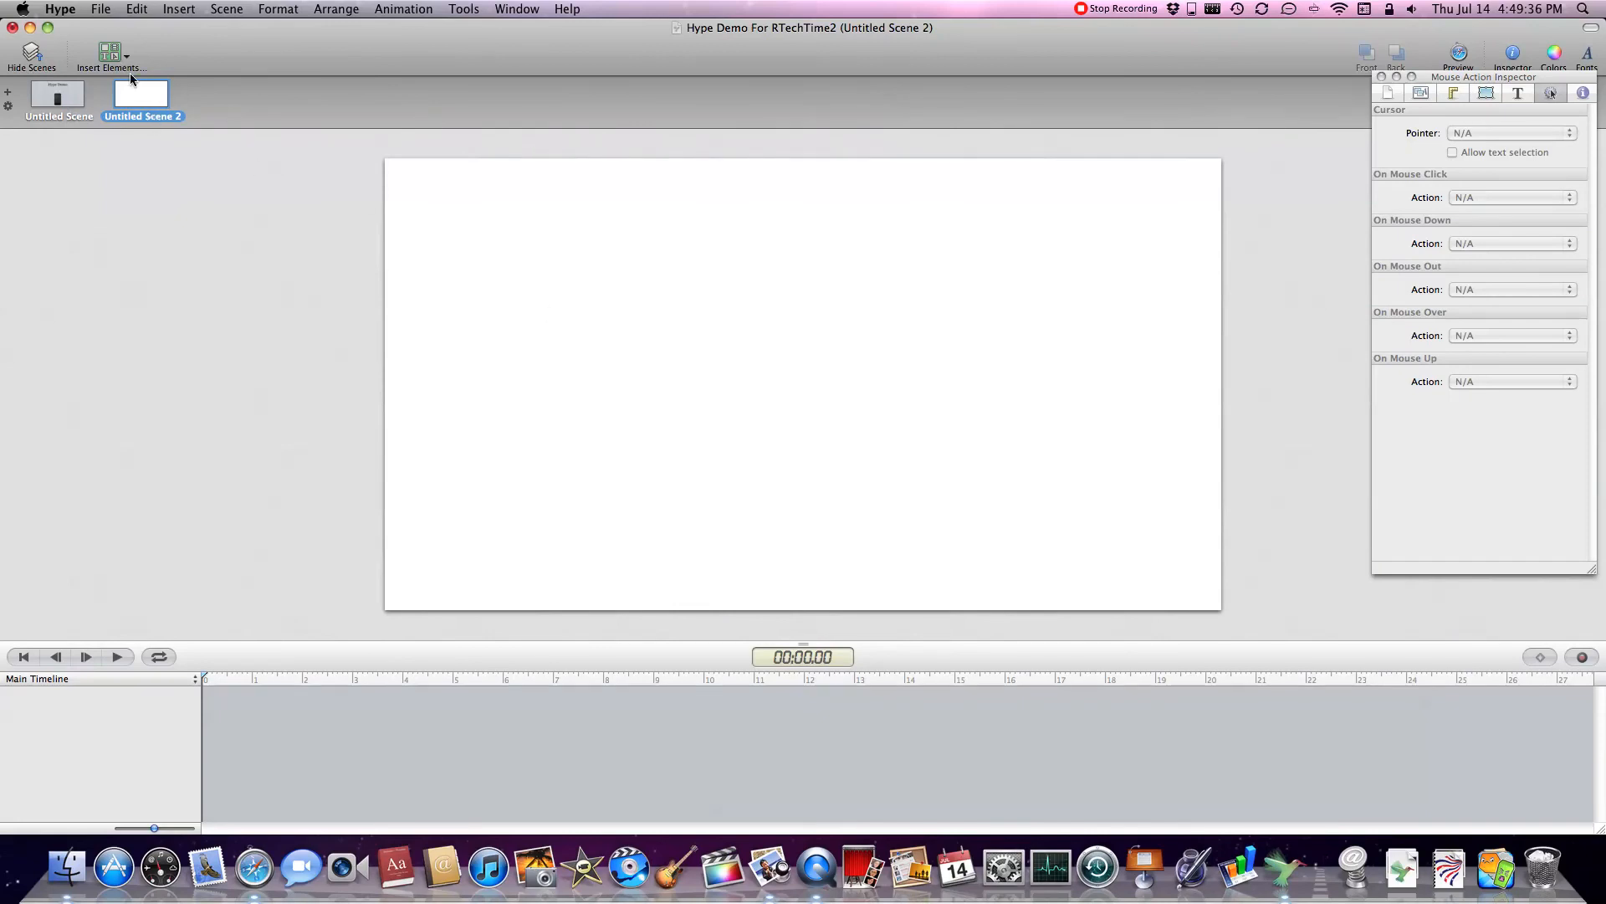
Add a 'Scene 2' text label to the second scene, then preview the first scene in Safari
left_click(111, 53)
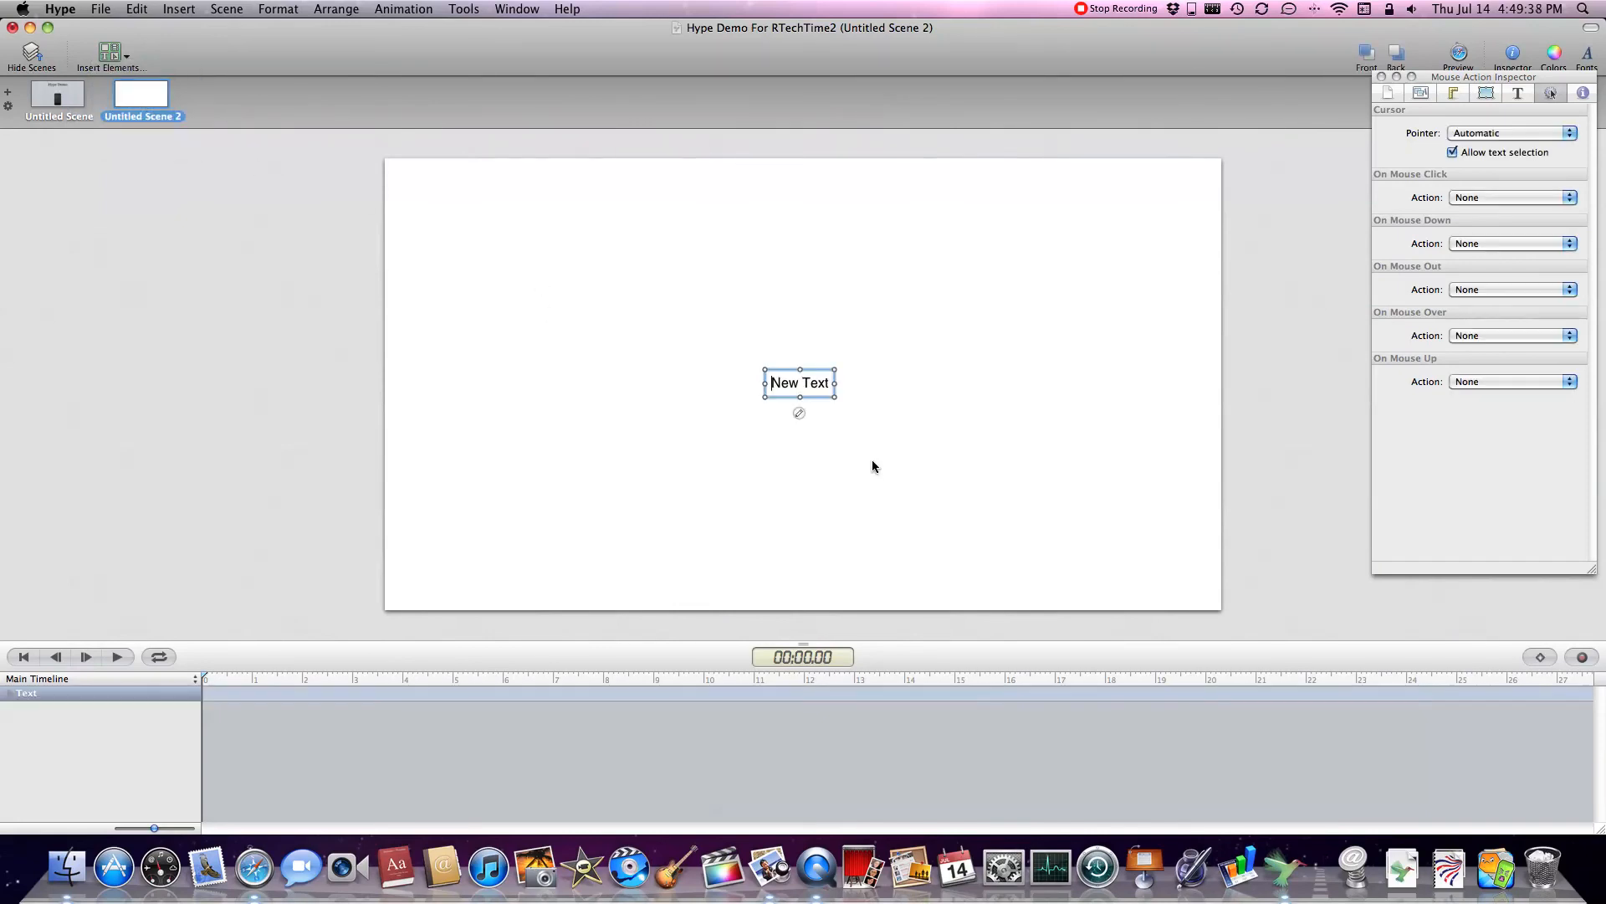
type("Scene 2")
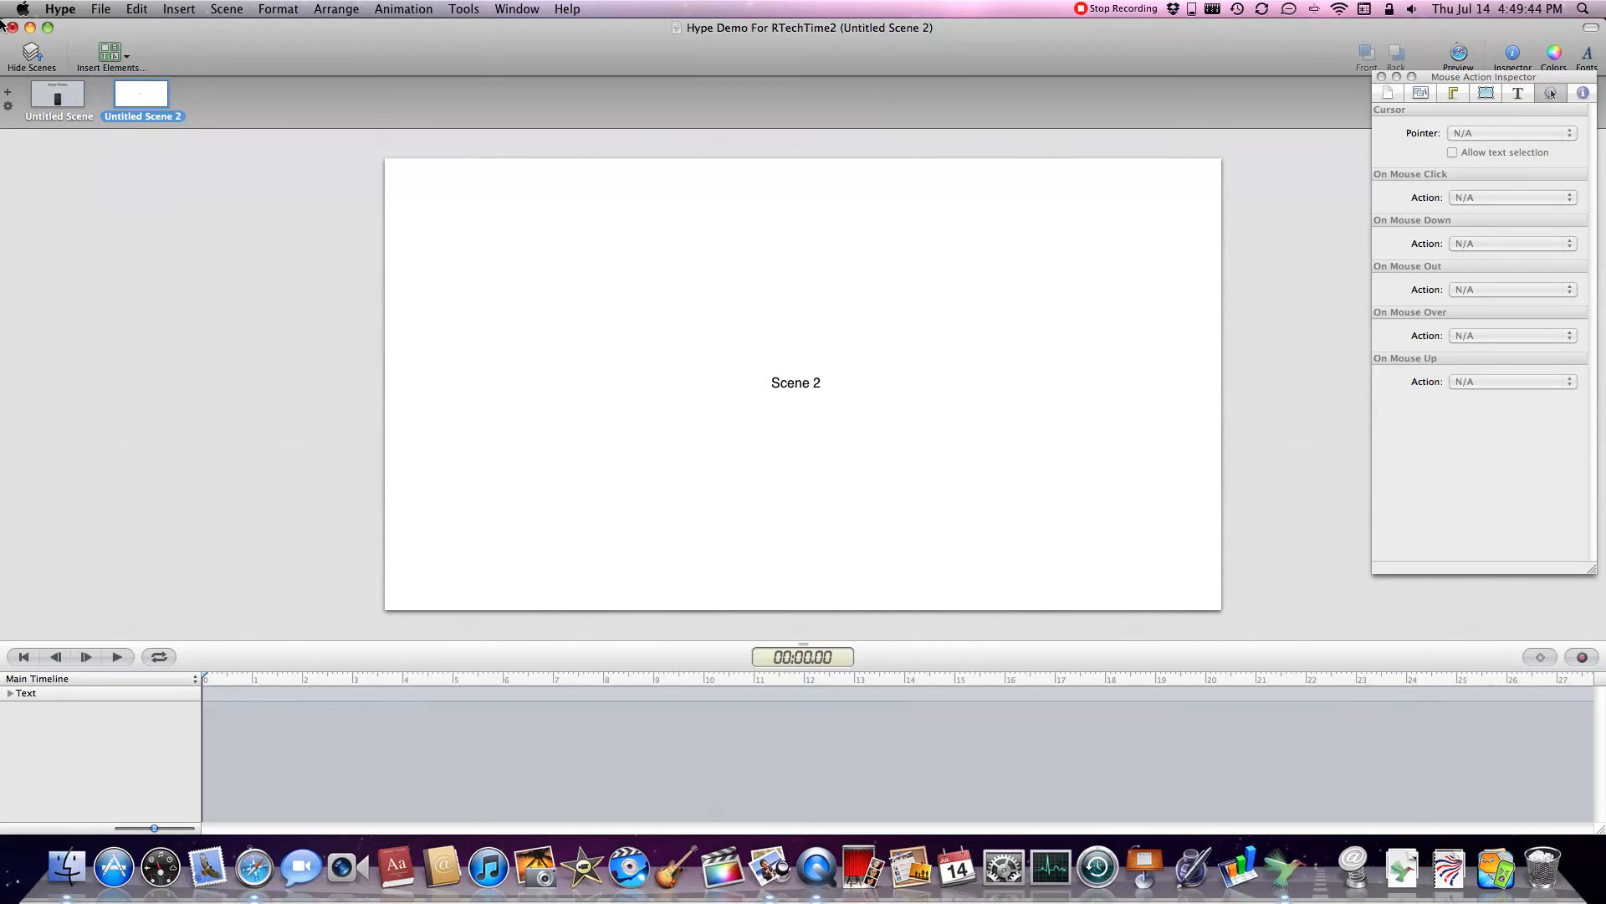
left_click(59, 95)
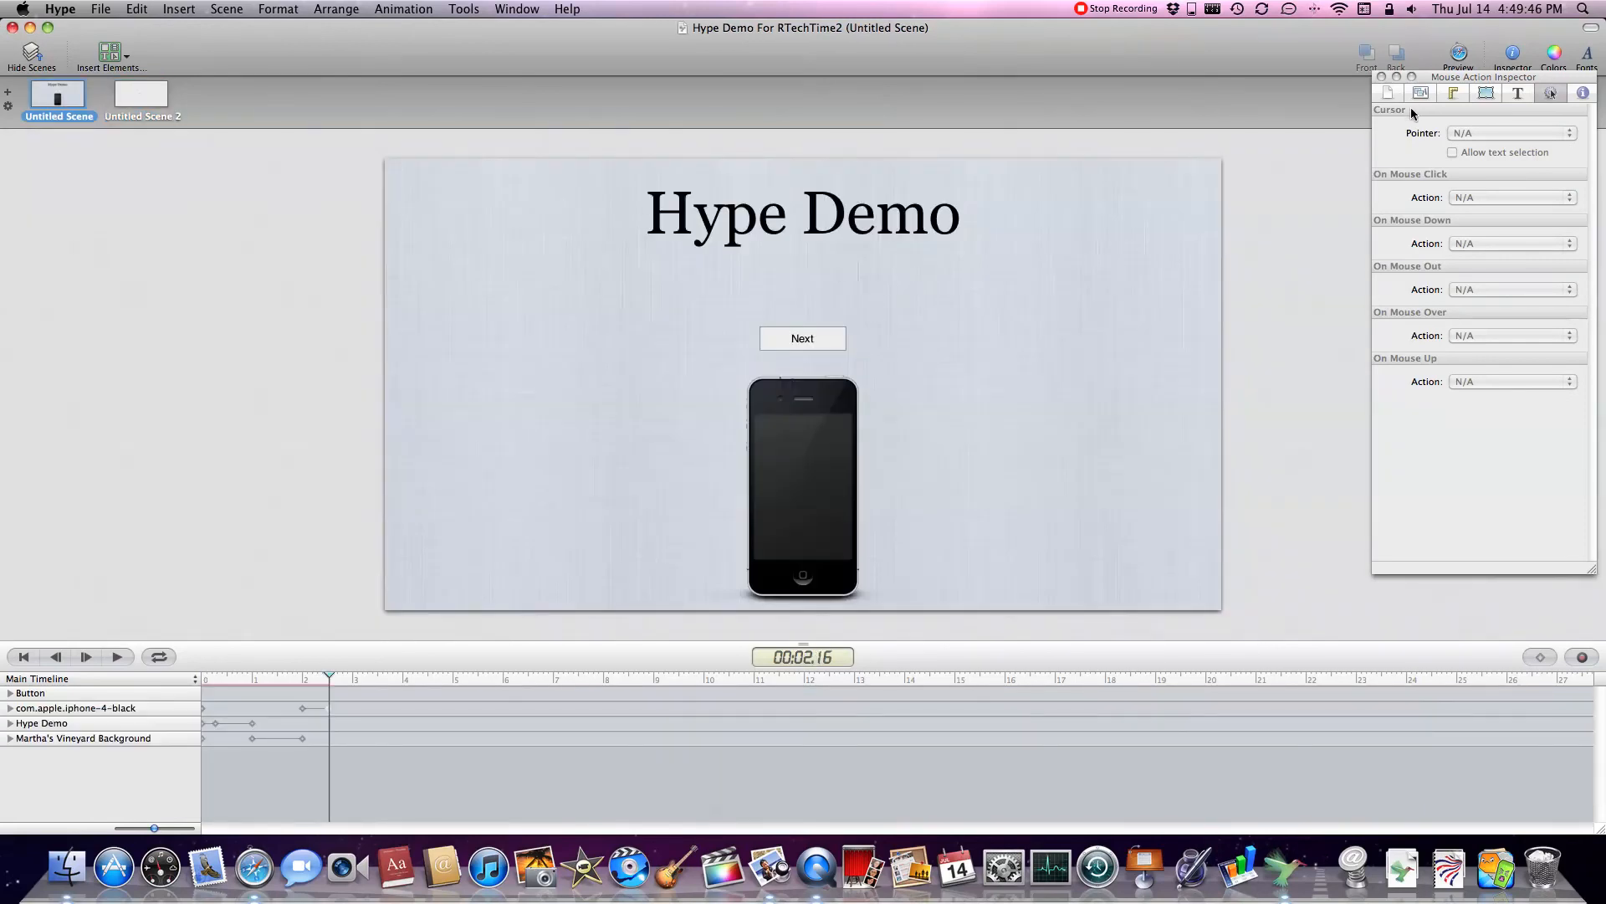
left_click(1456, 56)
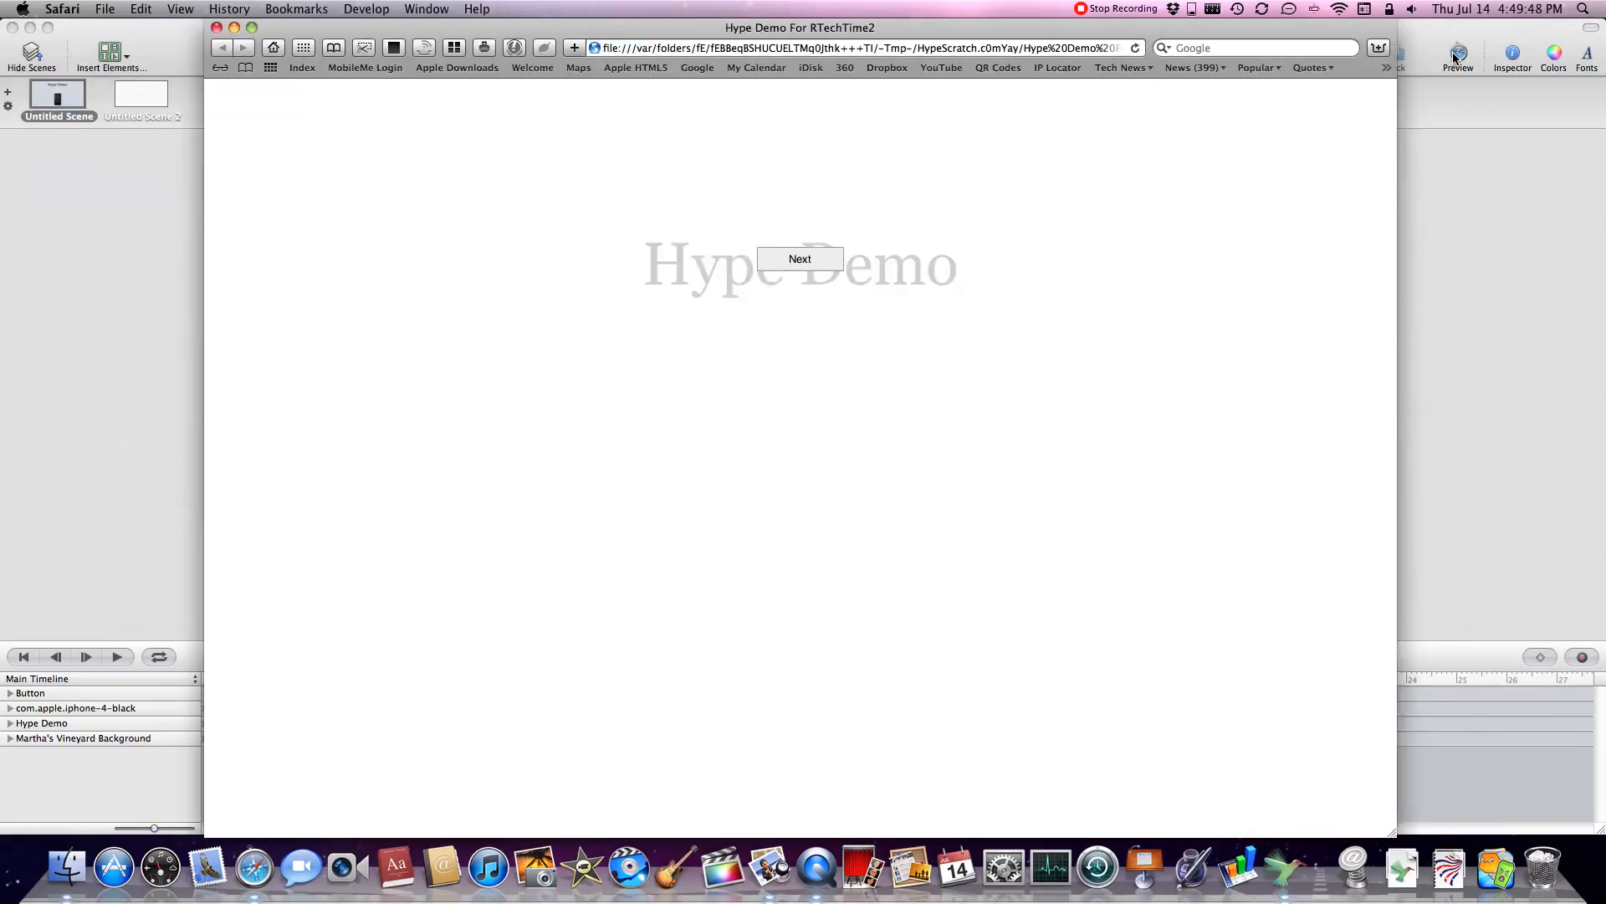